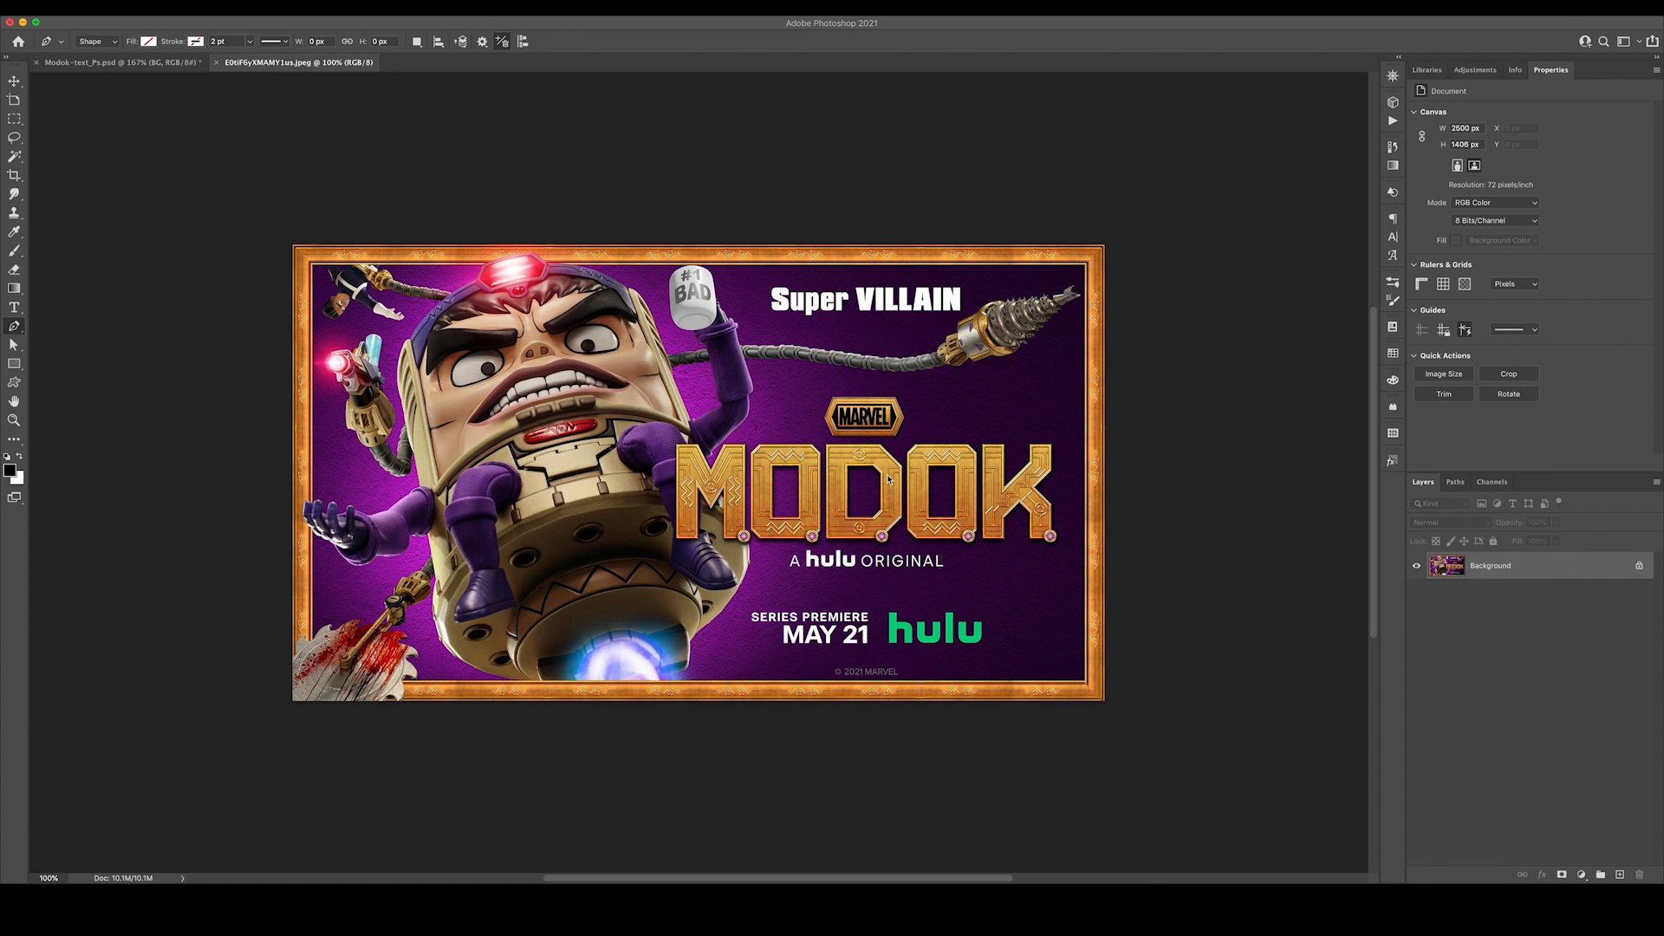
pyautogui.moveTo(787, 504)
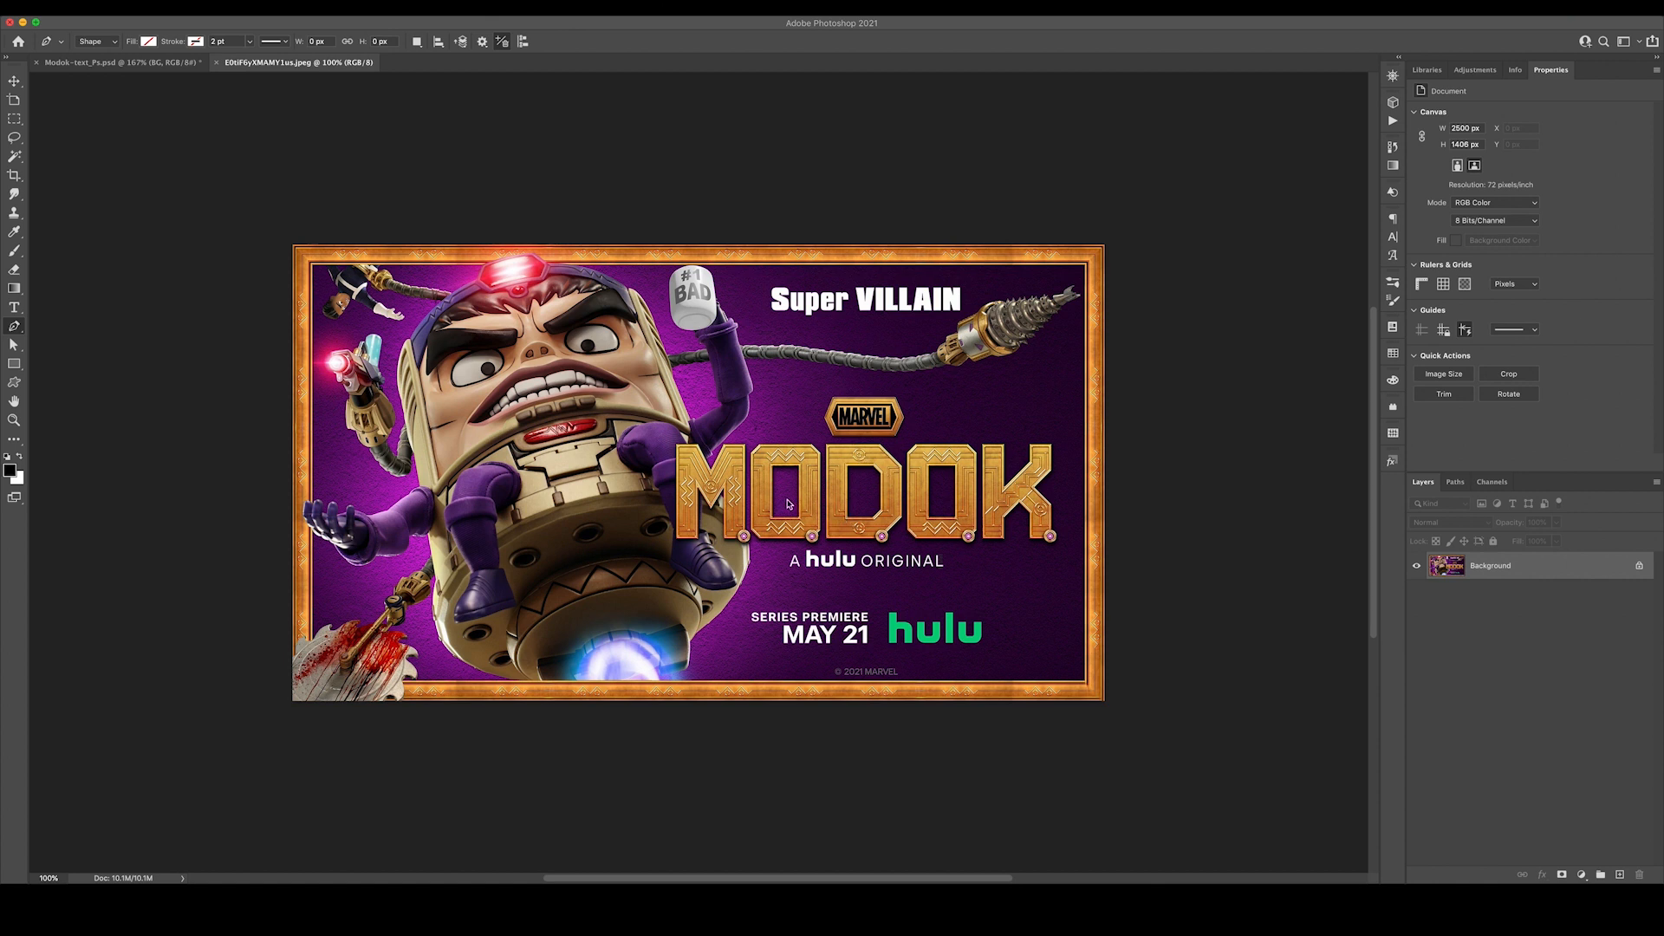
pyautogui.moveTo(934, 475)
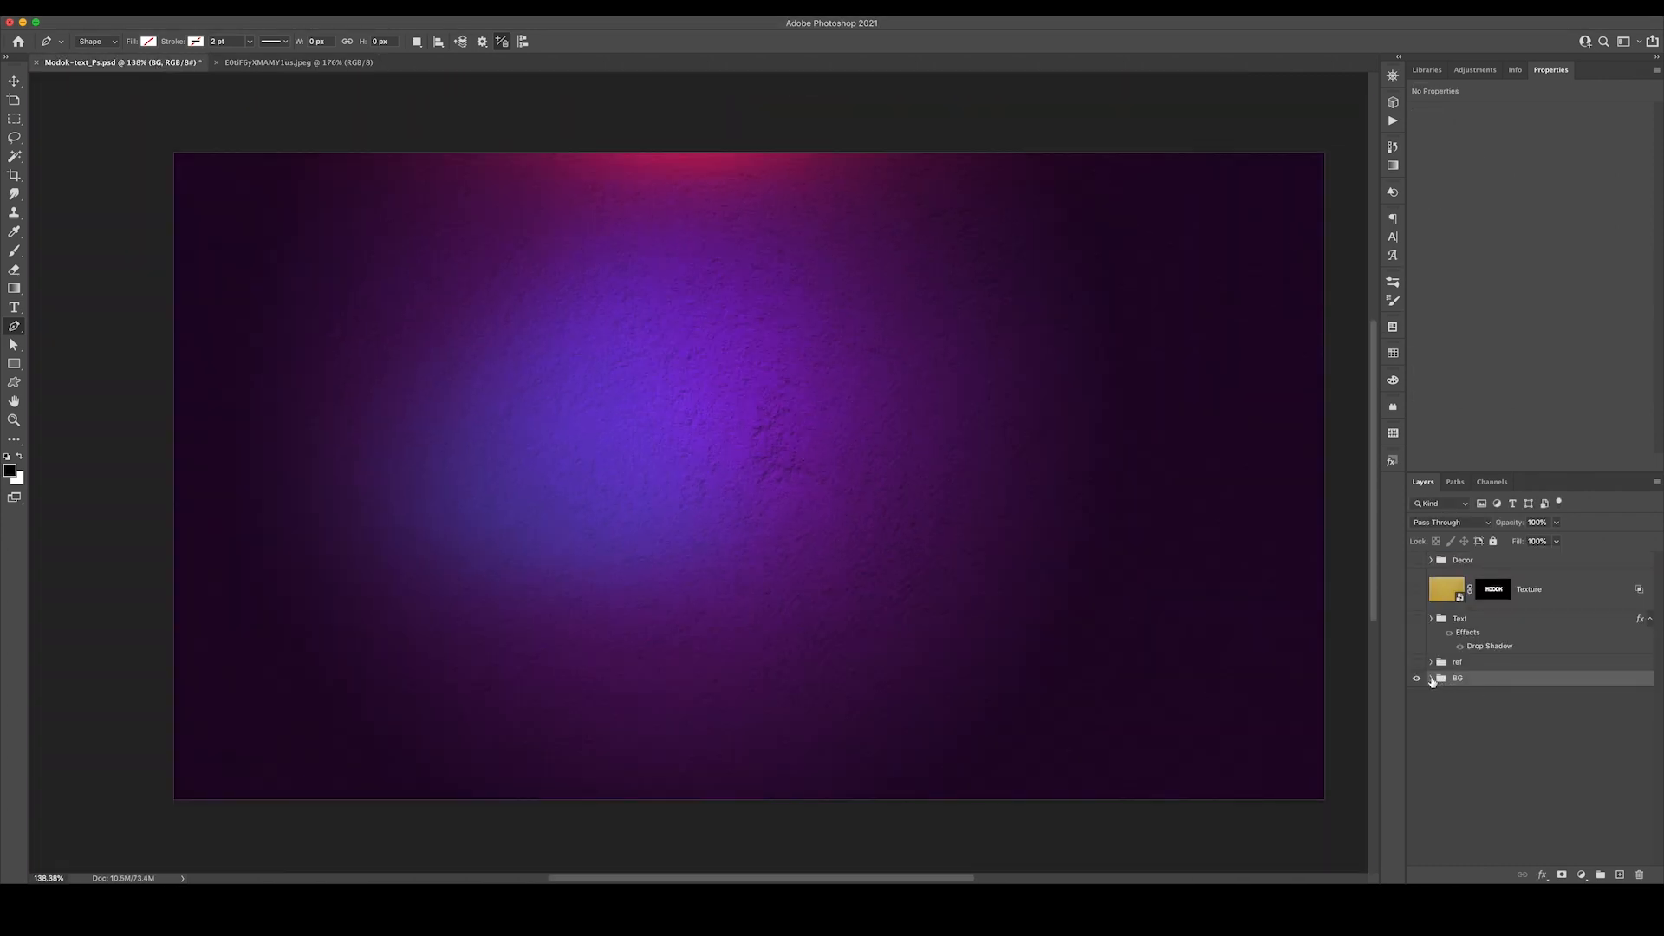
# Solo the Wall_texture layer in the BG group, then restore the purple Fill colour over it
pyautogui.click(1430, 678)
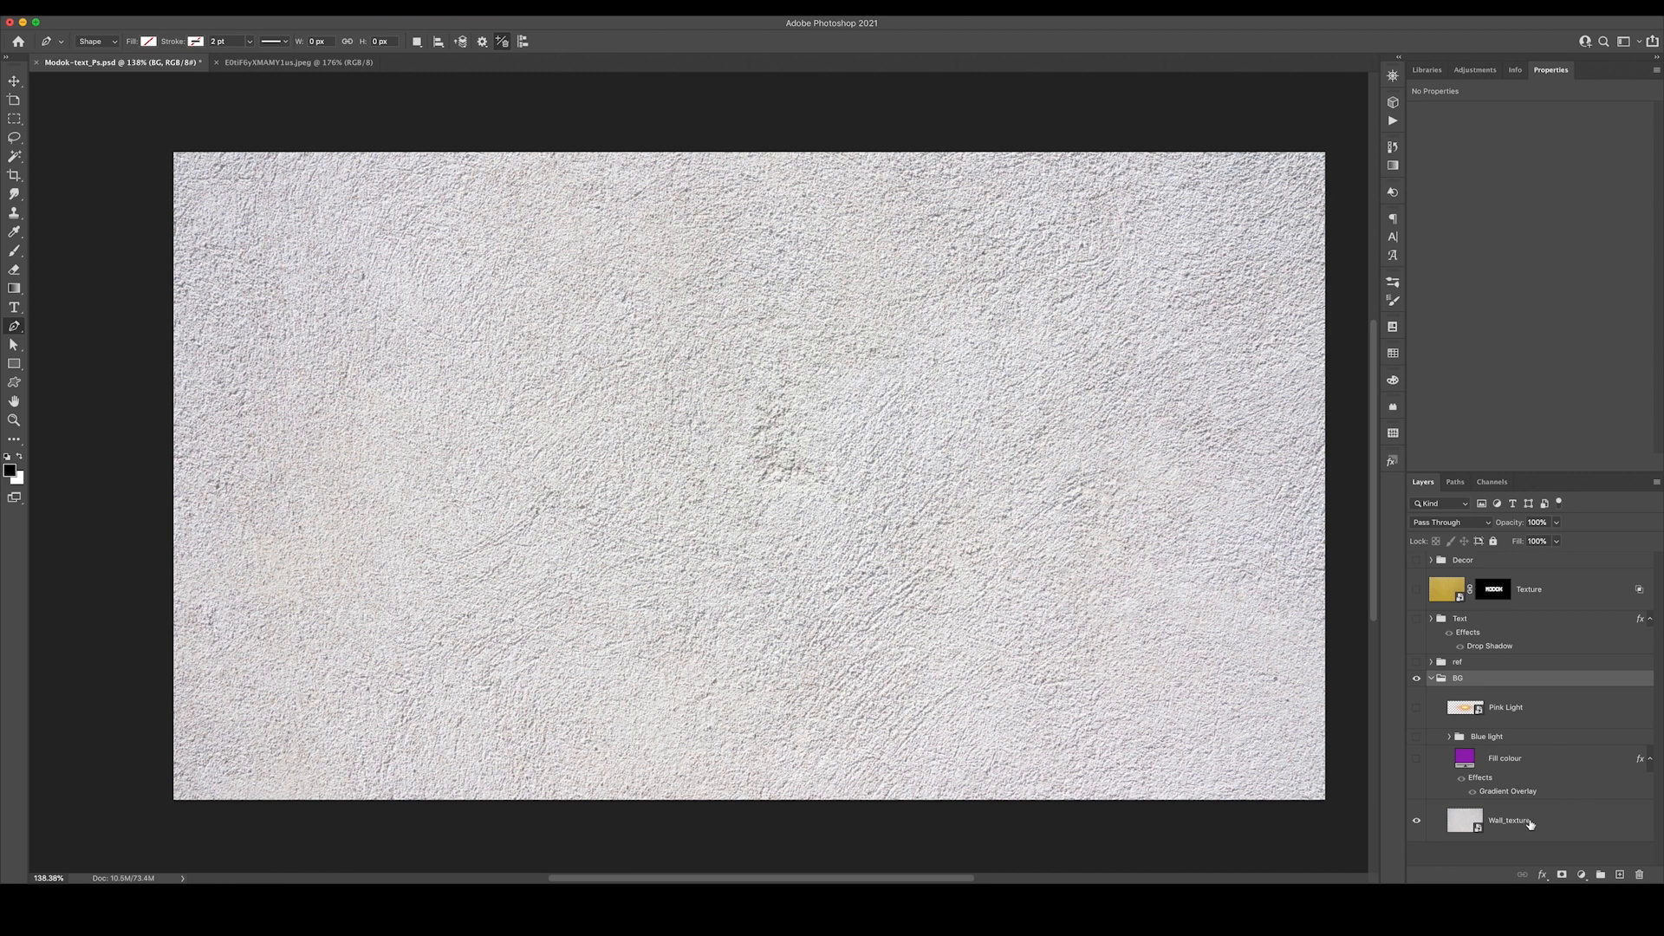
pyautogui.click(1507, 820)
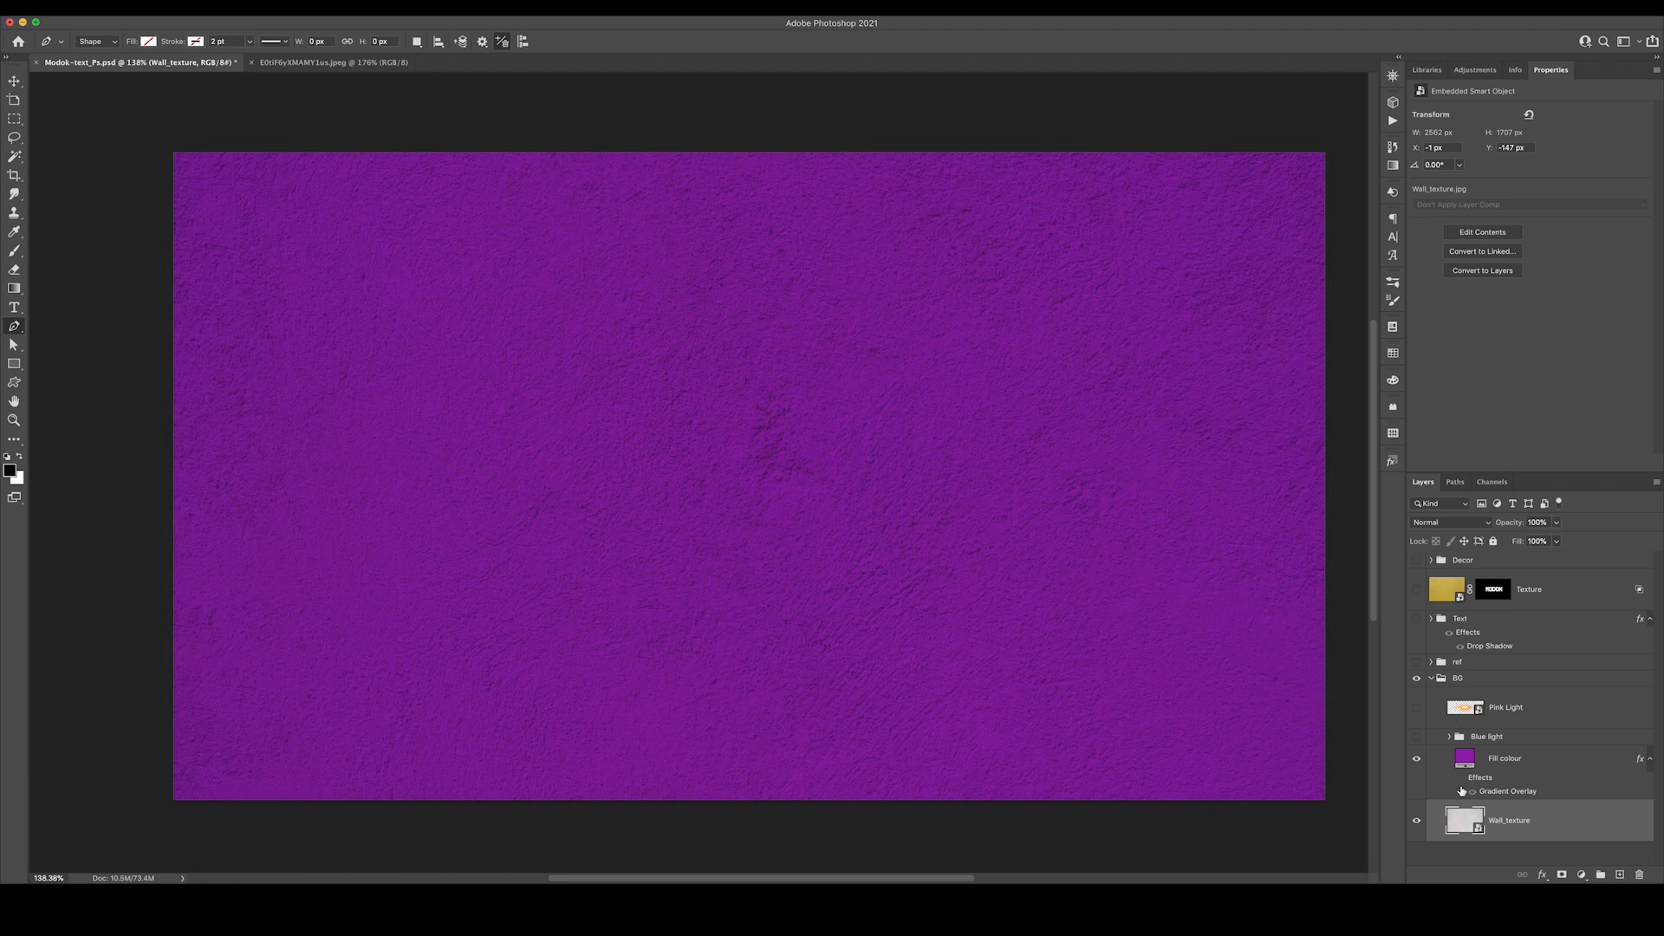
# Review the Fill colour's radial Multiply Gradient Overlay vignette and confirm it unchanged
pyautogui.doubleClick(1506, 790)
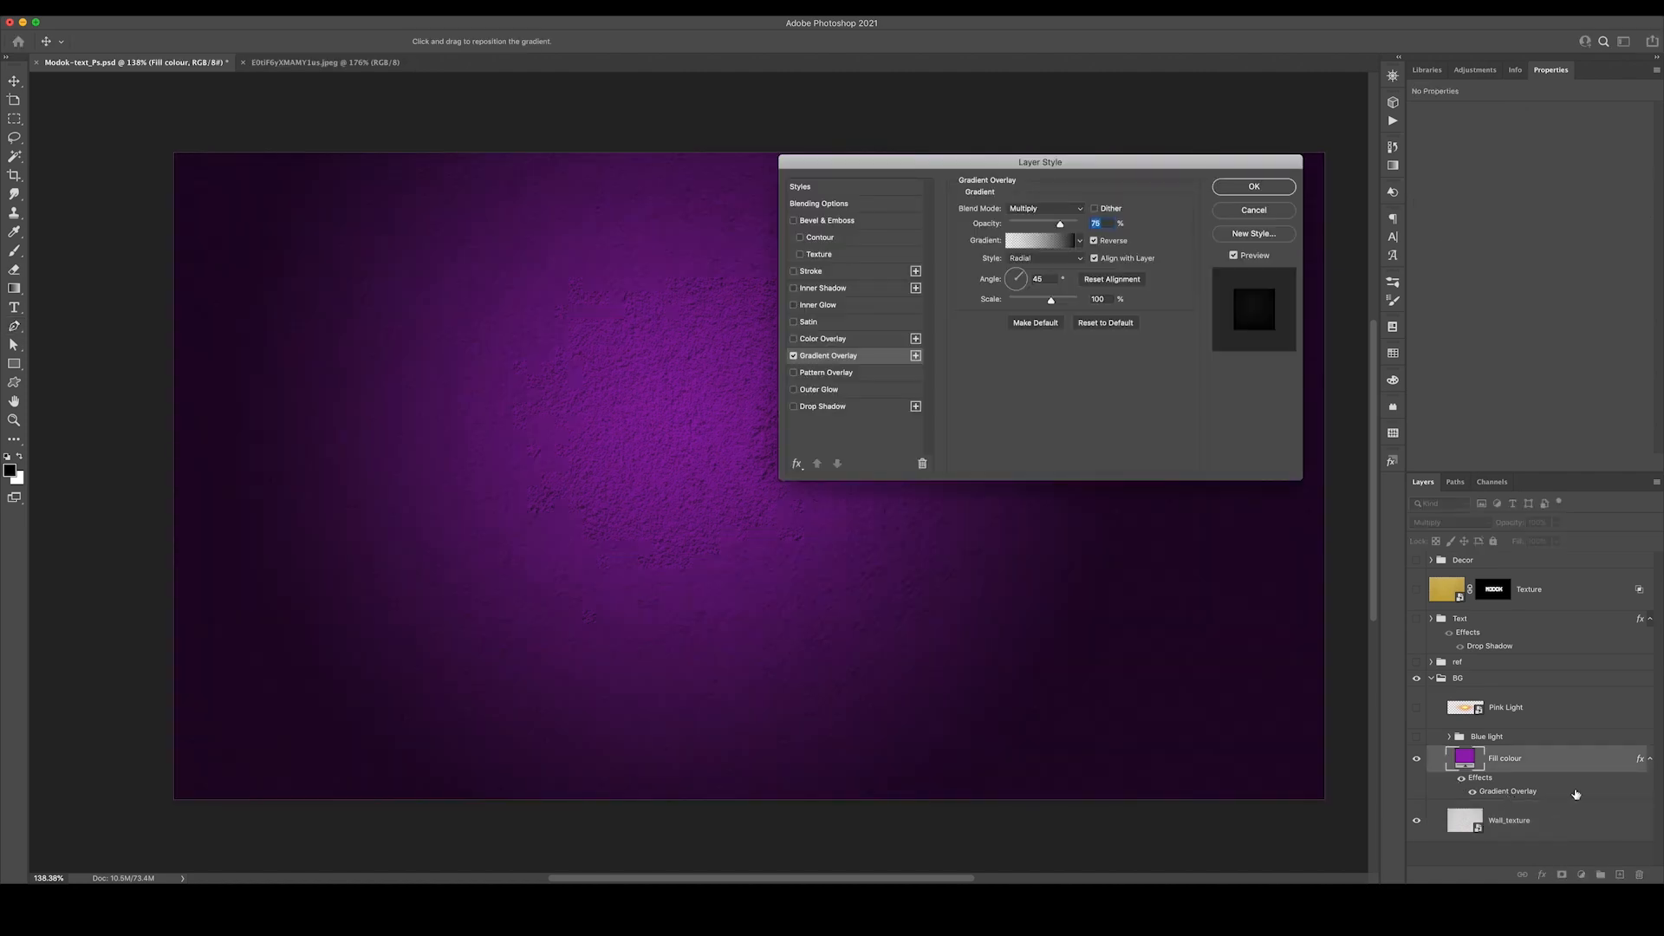
pyautogui.moveTo(1038, 161); pyautogui.dragTo(900, 234)
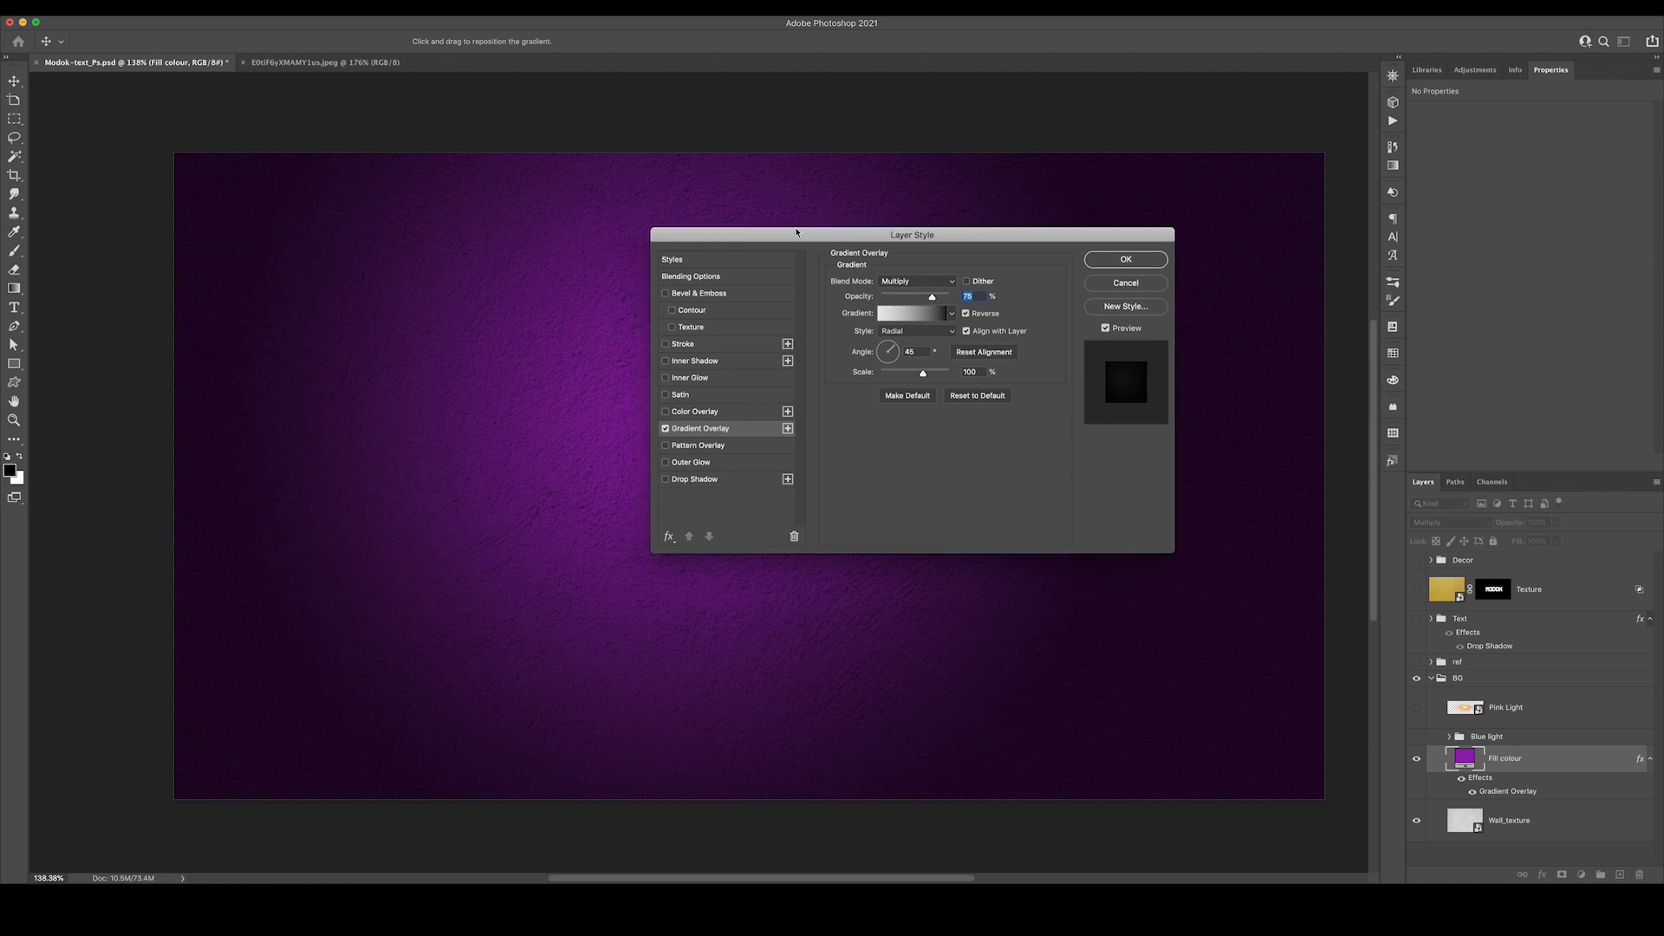
pyautogui.moveTo(914, 234); pyautogui.dragTo(1125, 276)
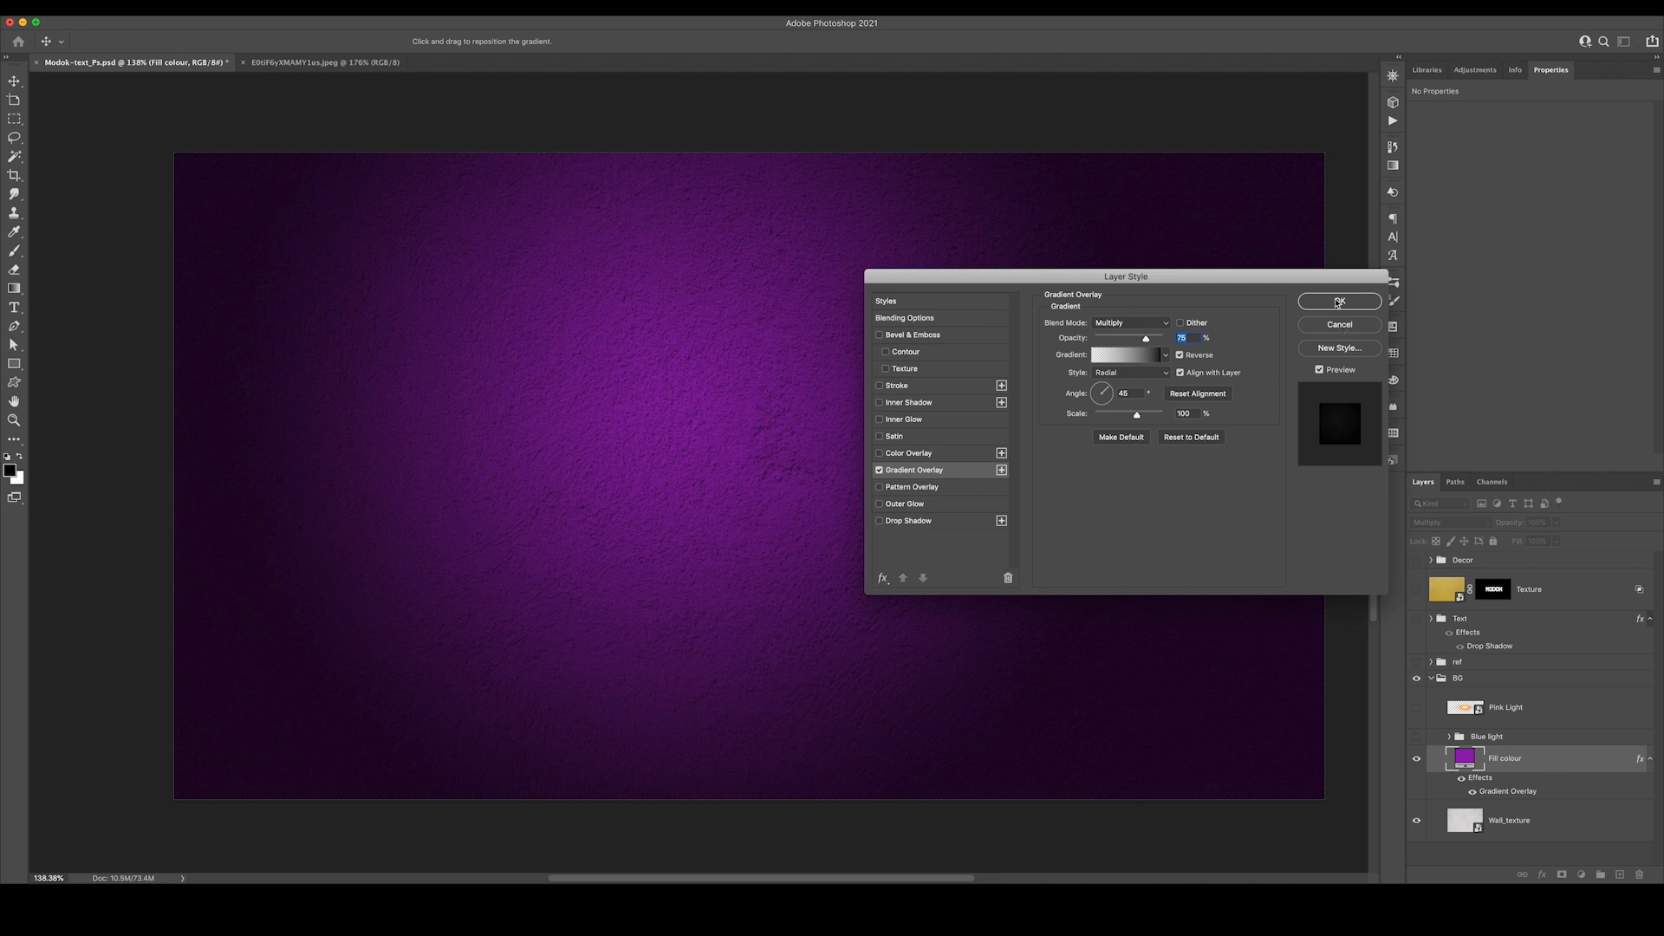
pyautogui.click(1339, 302)
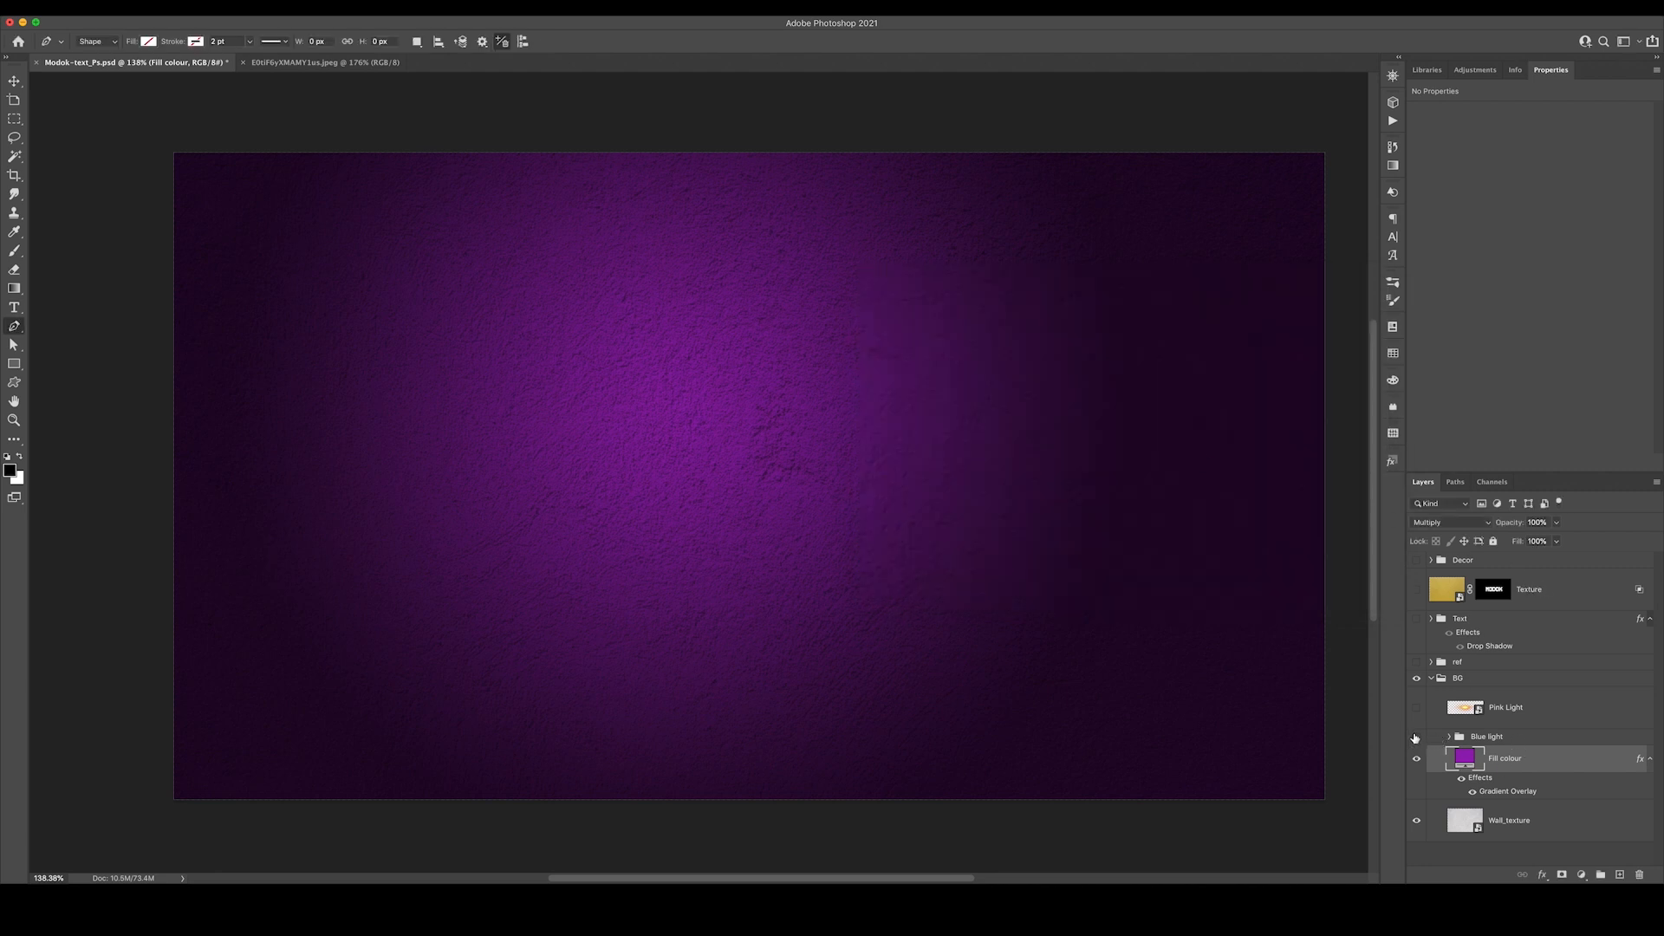
# Show the Blue light and Pink Light layers, then reveal the MODOK ref crop group
pyautogui.click(1416, 737)
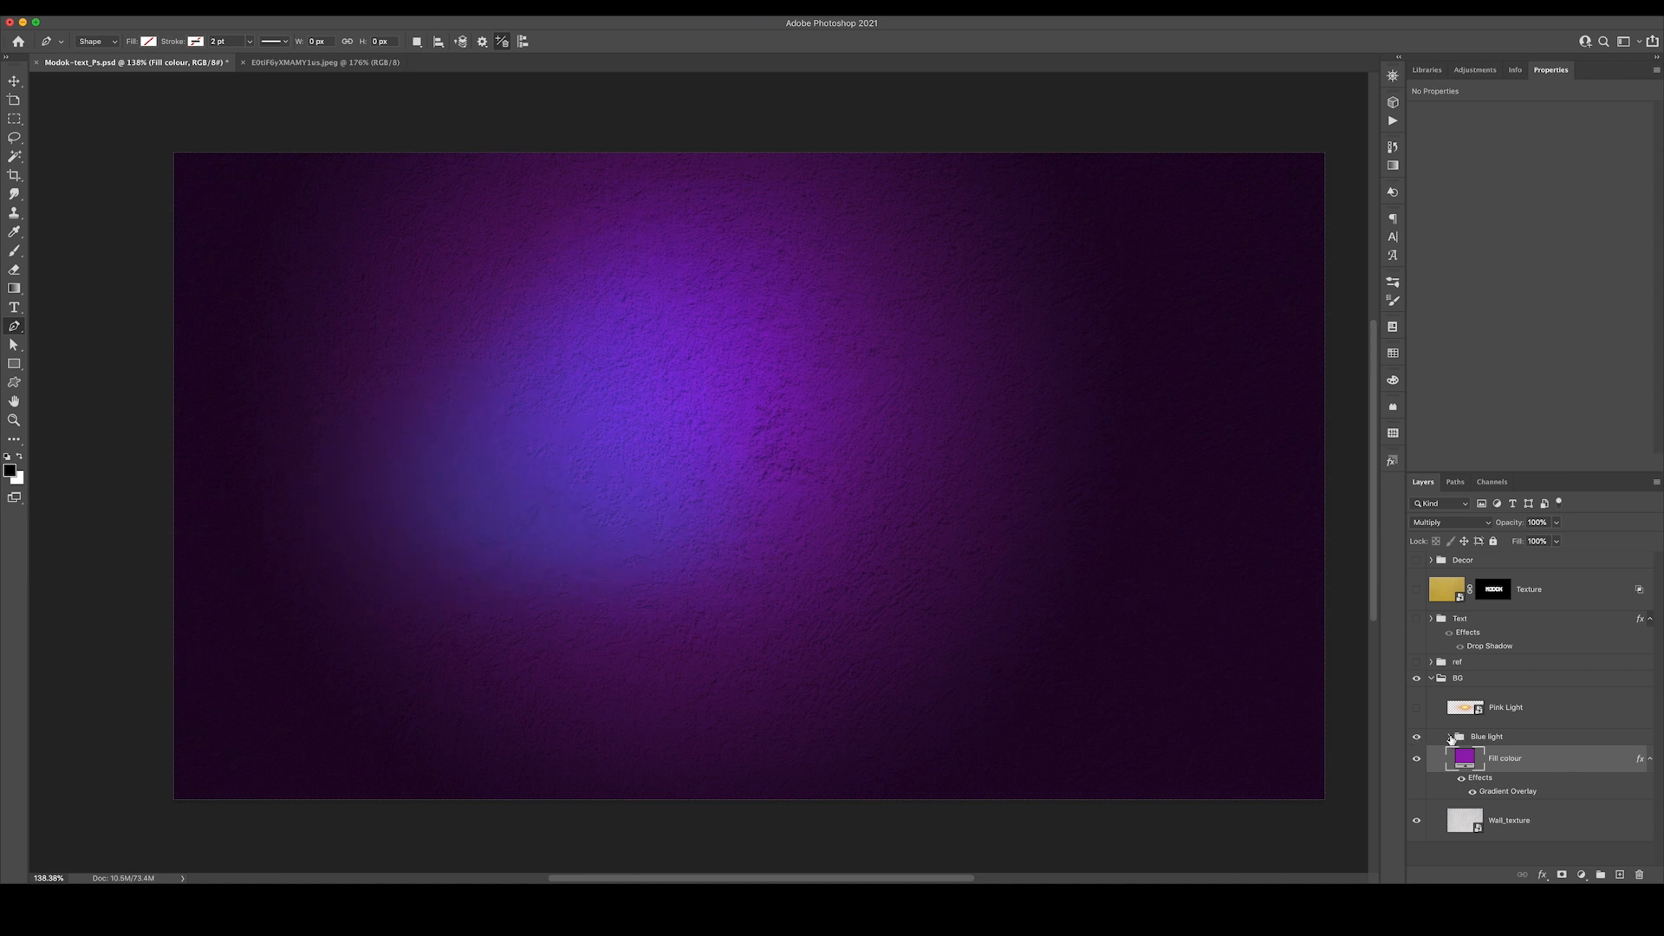
pyautogui.click(1449, 736)
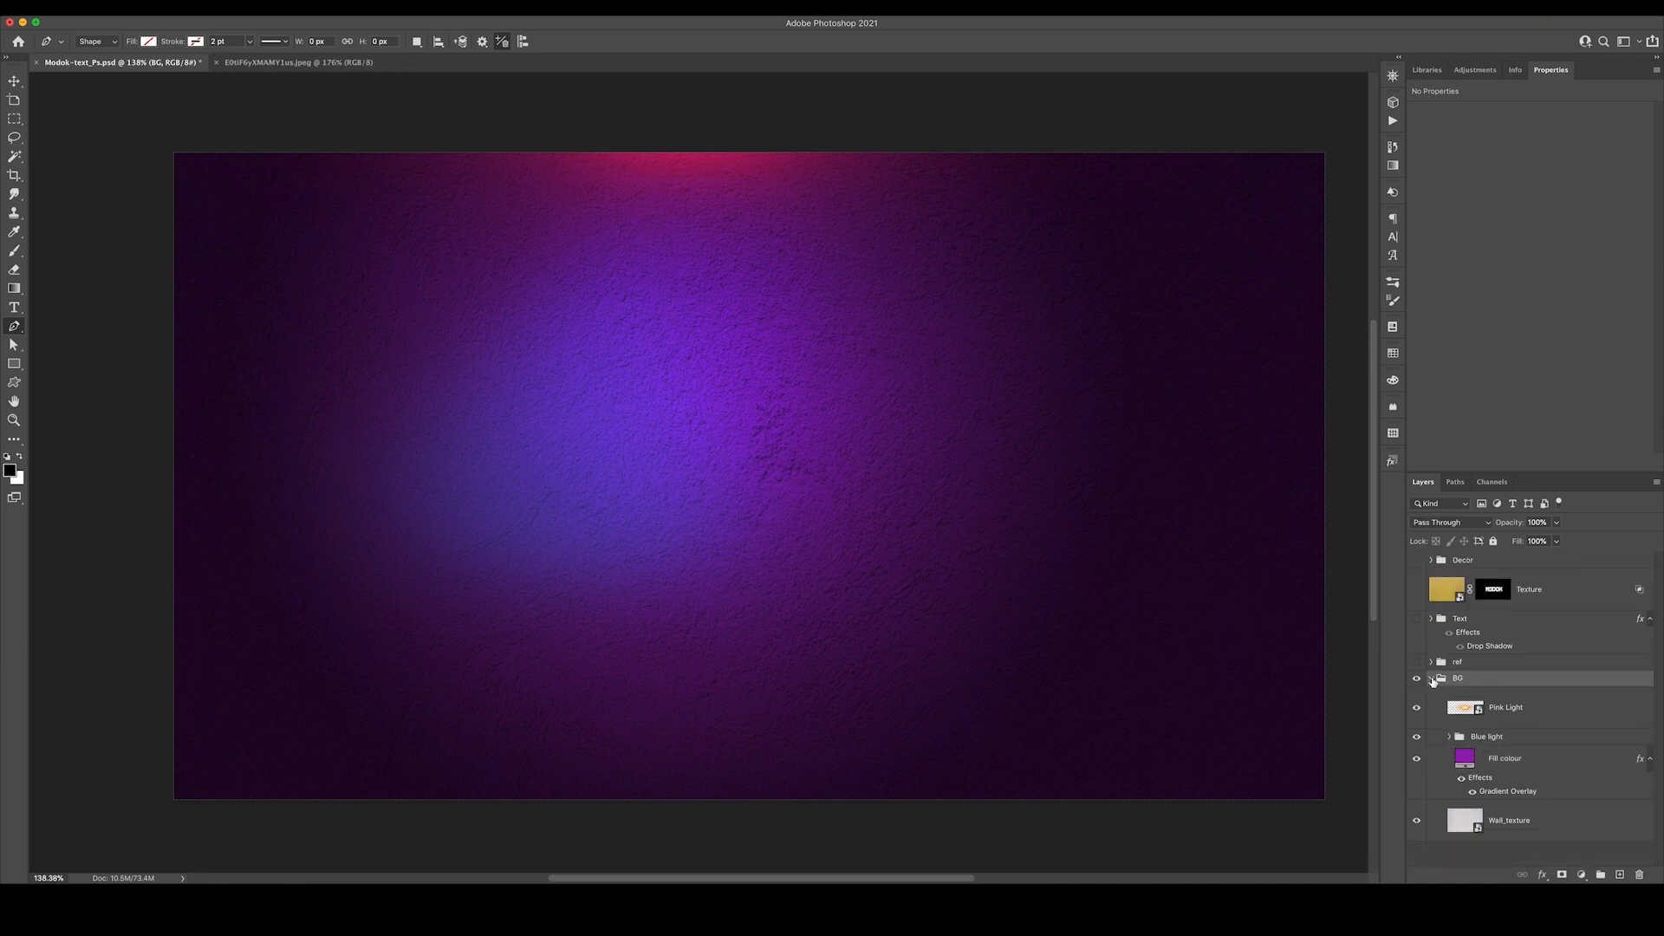
pyautogui.click(1431, 678)
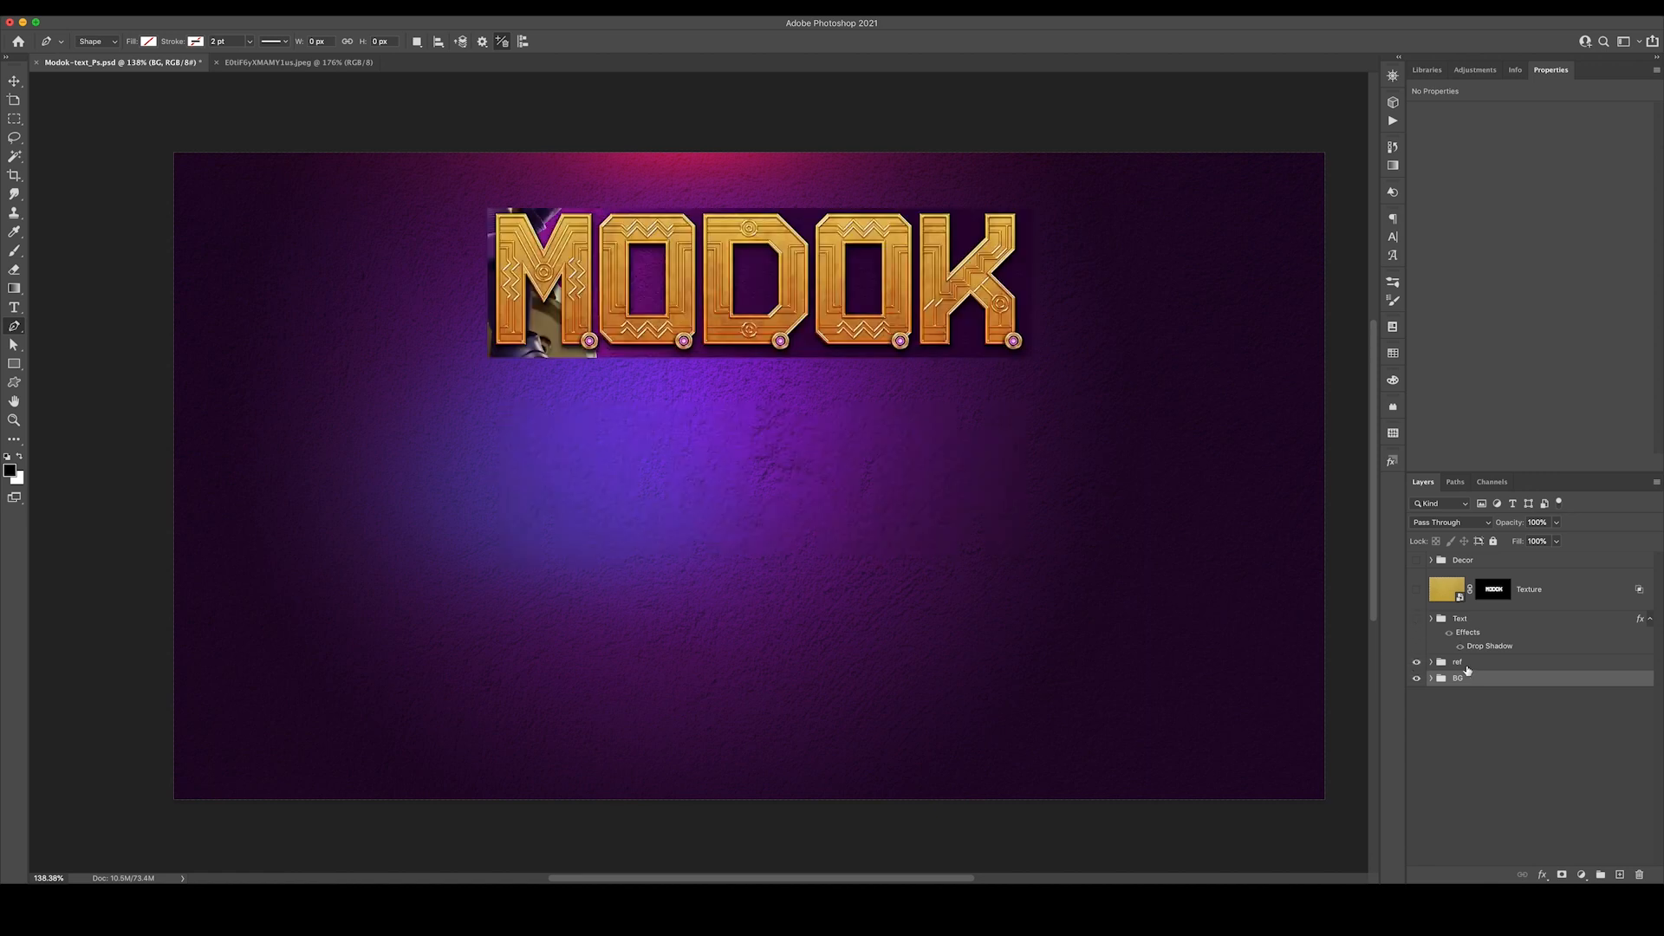
# Hide the MODOK ref group, leaving only the lit purple wall
pyautogui.click(1458, 660)
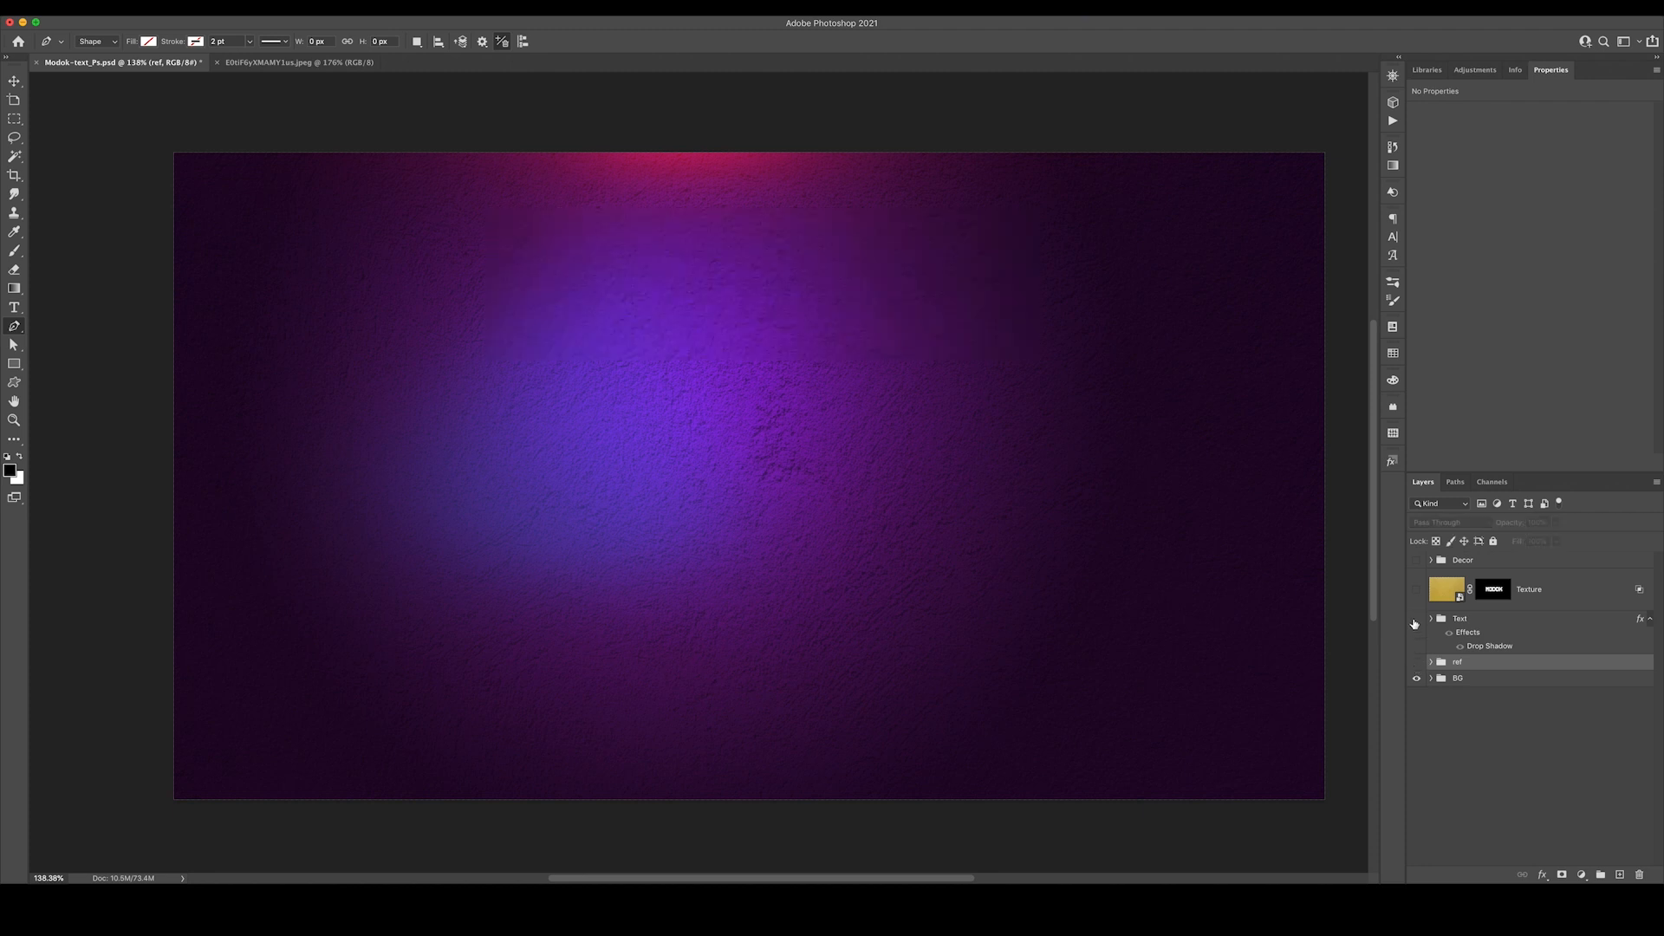
# Show the Text group, collapse the per-letter Decor Bevel groups, and hide the decorative line layers
pyautogui.click(1430, 619)
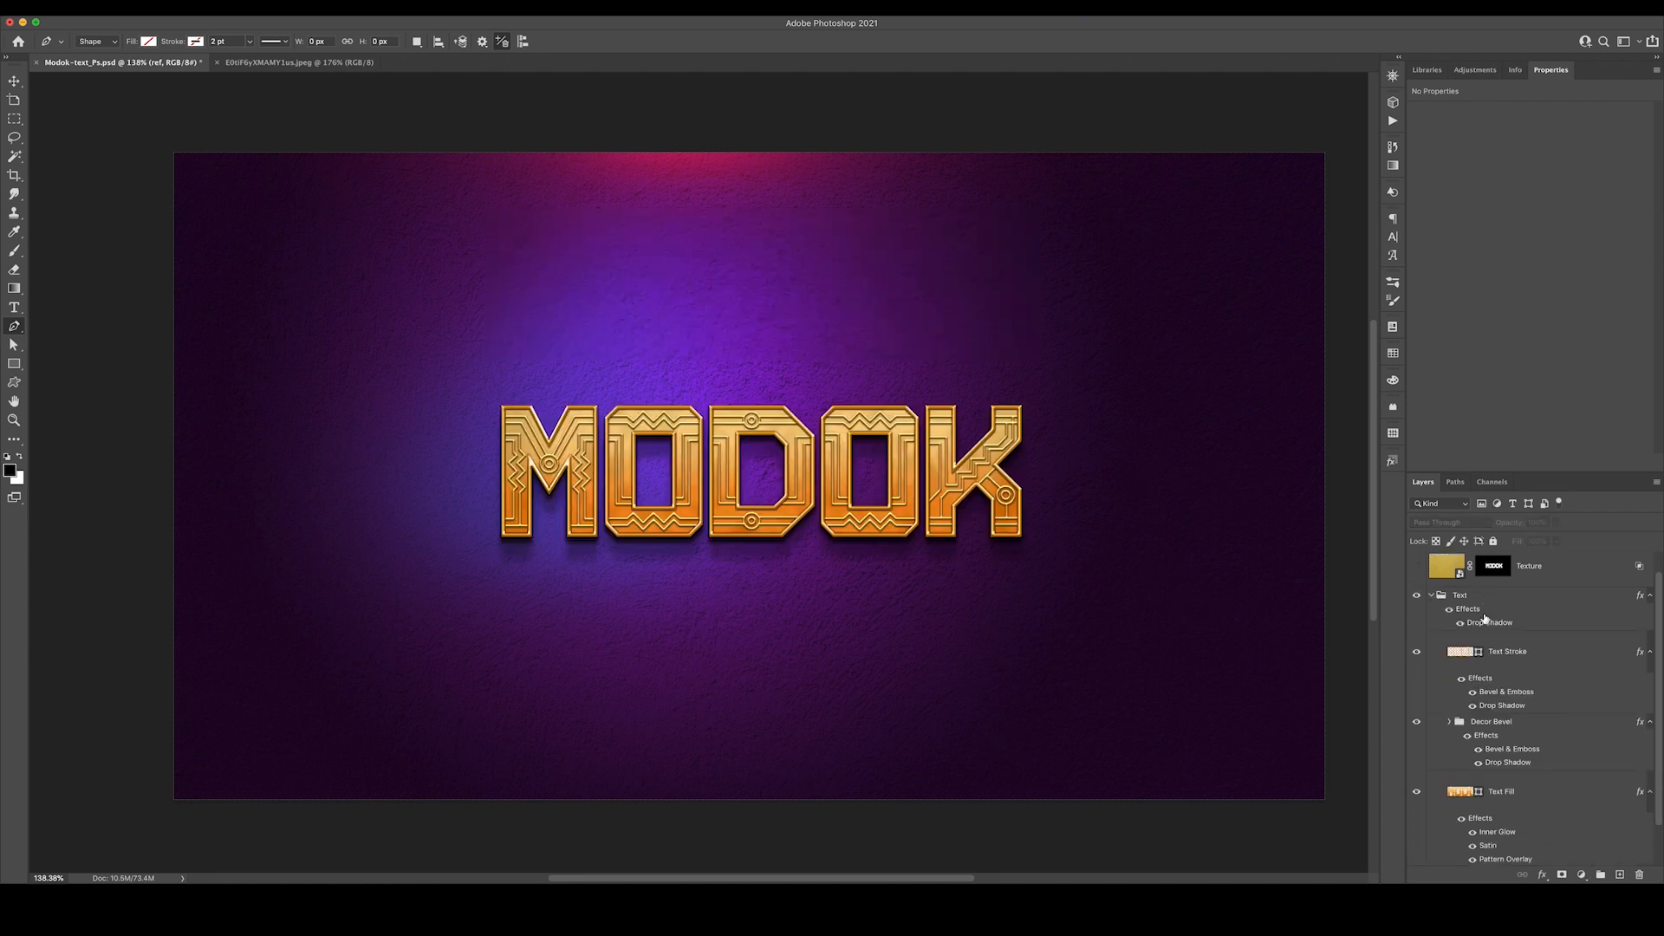
pyautogui.scroll(-3)
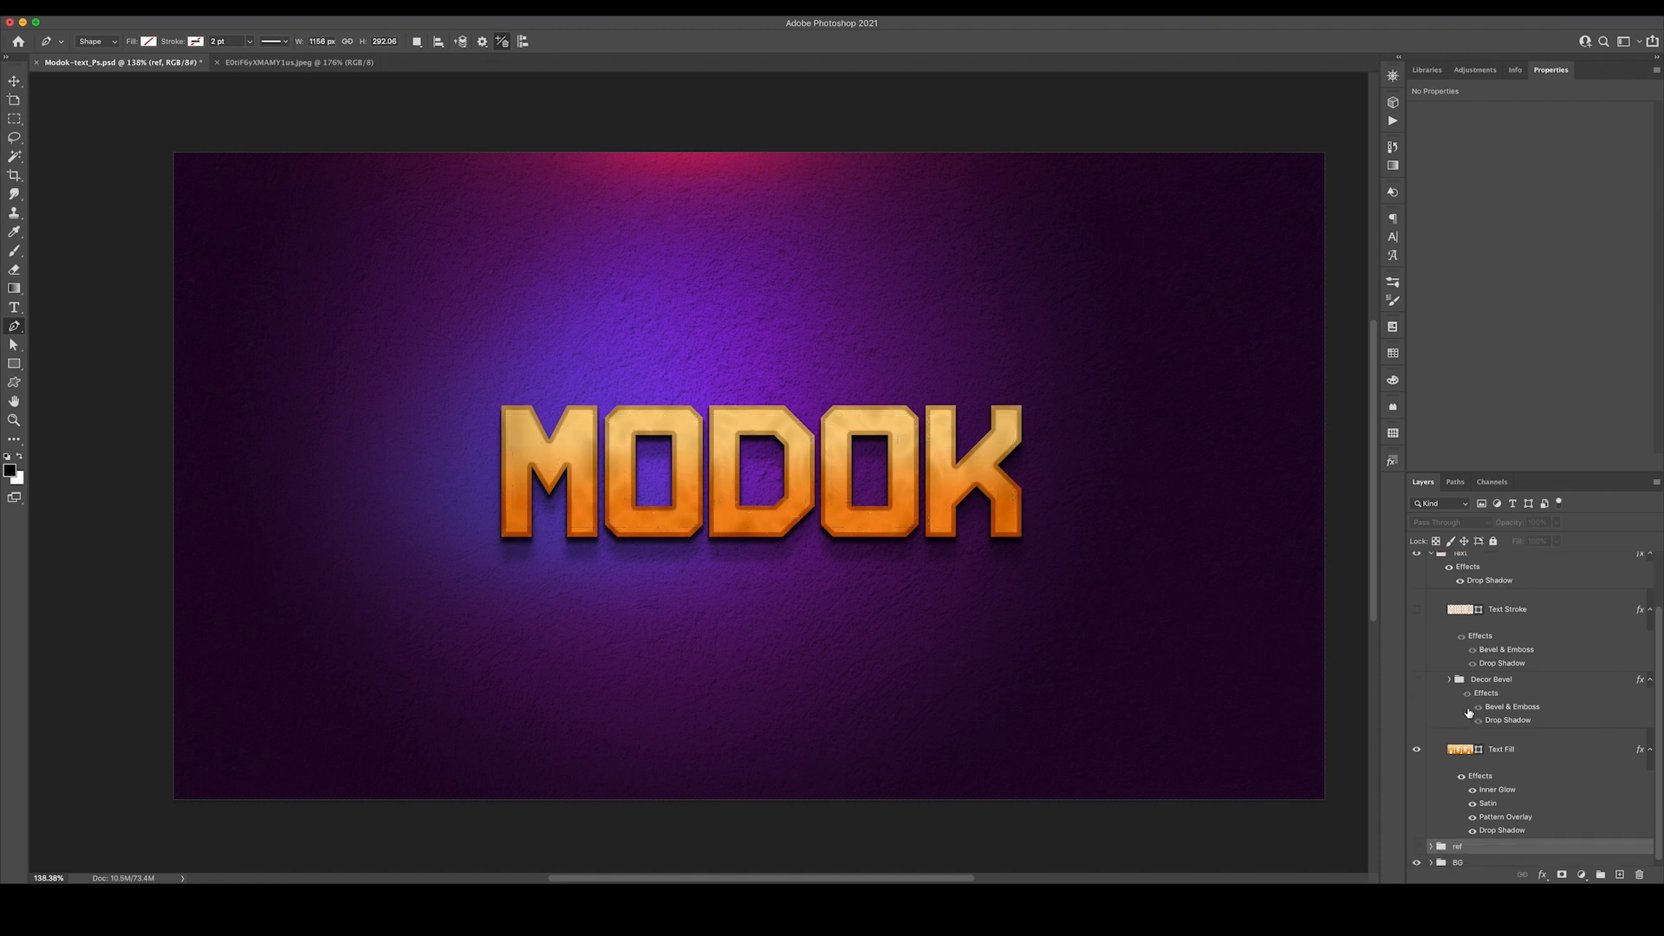
pyautogui.scroll(-3)
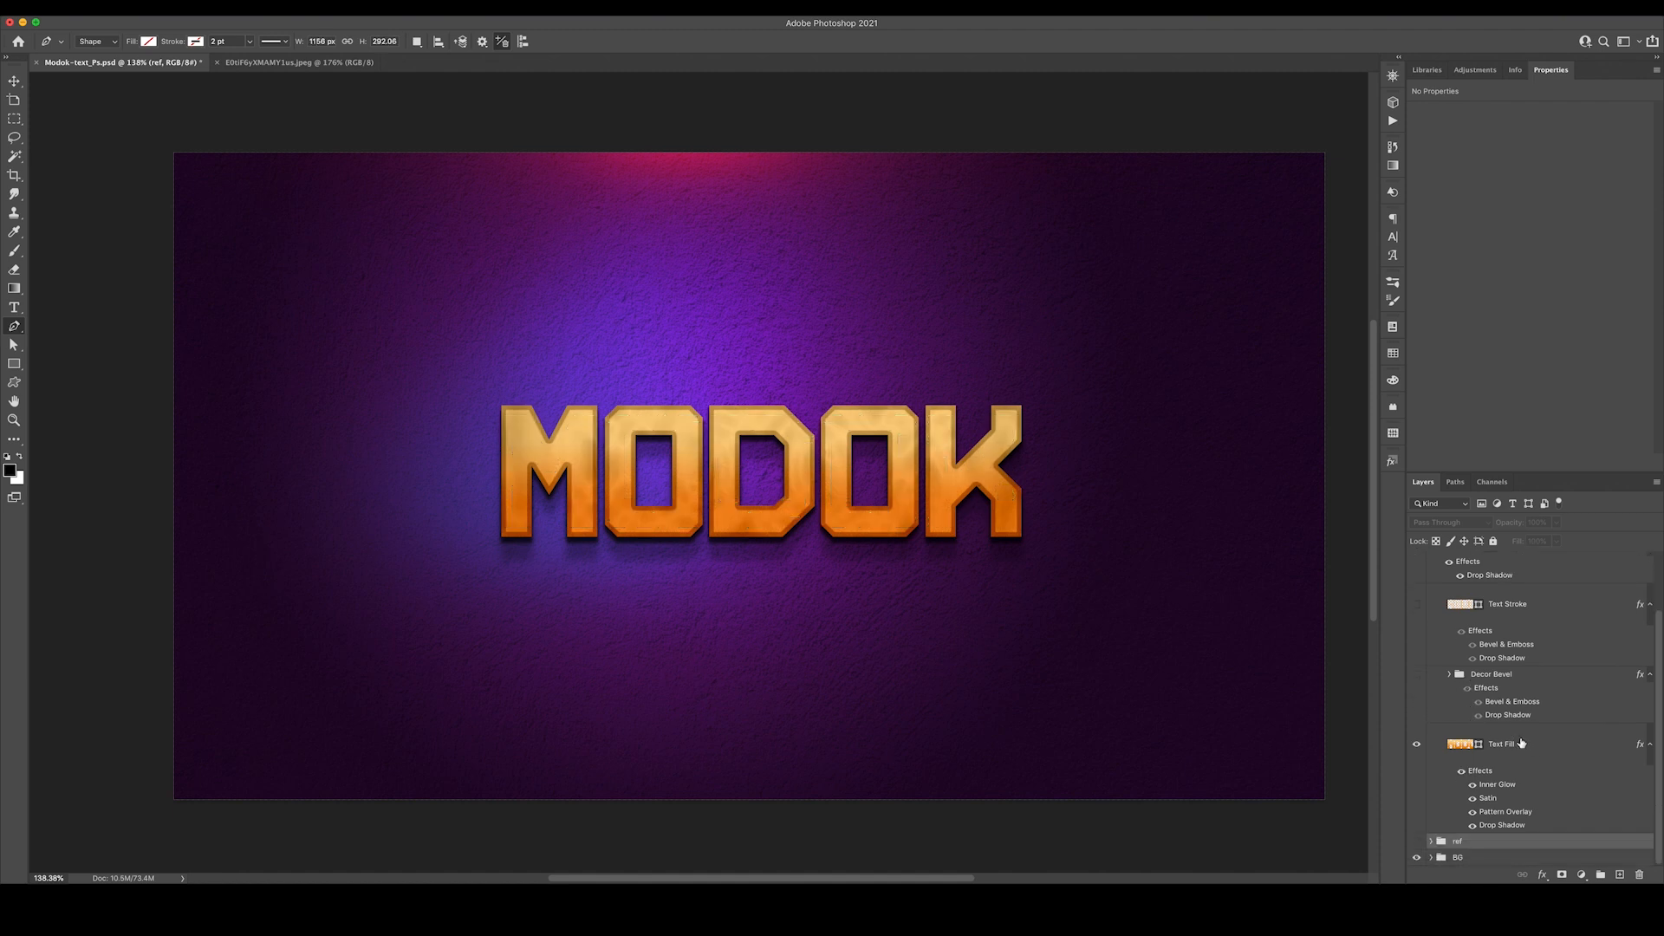
pyautogui.moveTo(1520, 749)
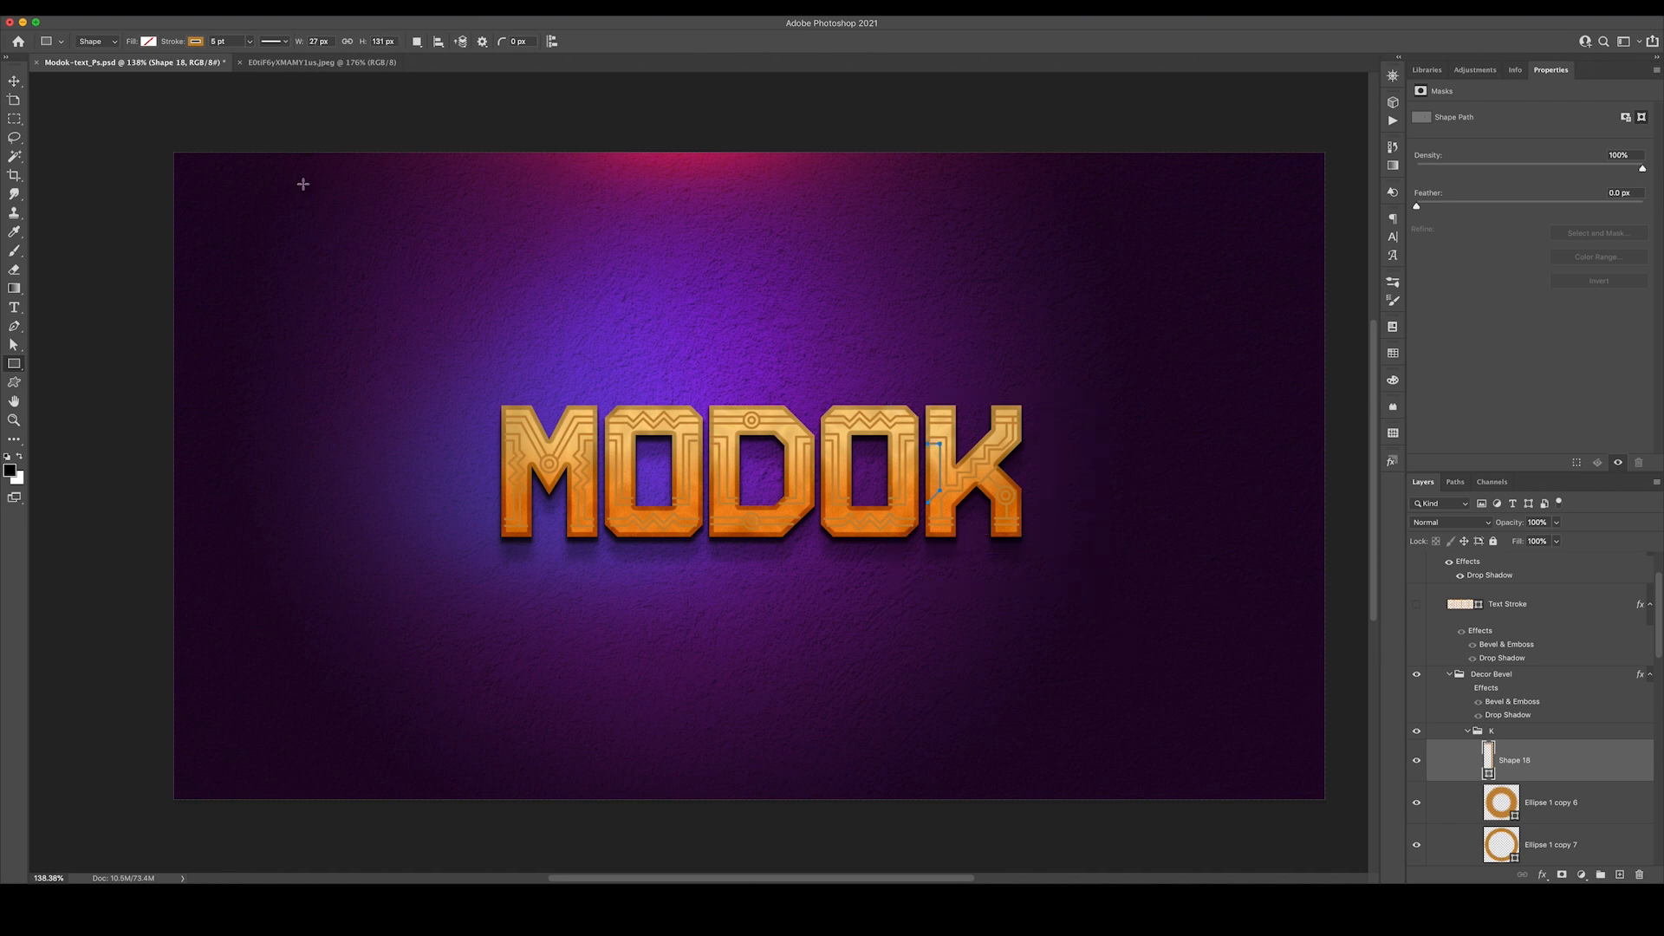
pyautogui.moveTo(1510, 741)
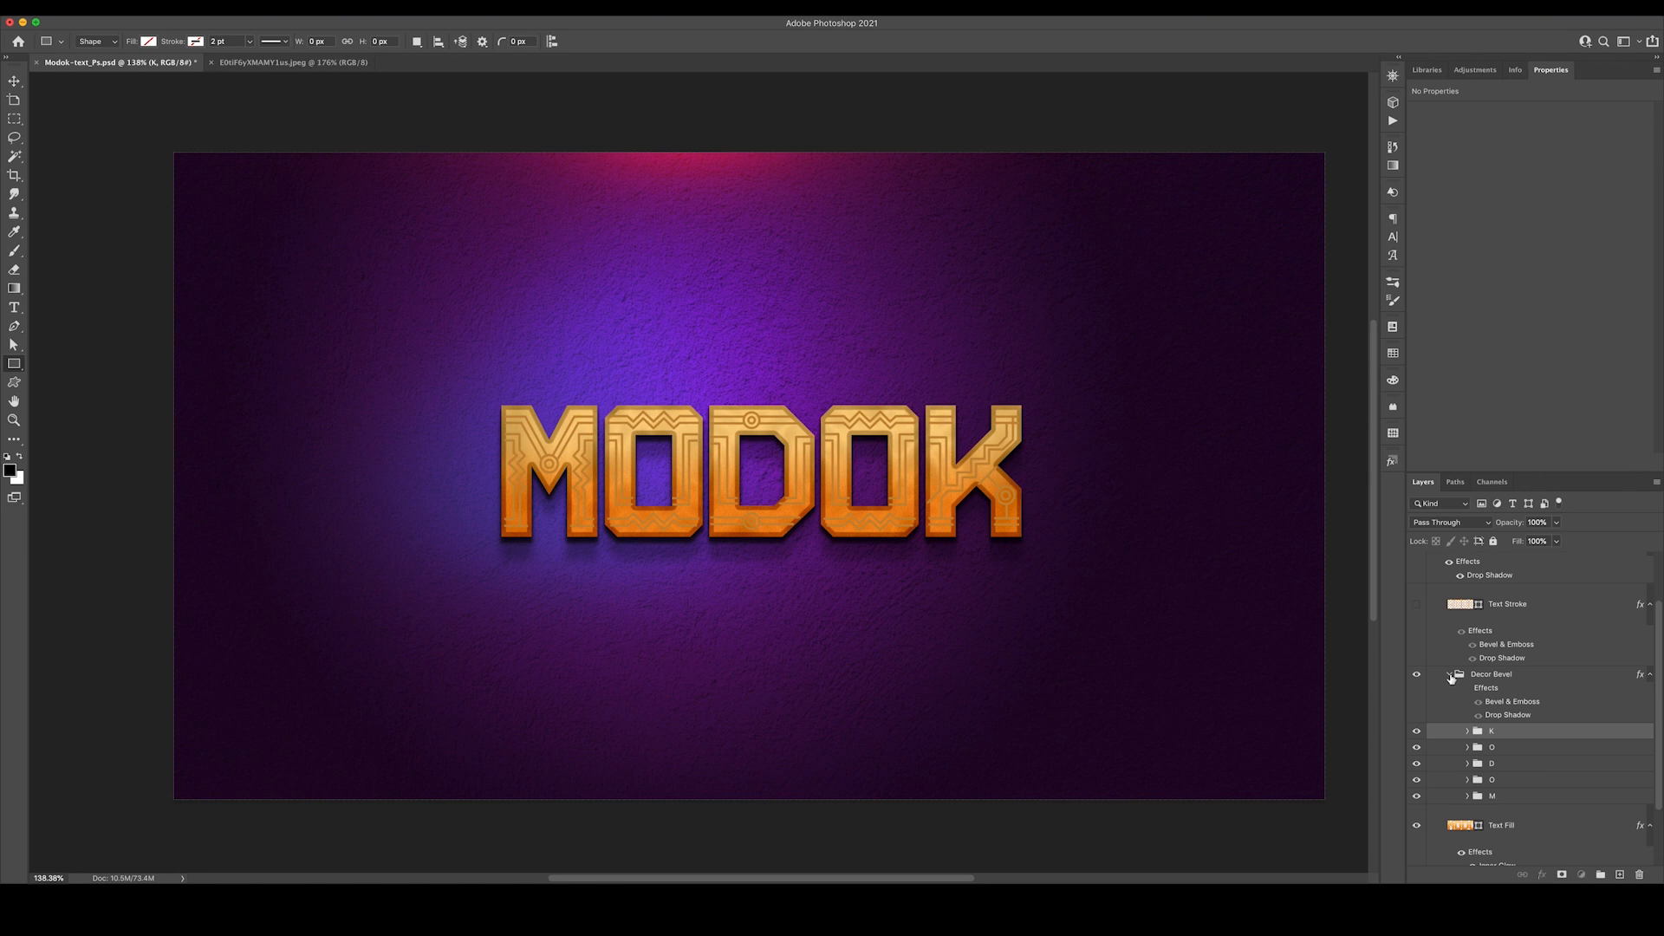
pyautogui.click(1449, 678)
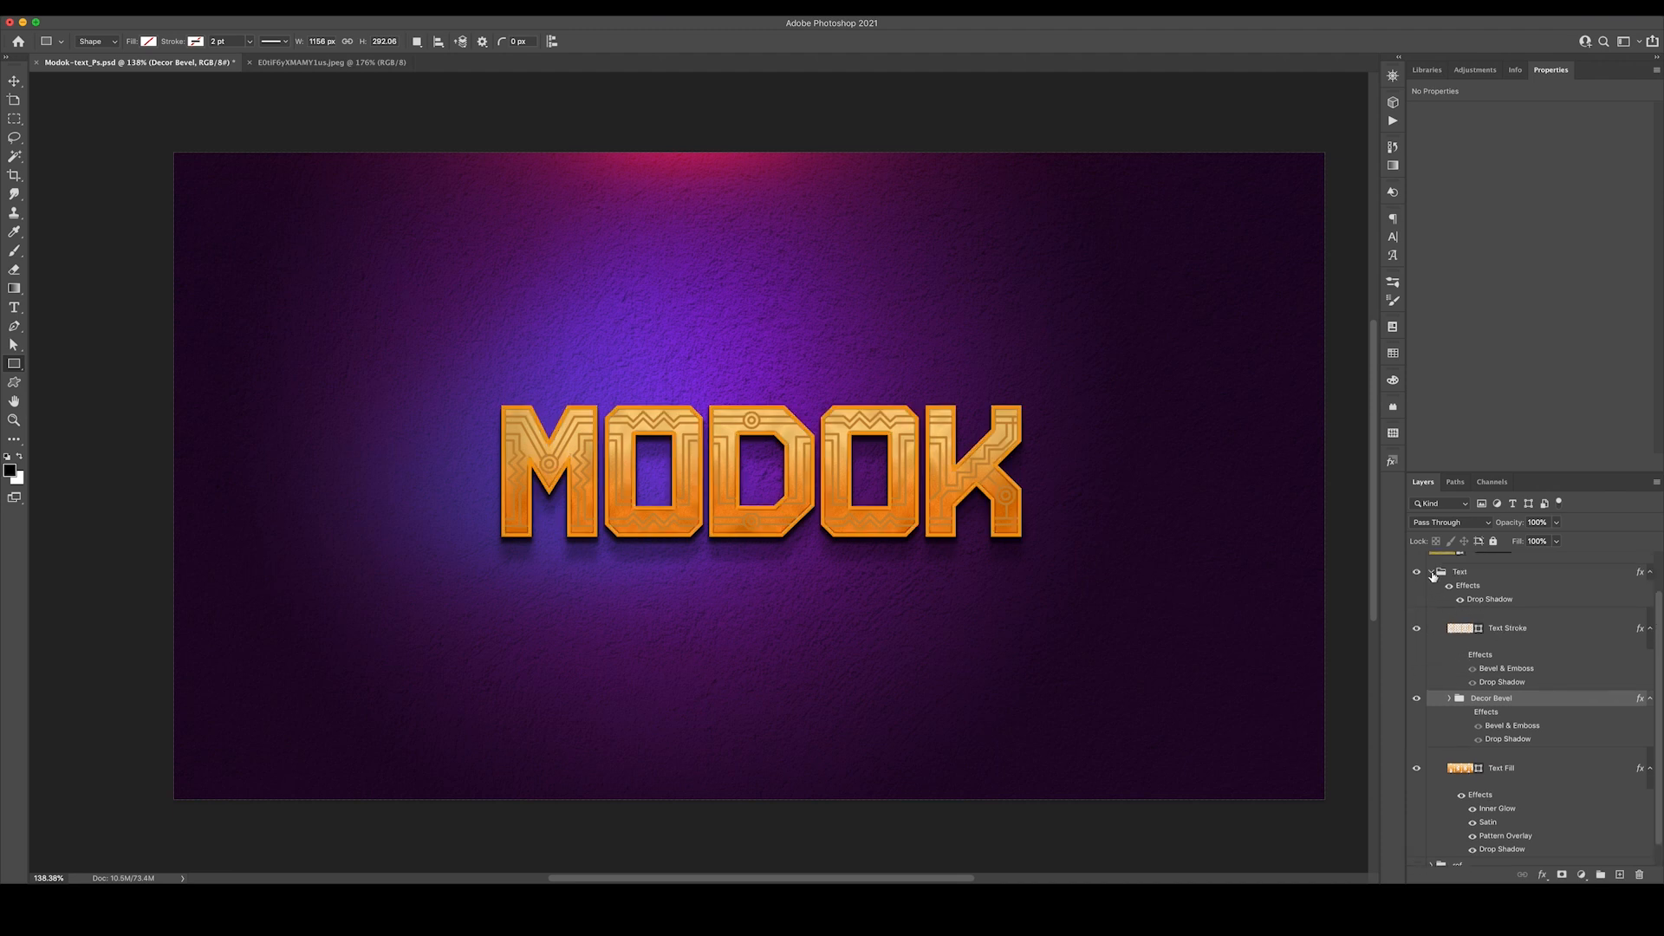
pyautogui.scroll(-3)
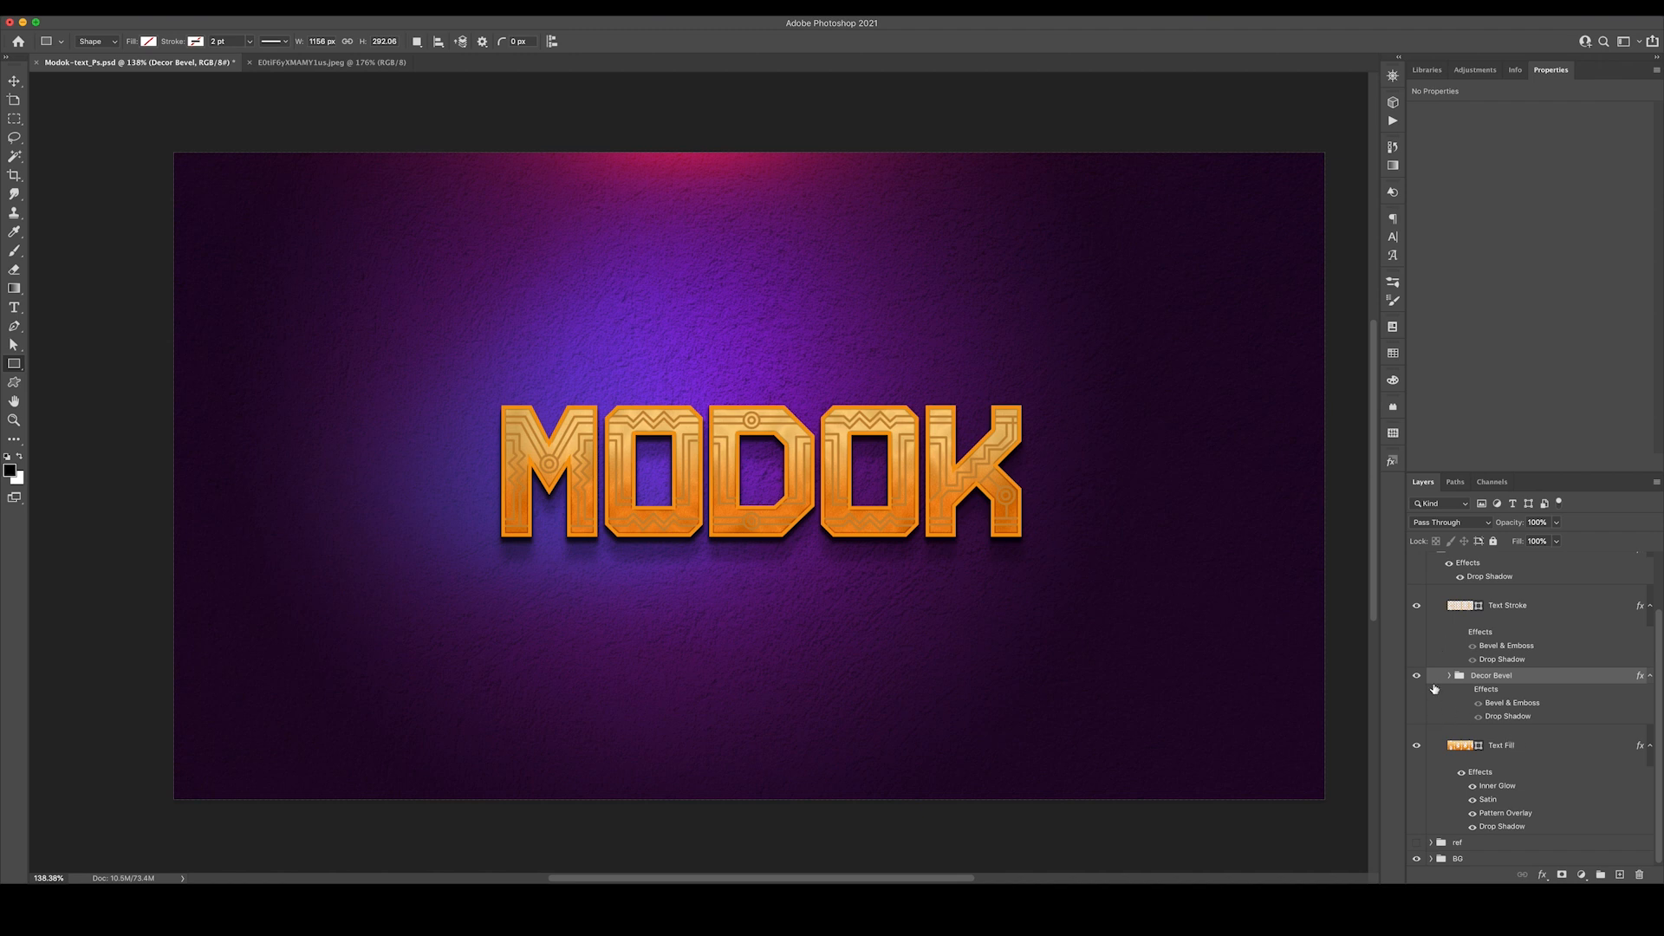
pyautogui.click(1417, 674)
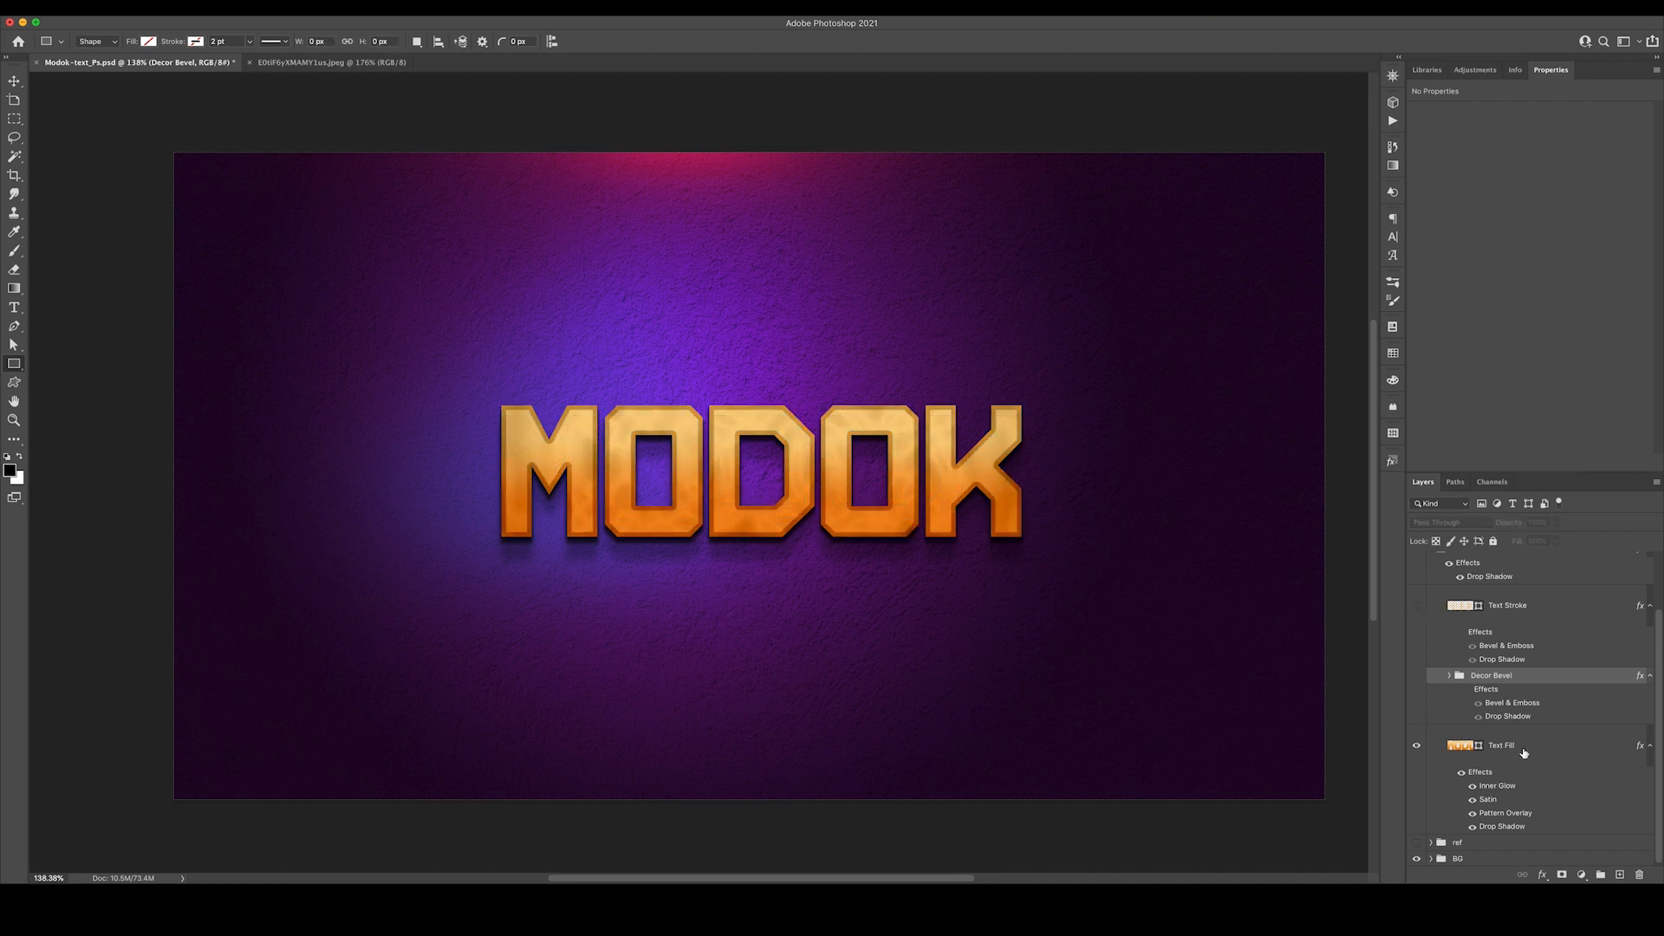
pyautogui.doubleClick(1498, 744)
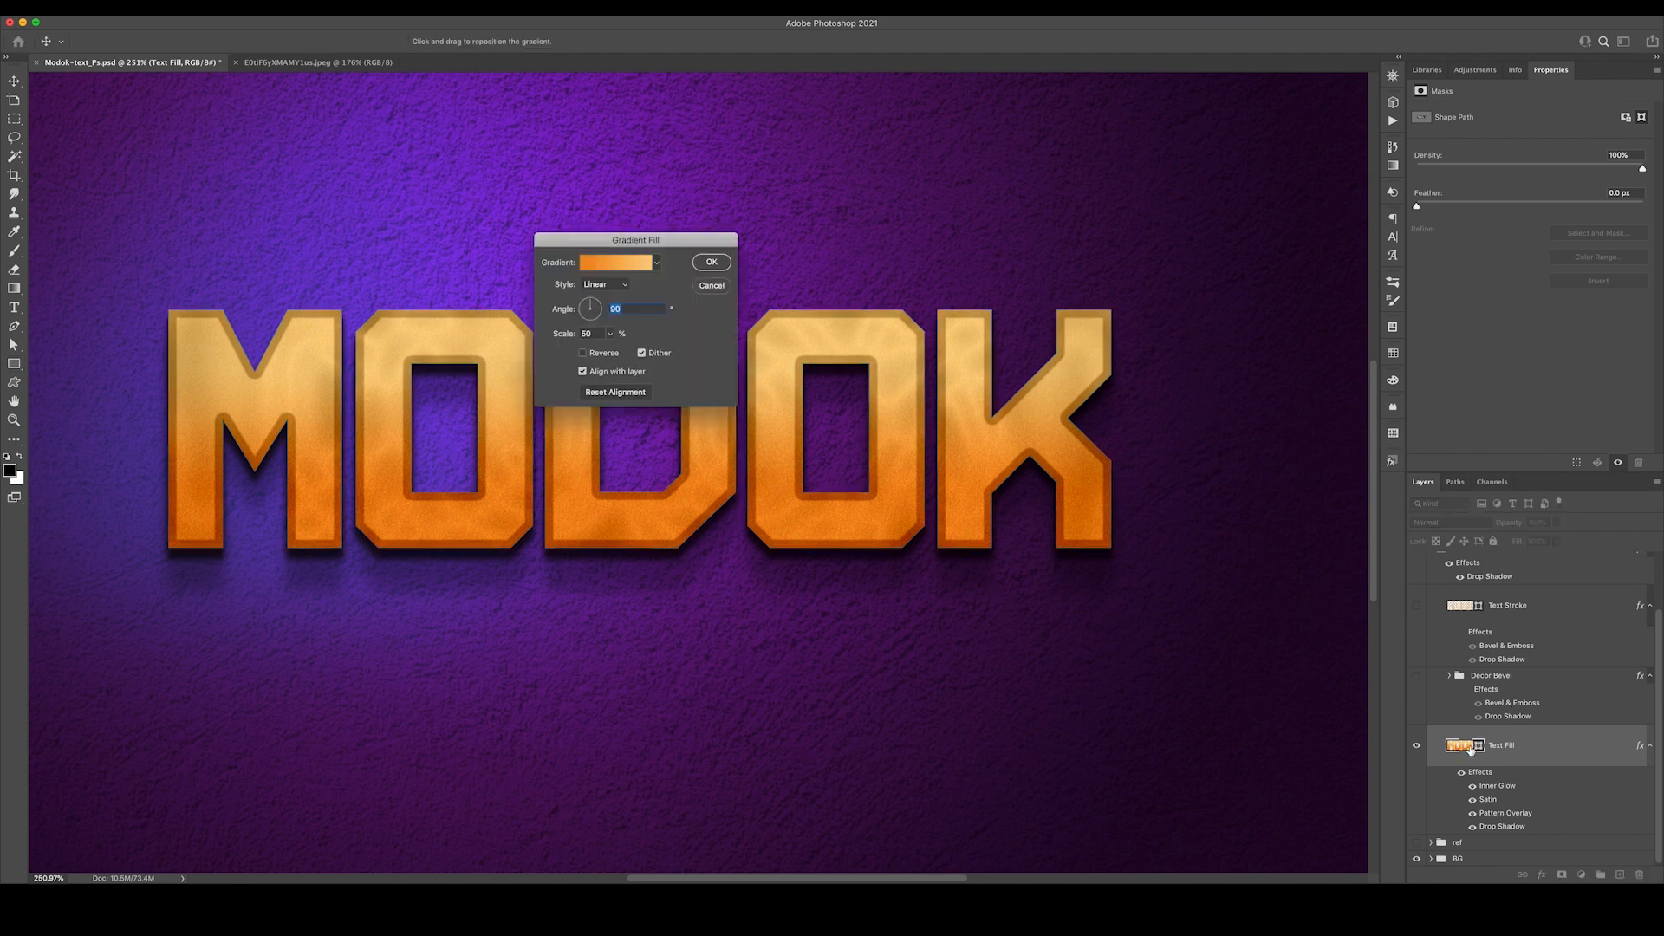
pyautogui.click(616, 261)
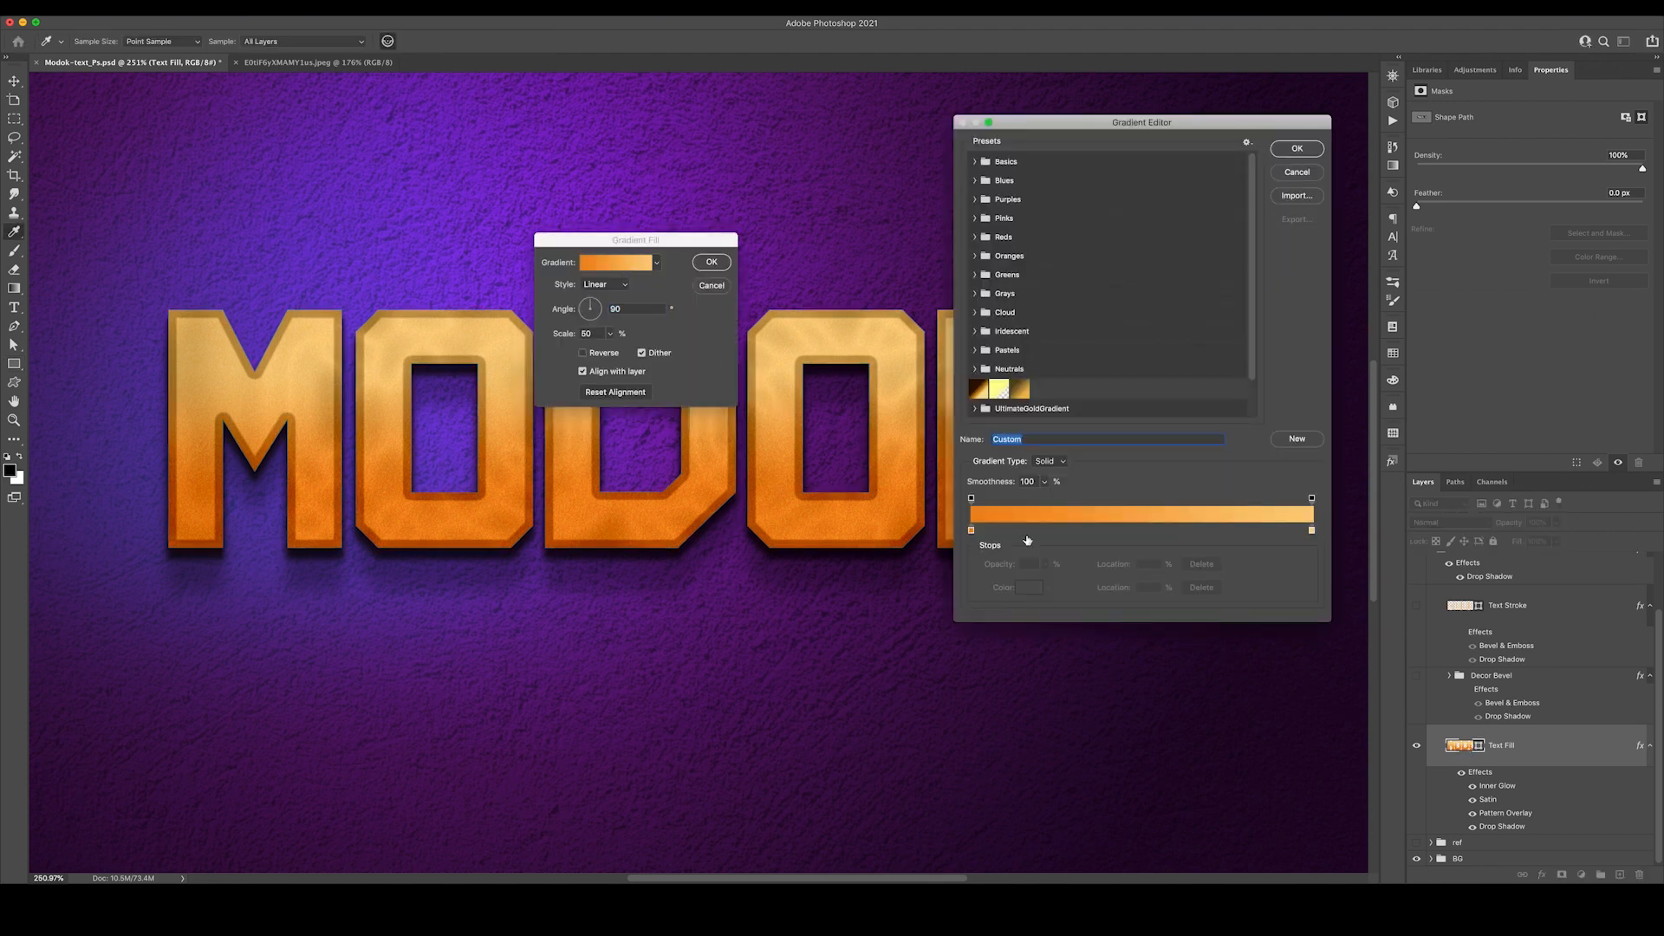
pyautogui.doubleClick(971, 531)
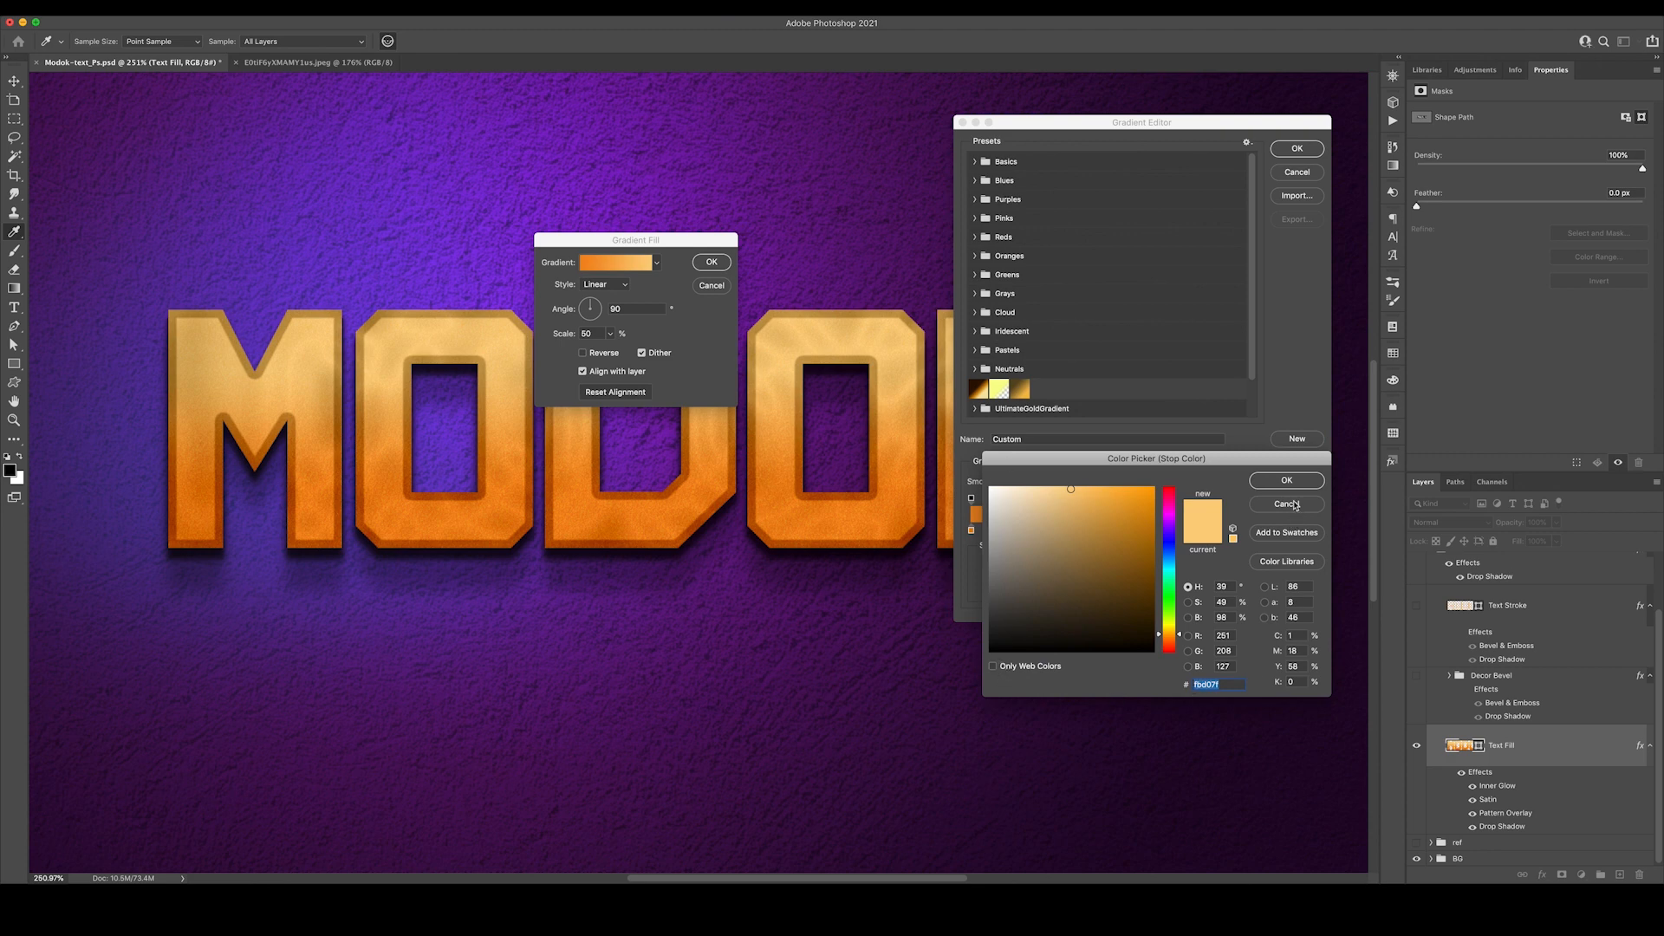
pyautogui.click(1285, 480)
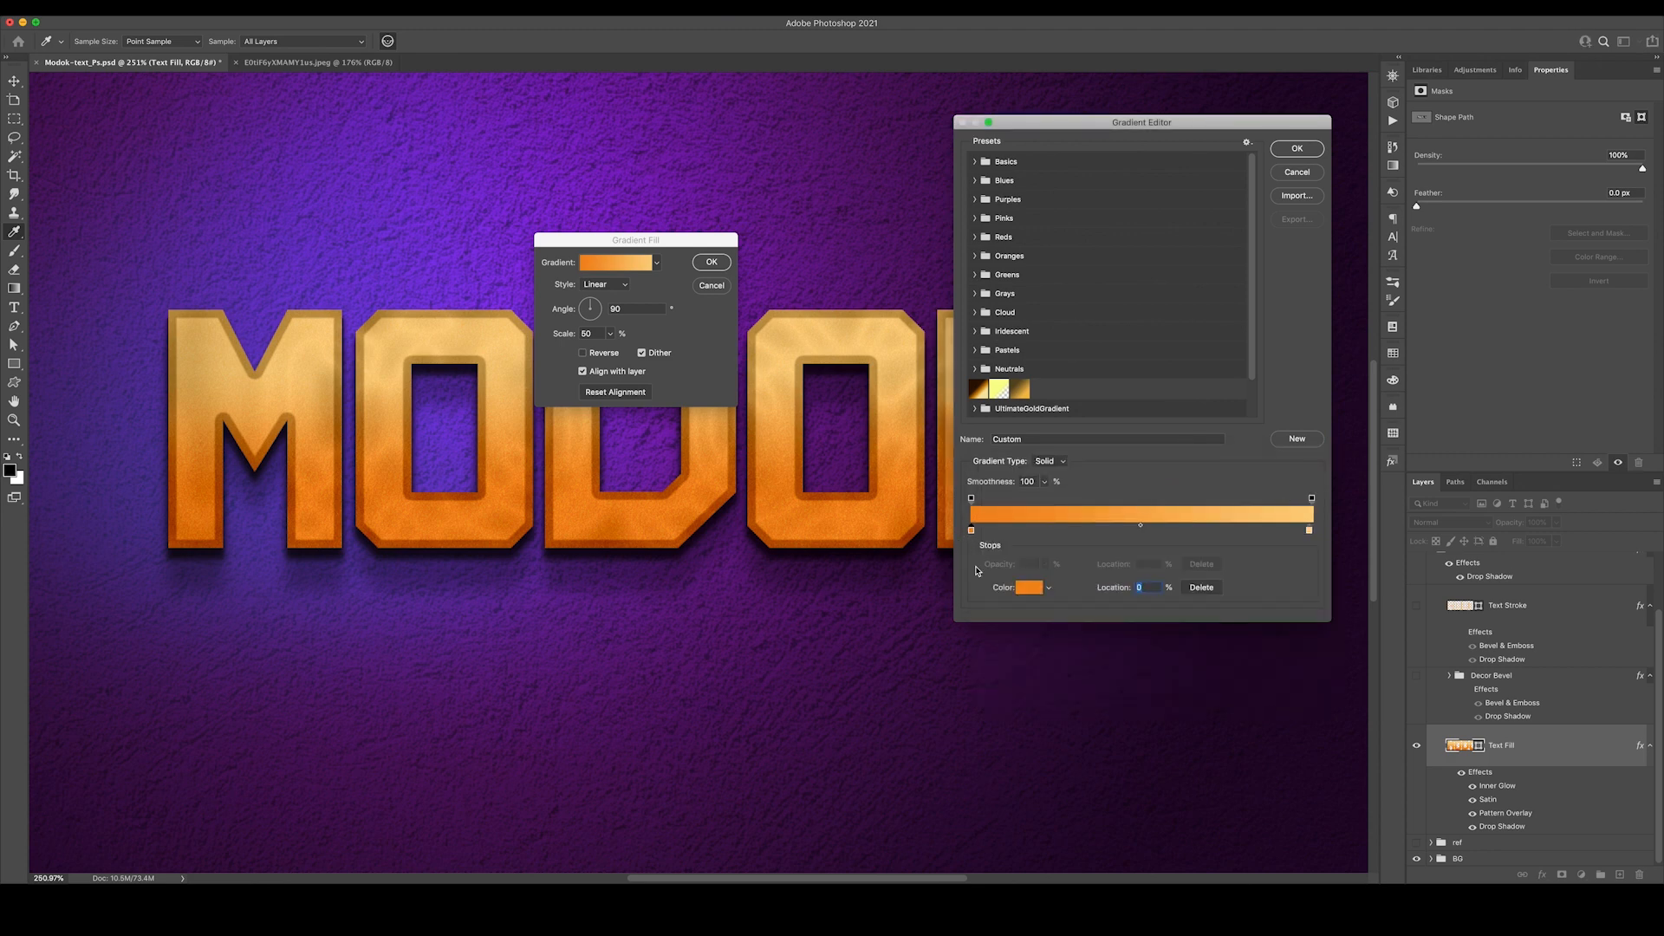
pyautogui.click(1025, 588)
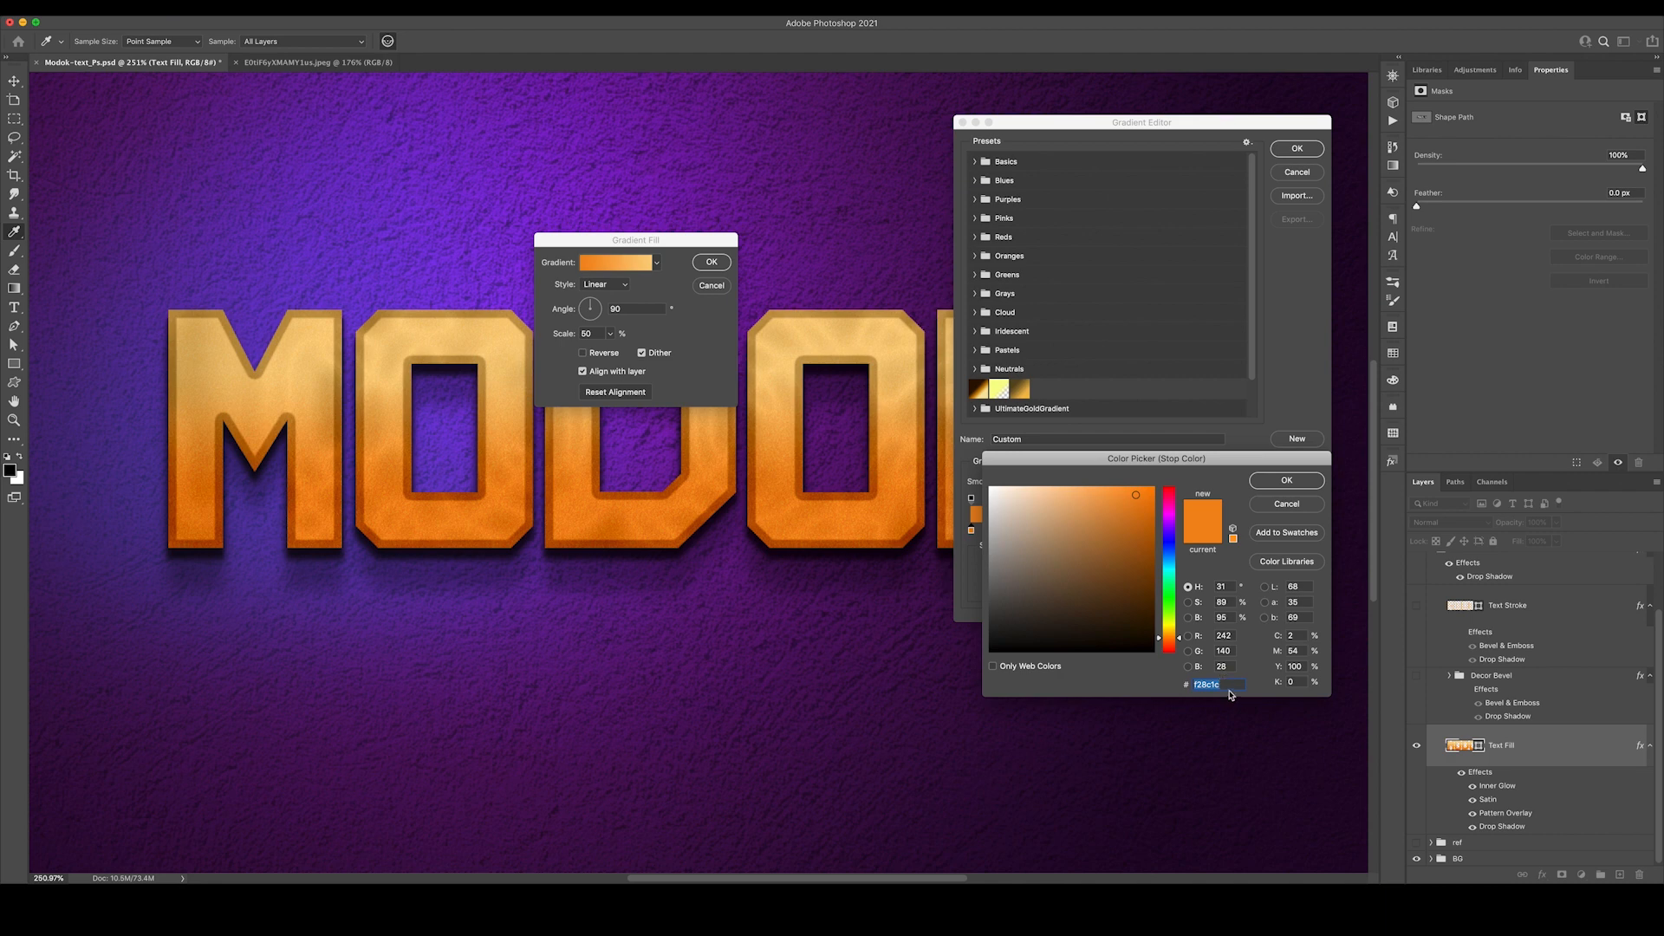
pyautogui.click(1285, 480)
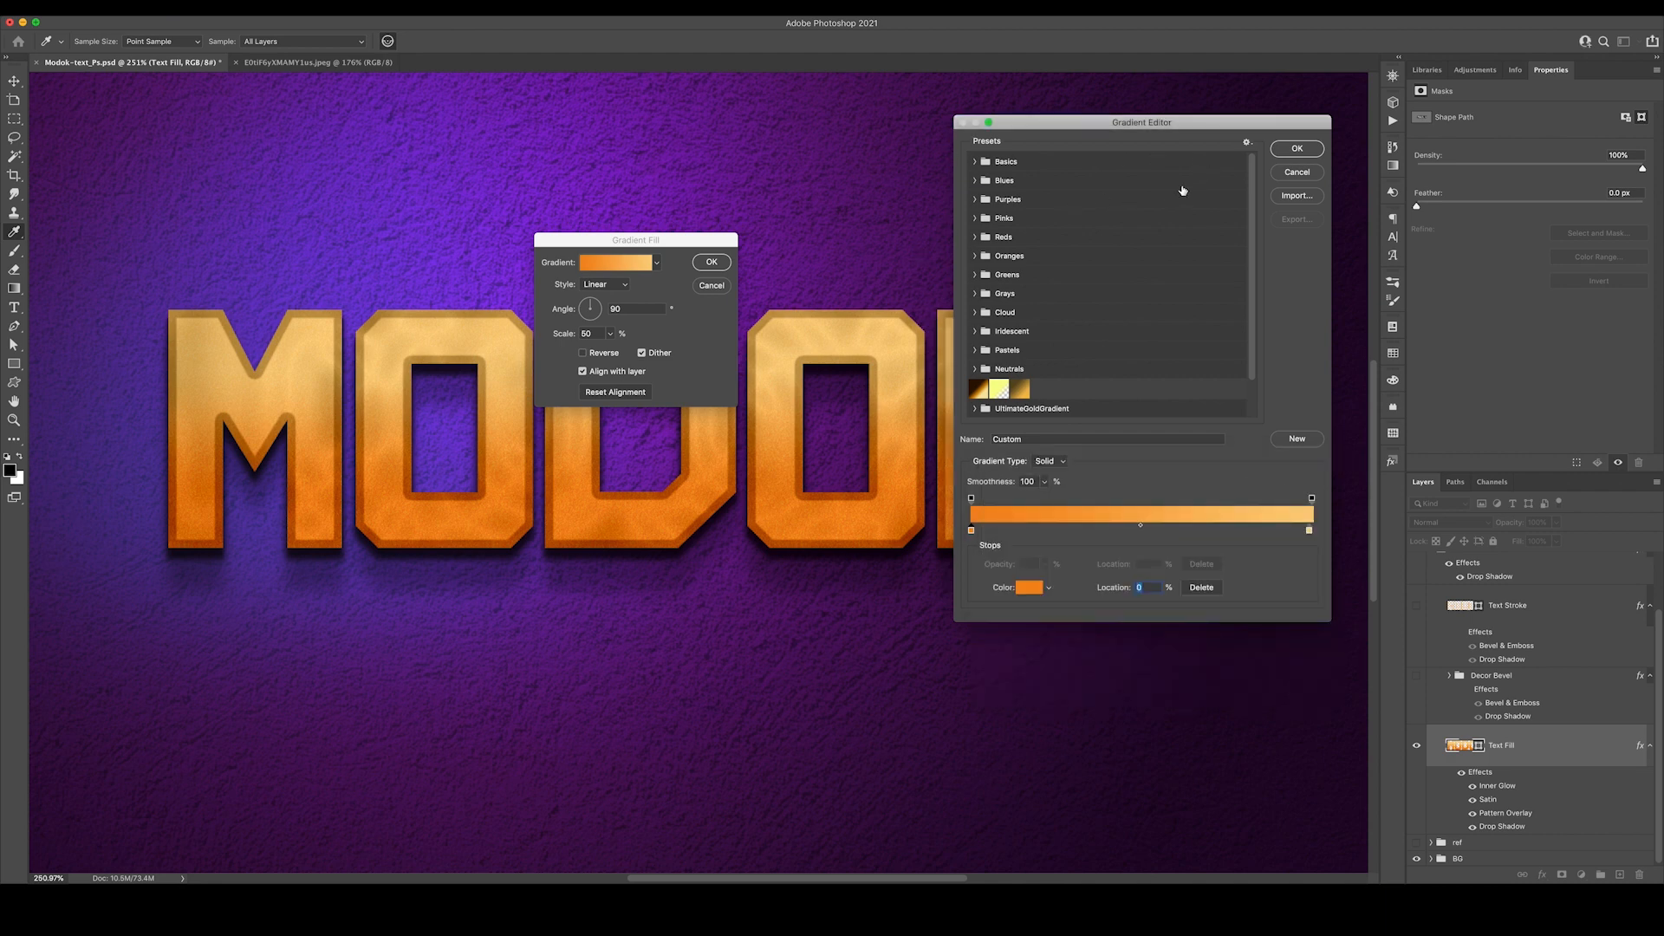
pyautogui.click(1297, 147)
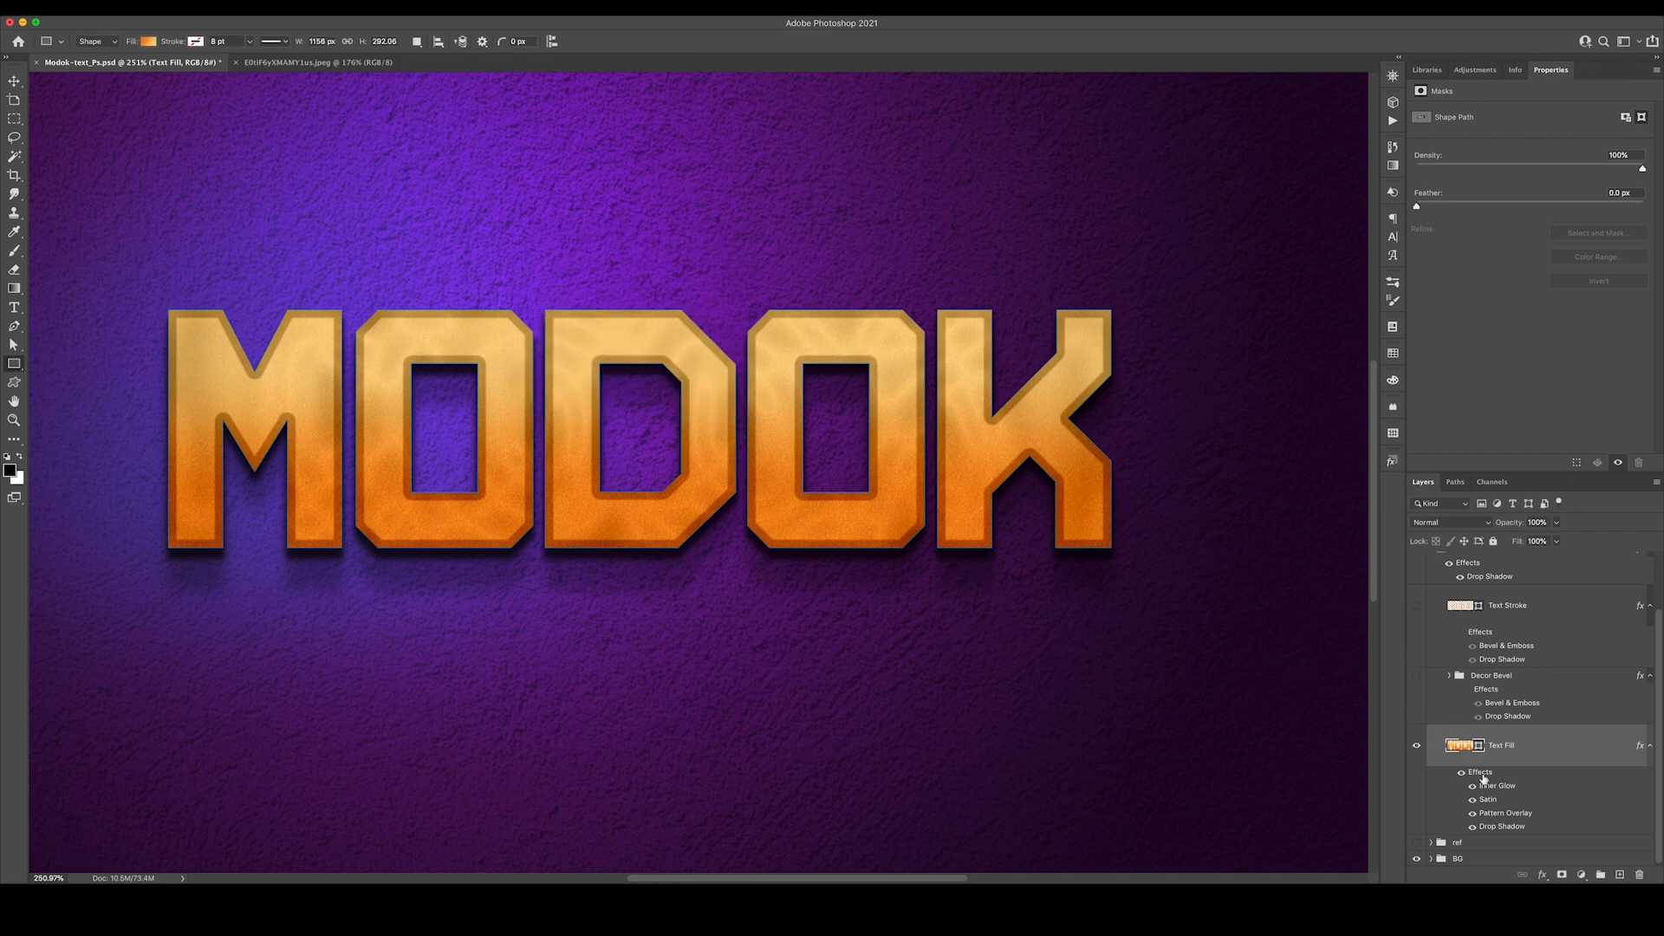
# In Text Fill's Layer Style, toggle Inner Glow off and back on, then view the Satin settings
pyautogui.doubleClick(1502, 744)
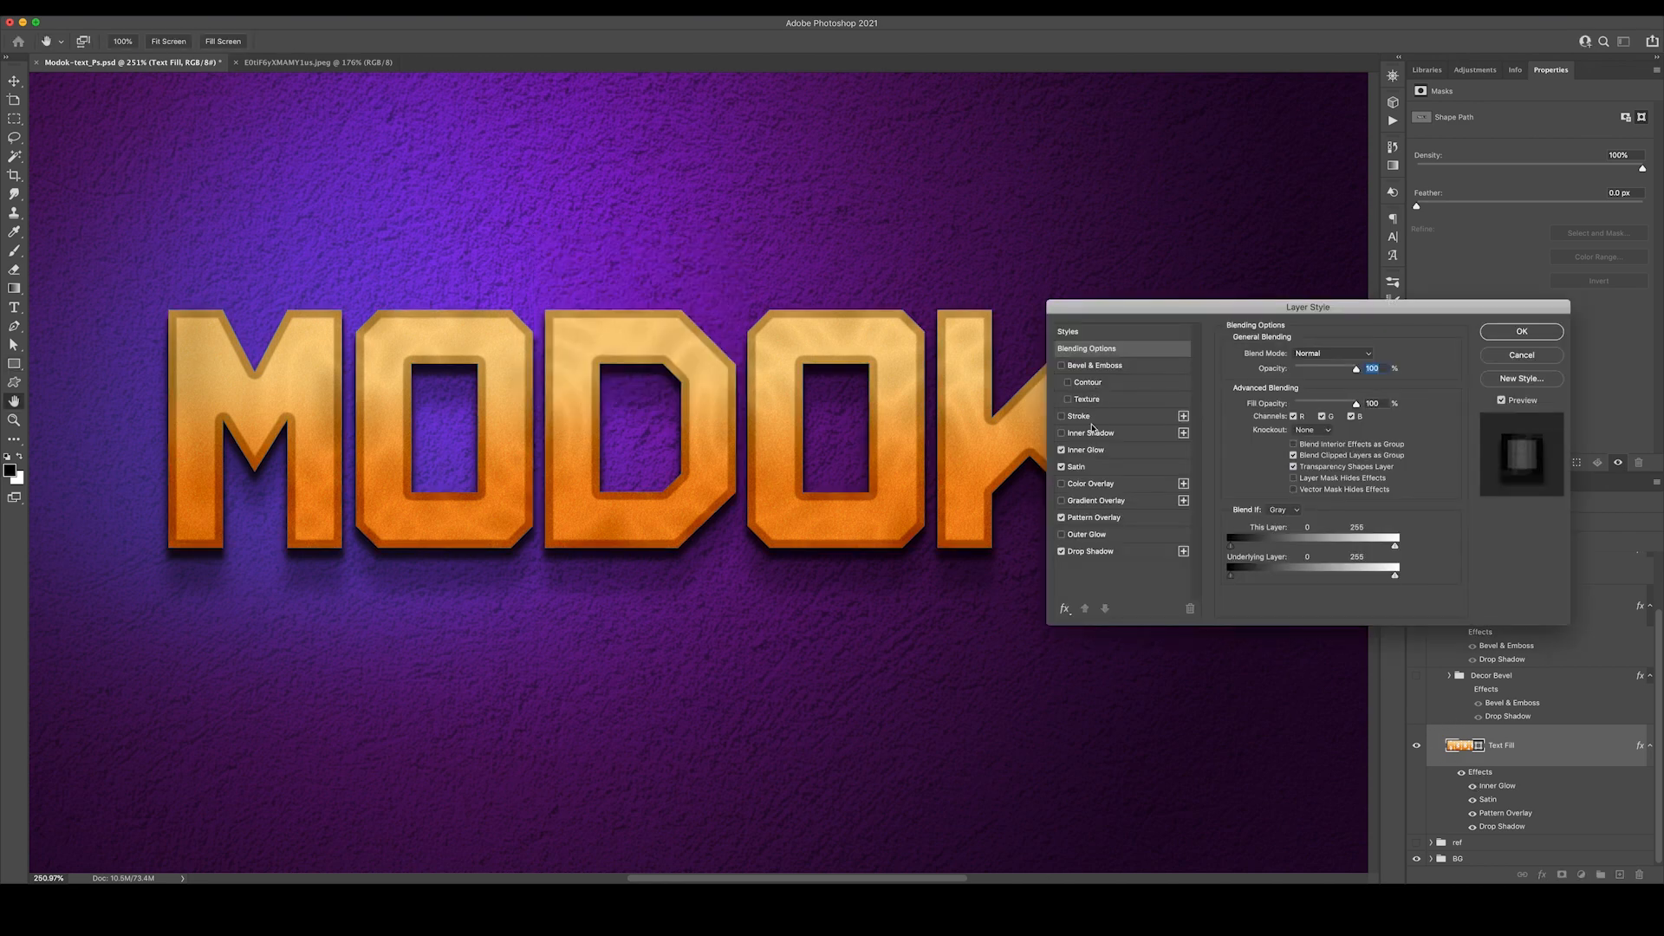
pyautogui.click(1086, 449)
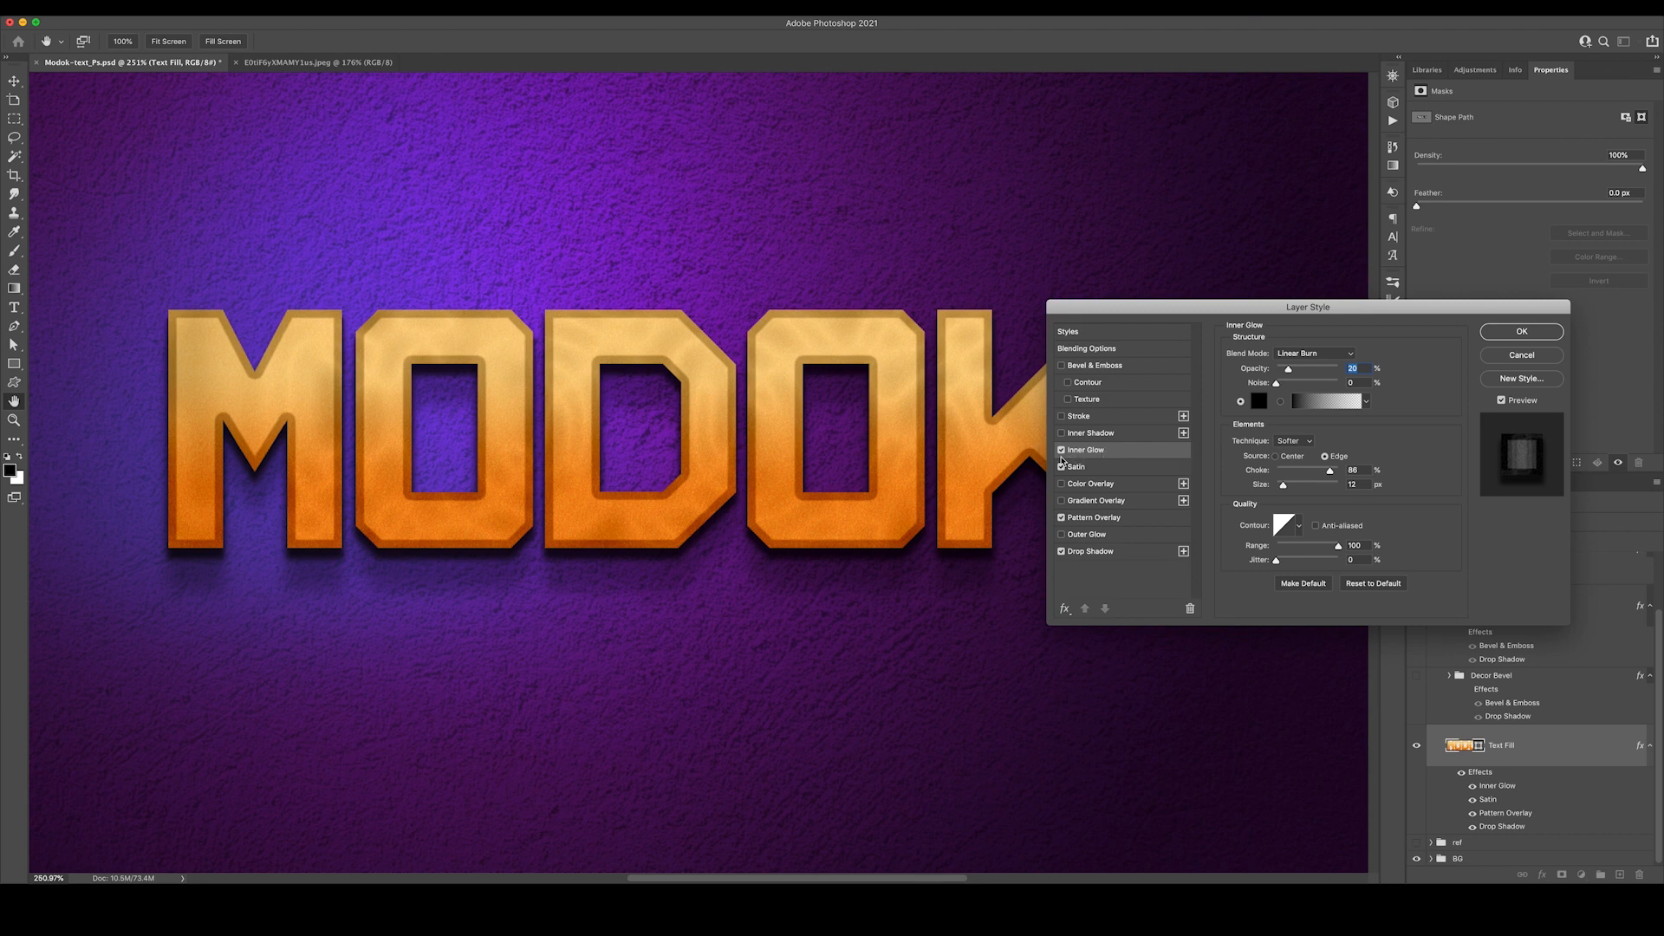
pyautogui.click(1061, 450)
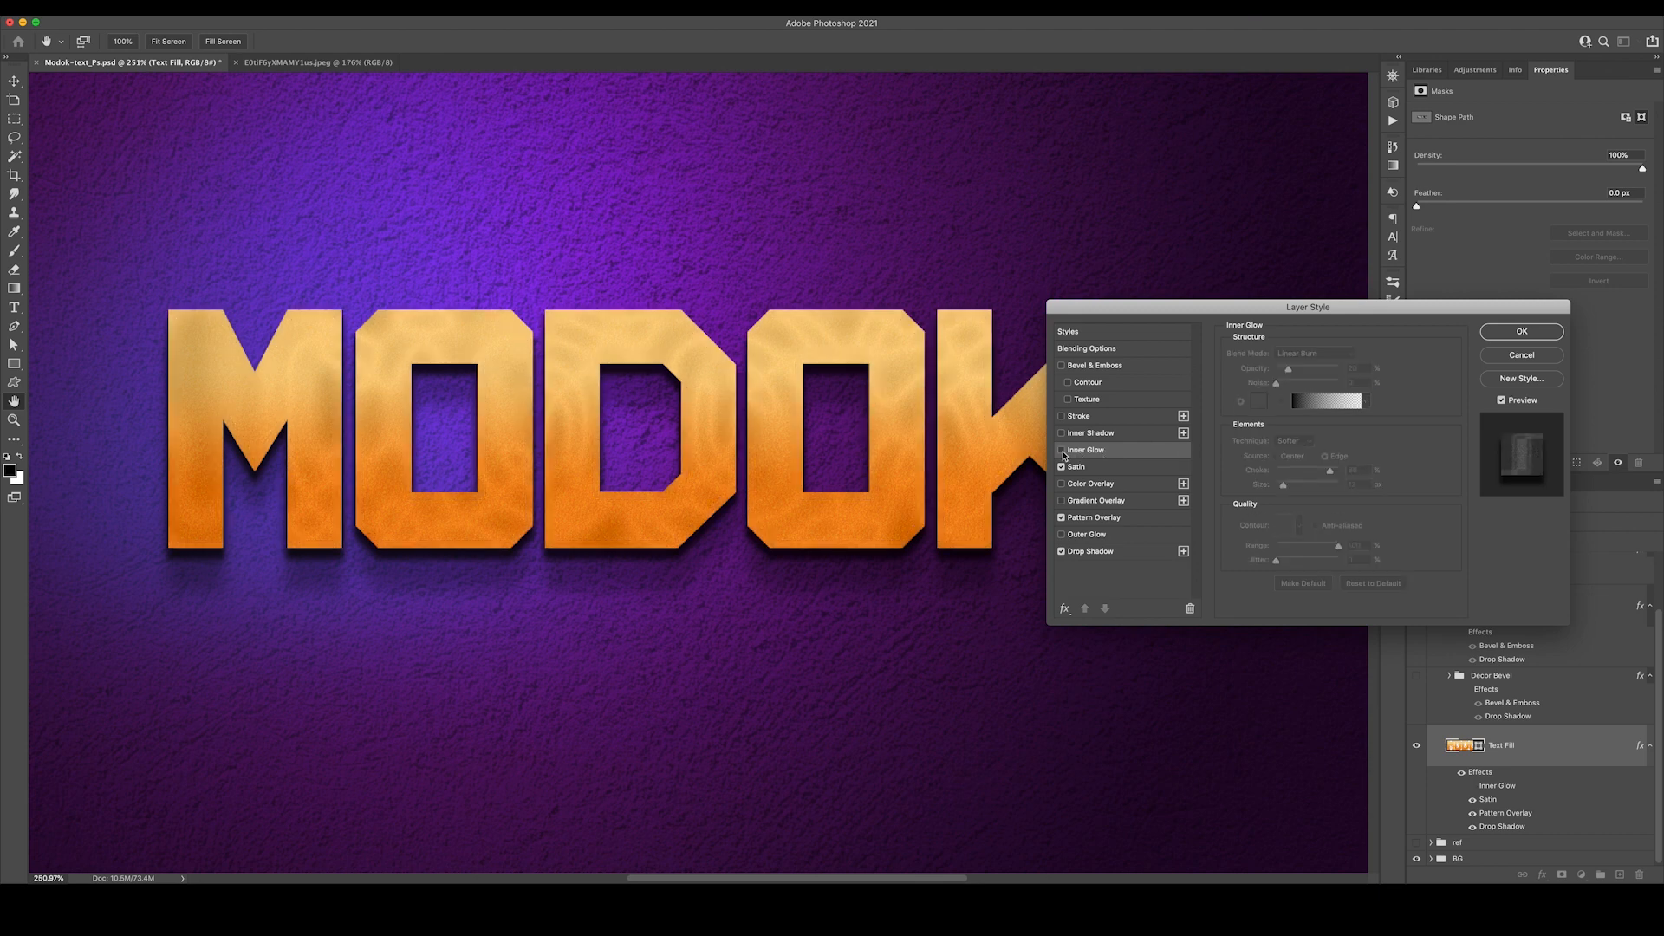
pyautogui.click(1061, 451)
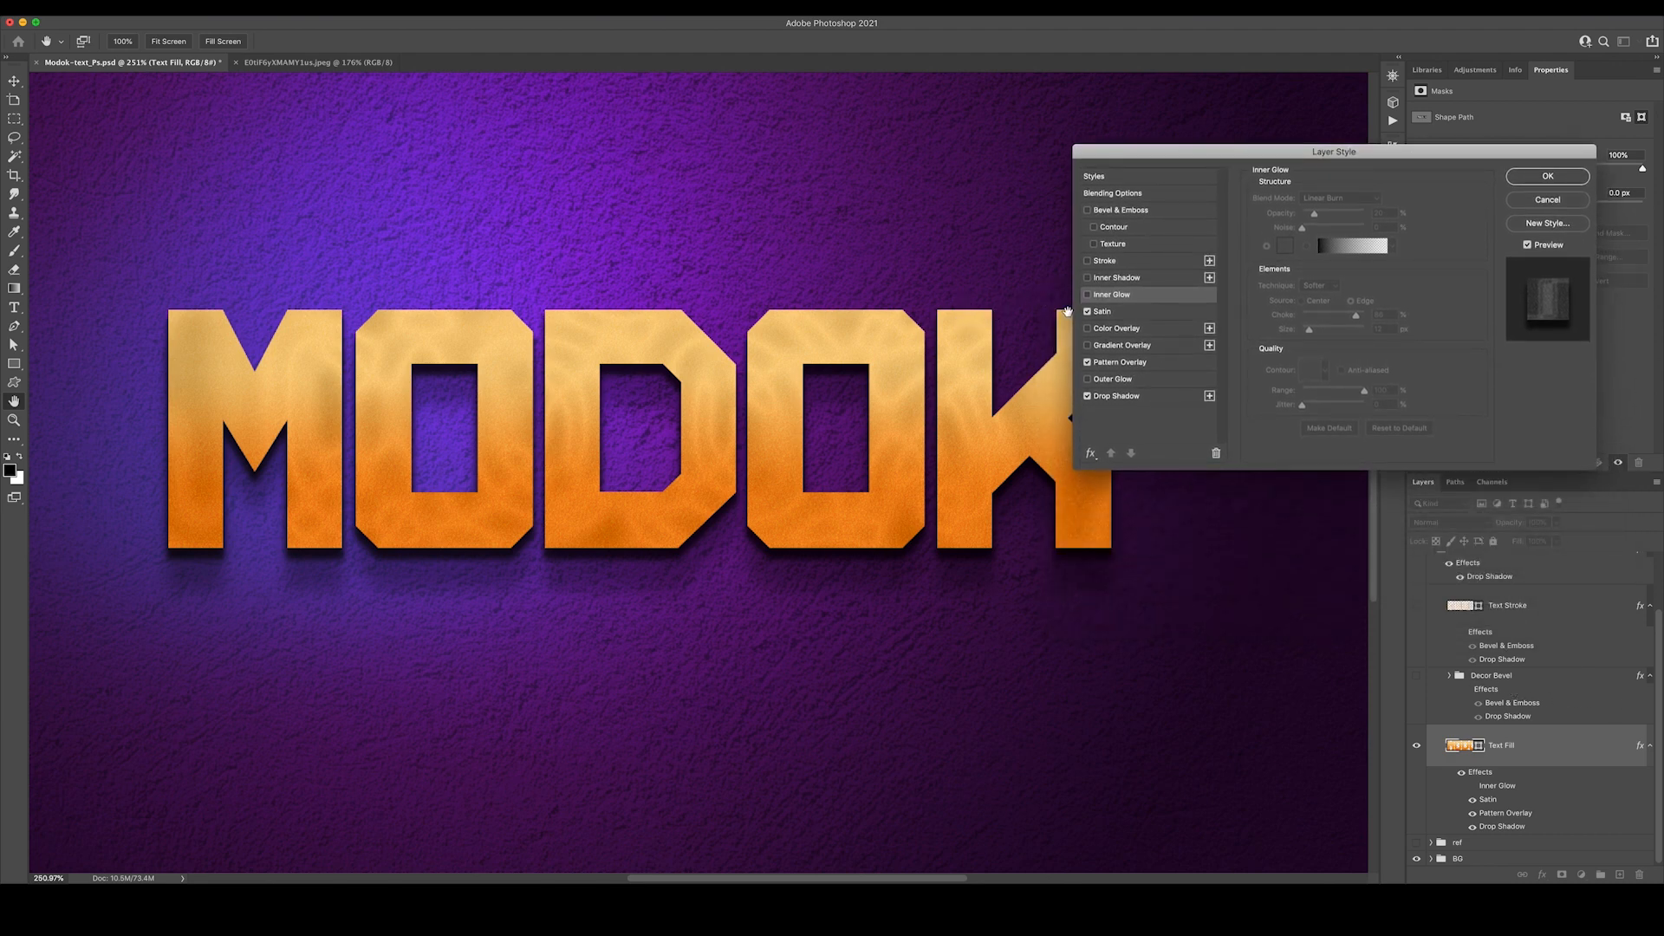
pyautogui.click(1087, 295)
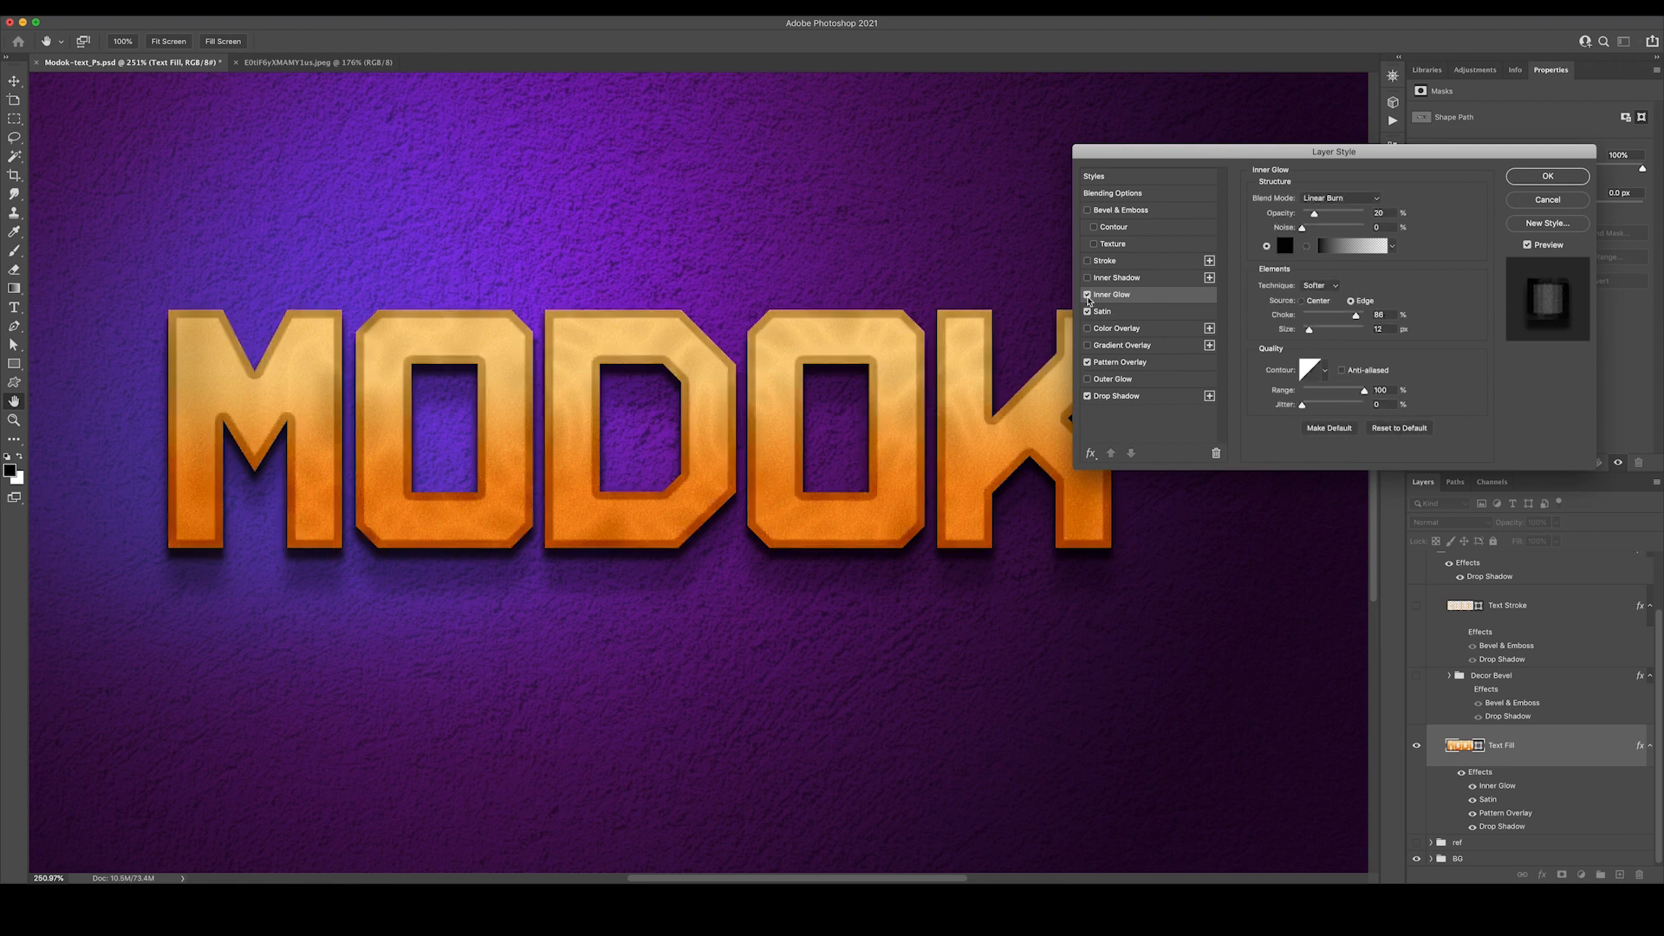
pyautogui.click(1102, 310)
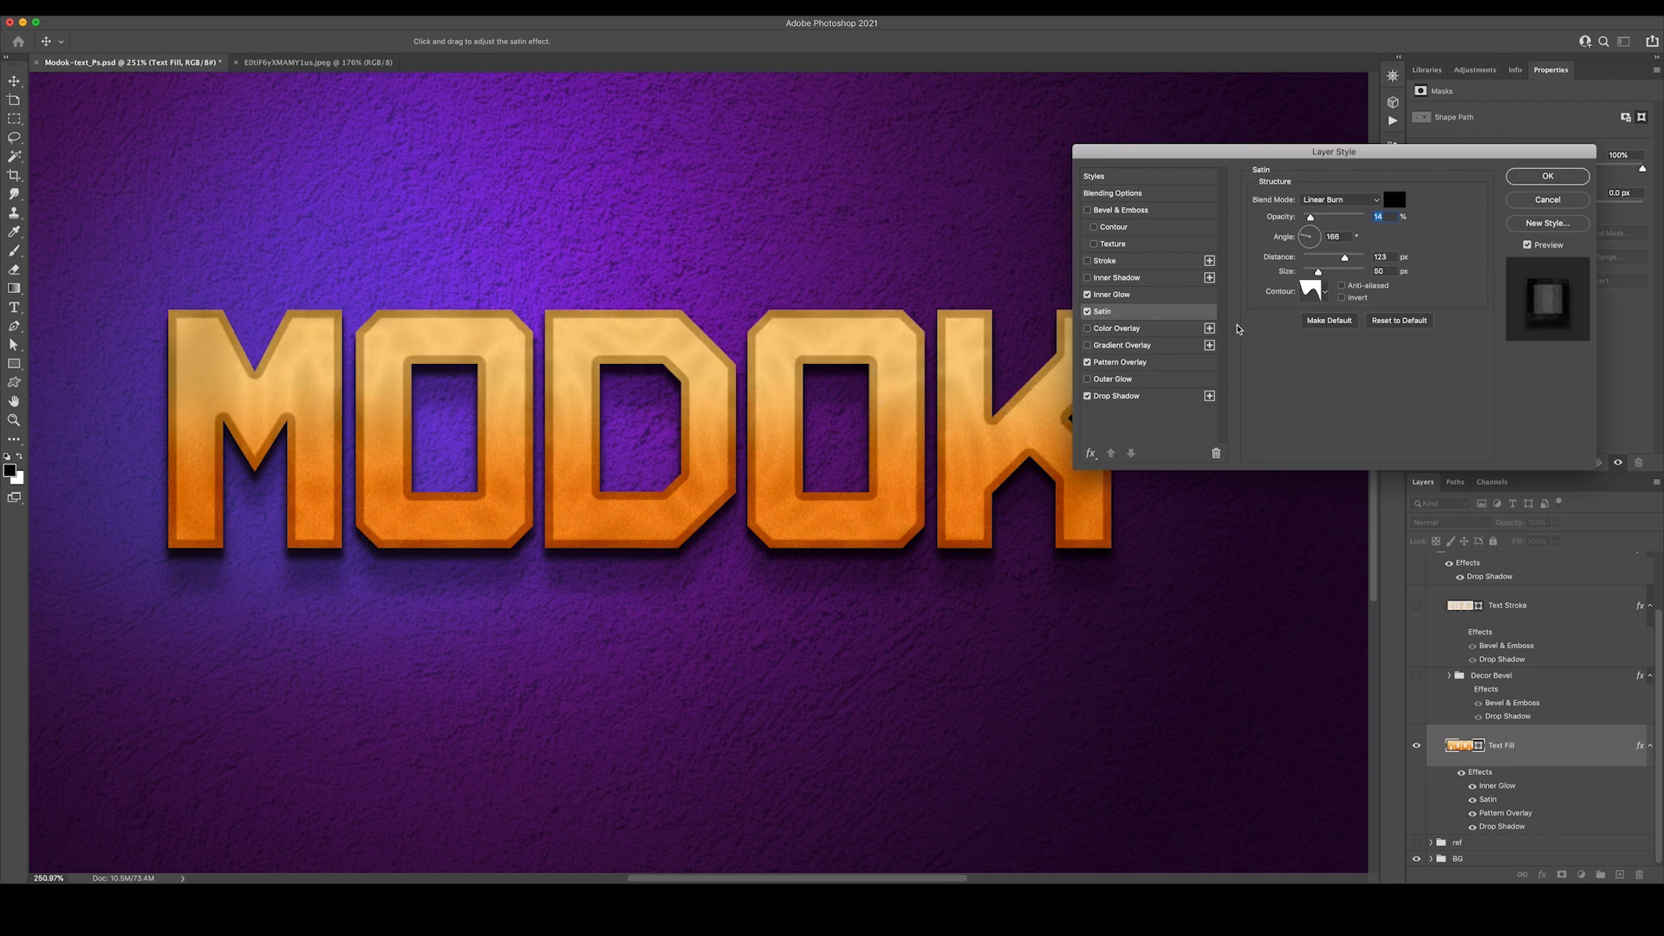
pyautogui.click(1320, 291)
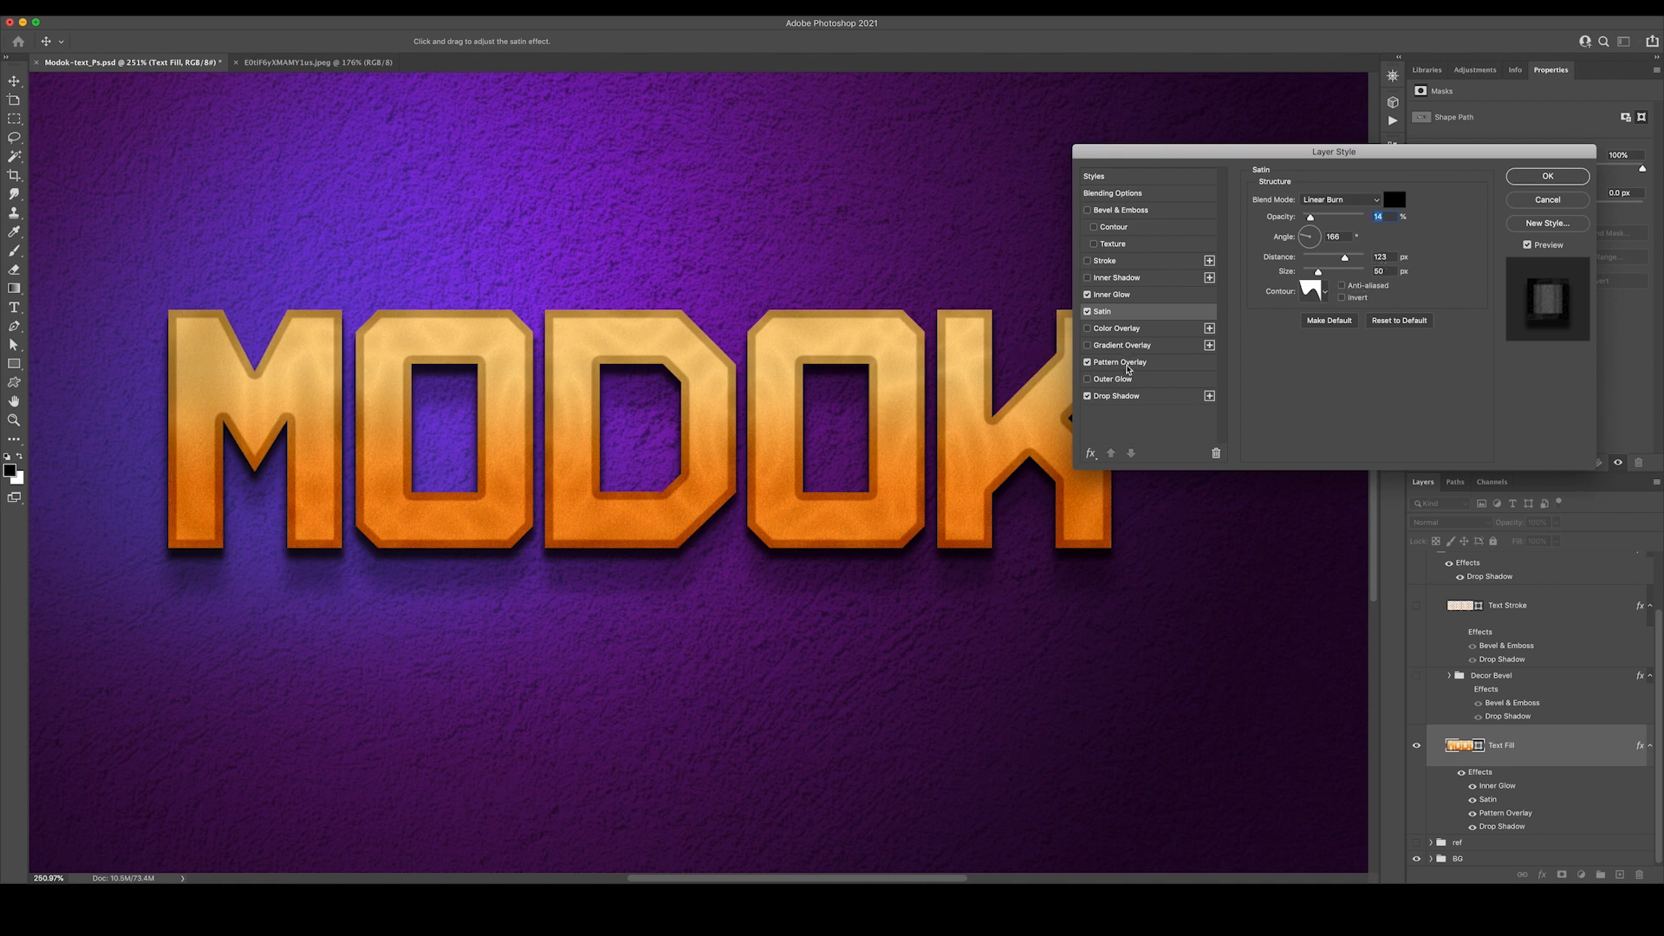
# View Text Fill's Pattern Overlay (Overlay, 30% opacity, 40% scale) and browse the pattern library
pyautogui.click(1121, 363)
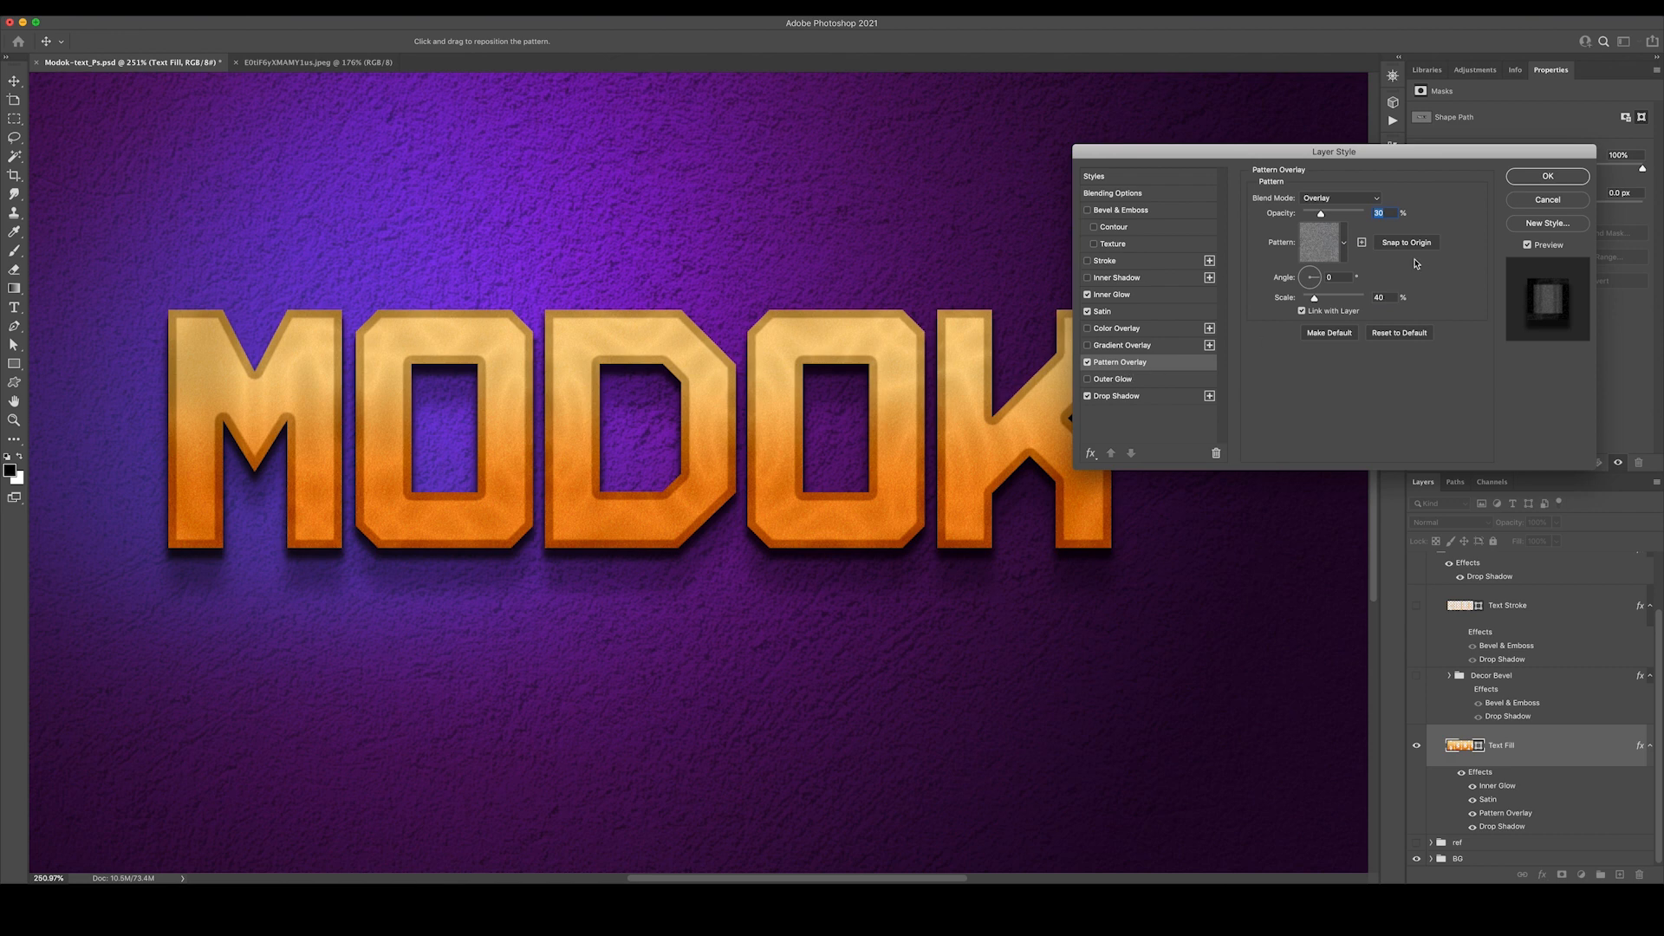
pyautogui.moveTo(1323, 244)
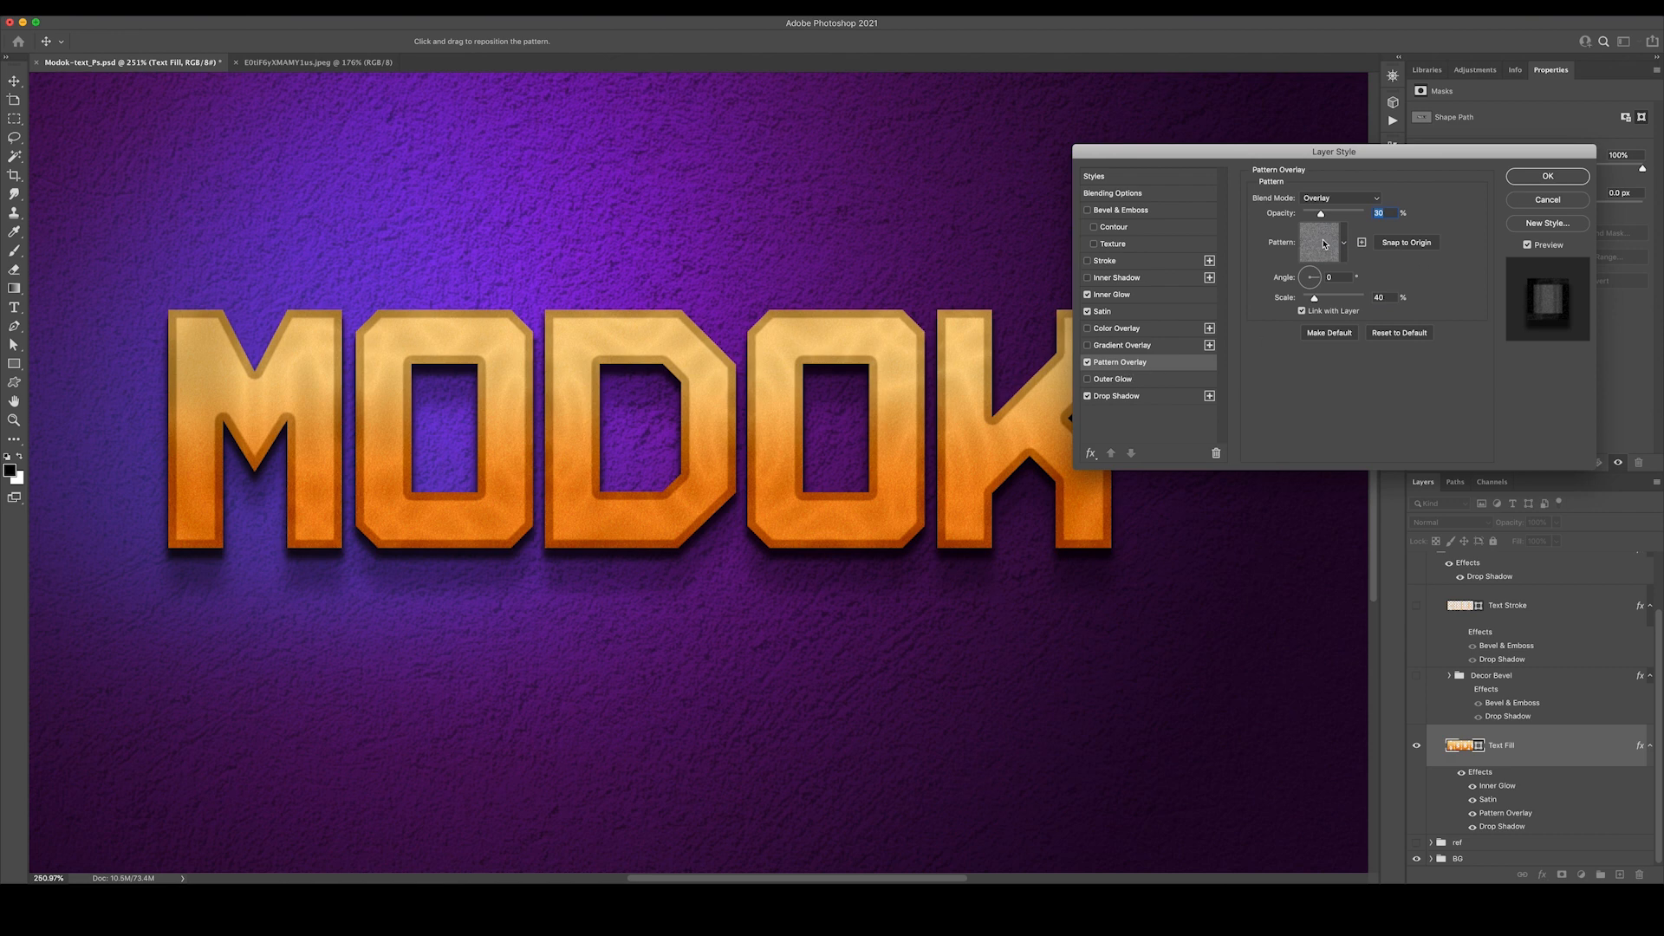
pyautogui.click(1344, 243)
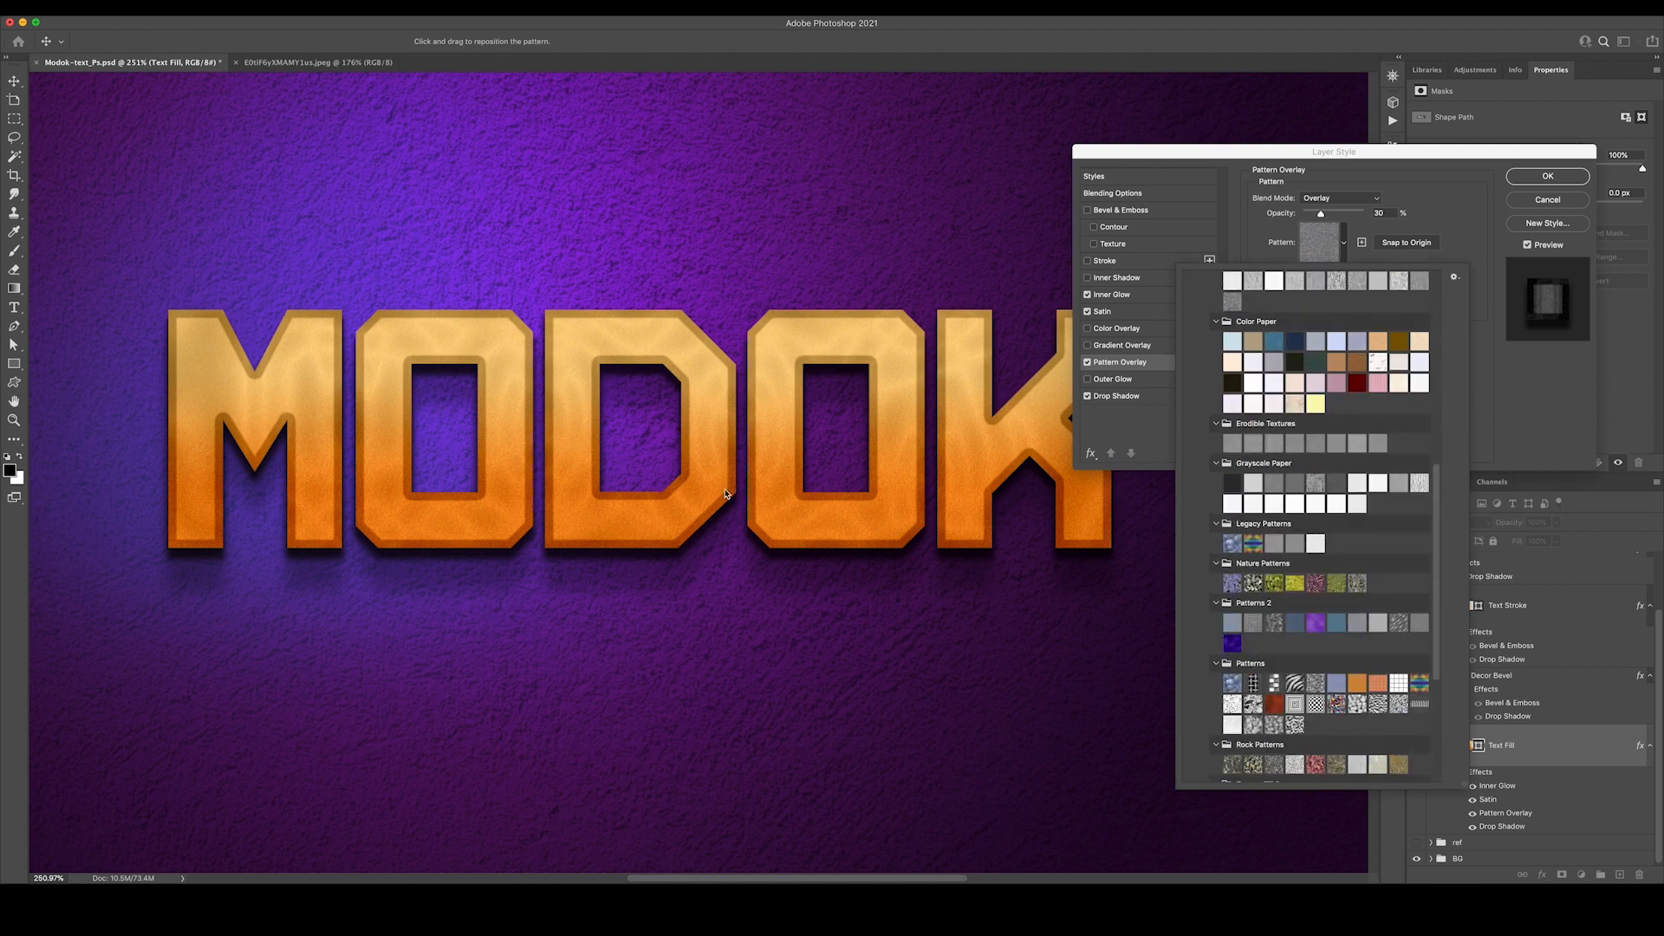
pyautogui.scroll(-3)
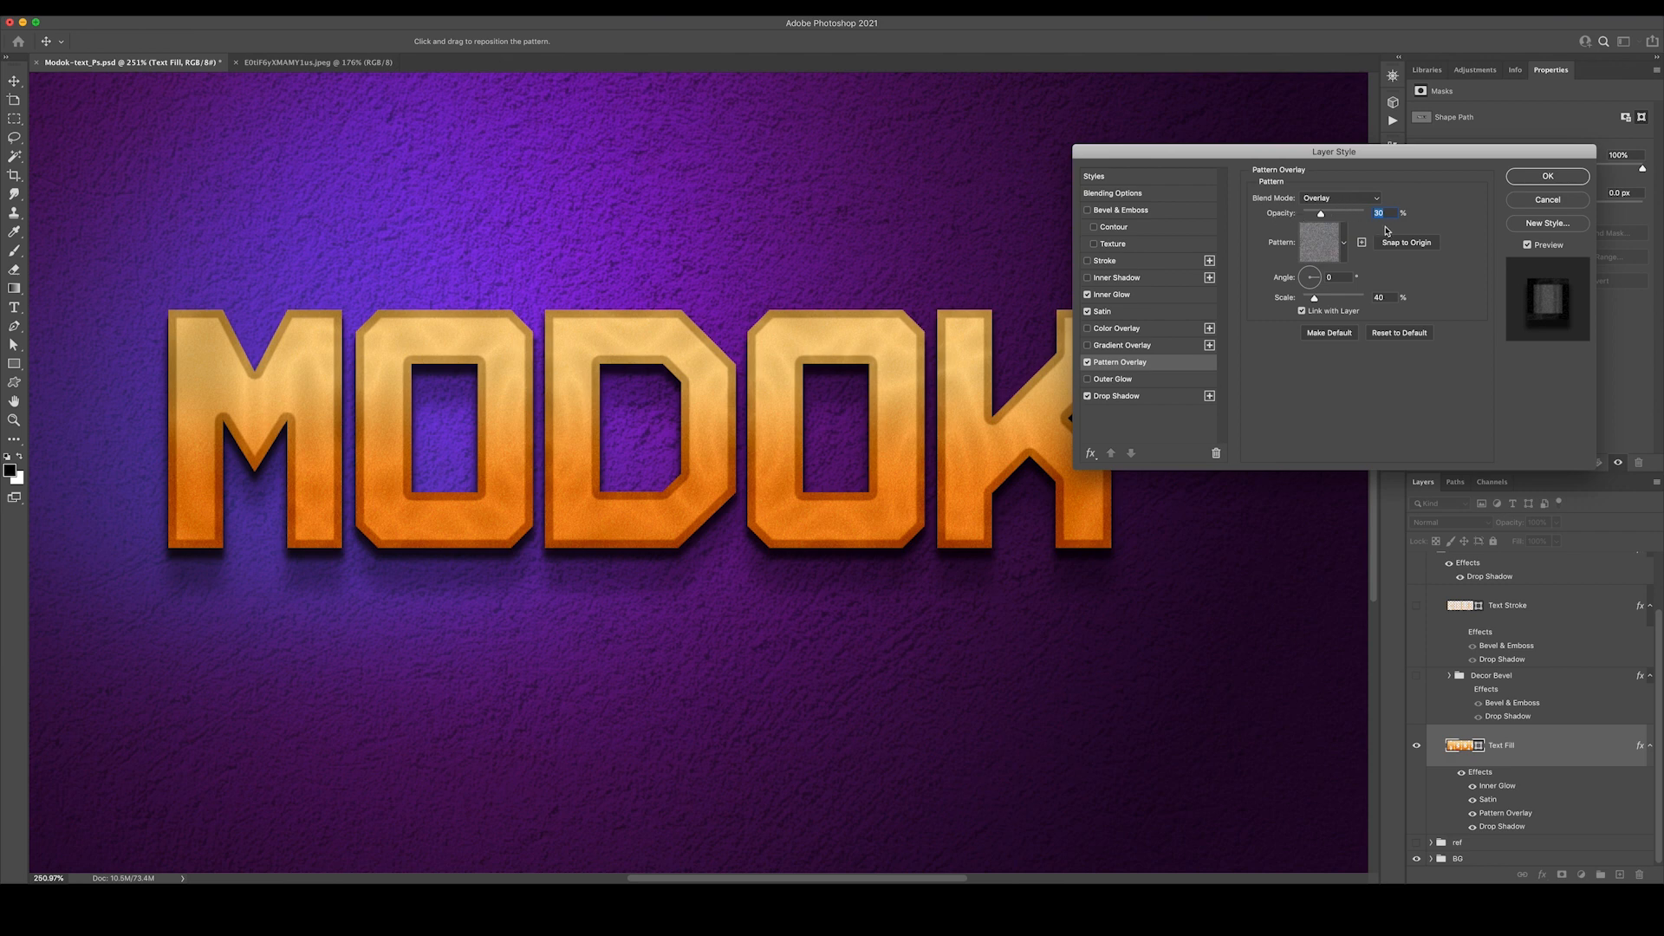
pyautogui.moveTo(1386, 234)
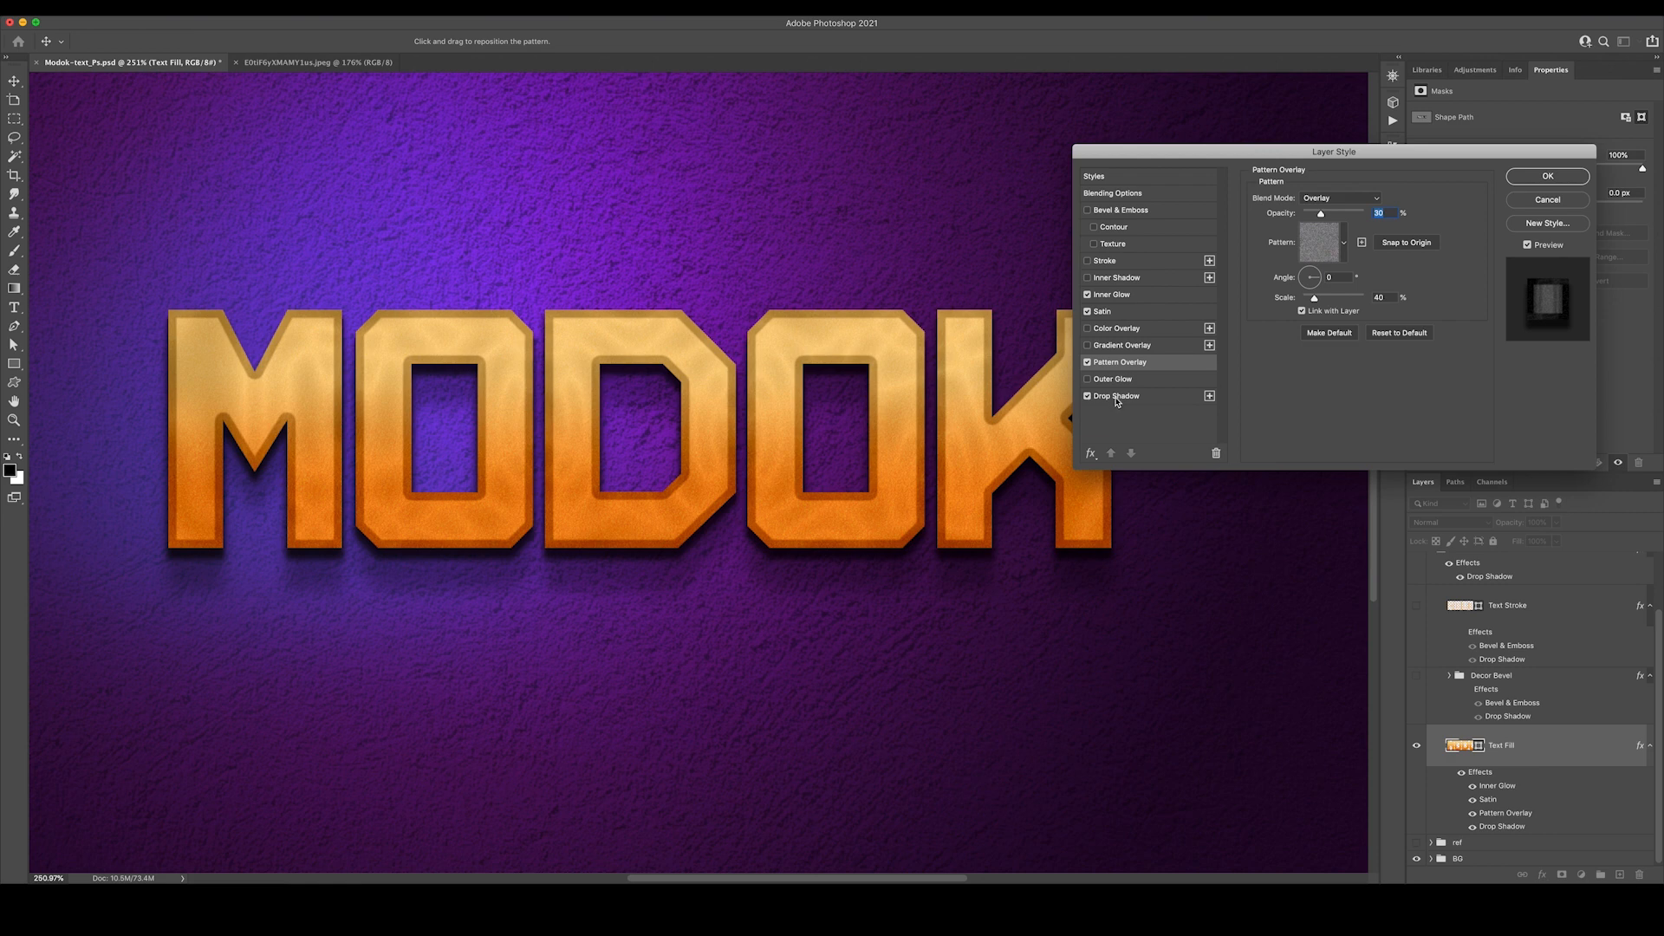
# Check the Drop Shadow, accept the Text Fill style, and enable the Decor Bevel group's effects
pyautogui.click(1114, 395)
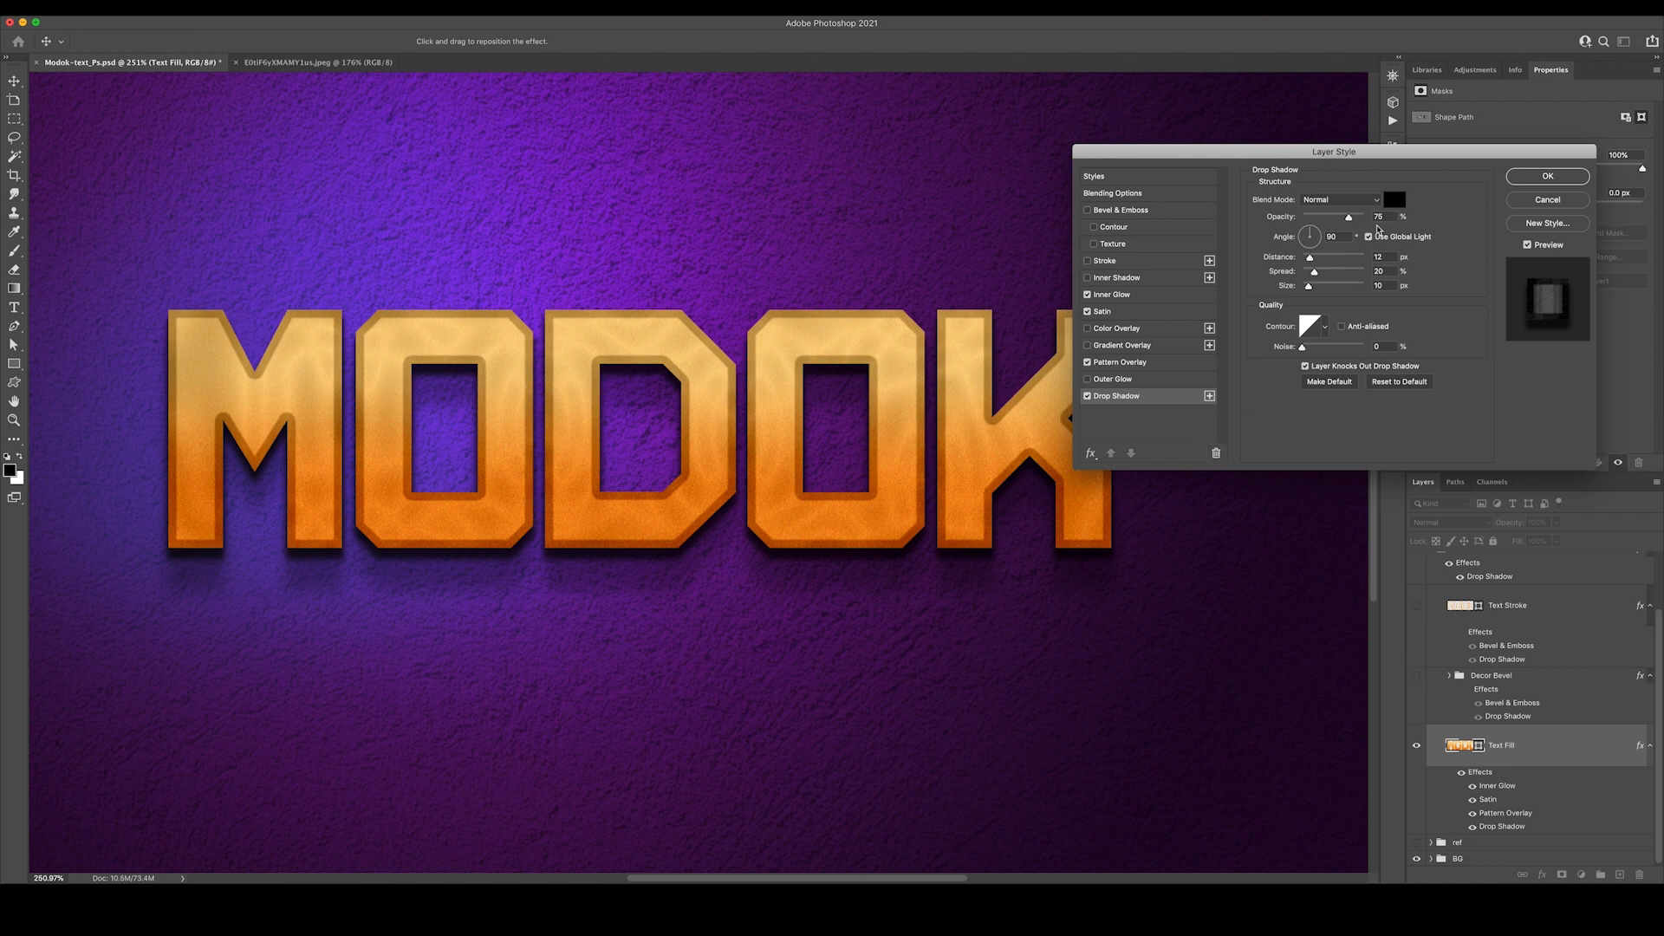
pyautogui.click(1545, 177)
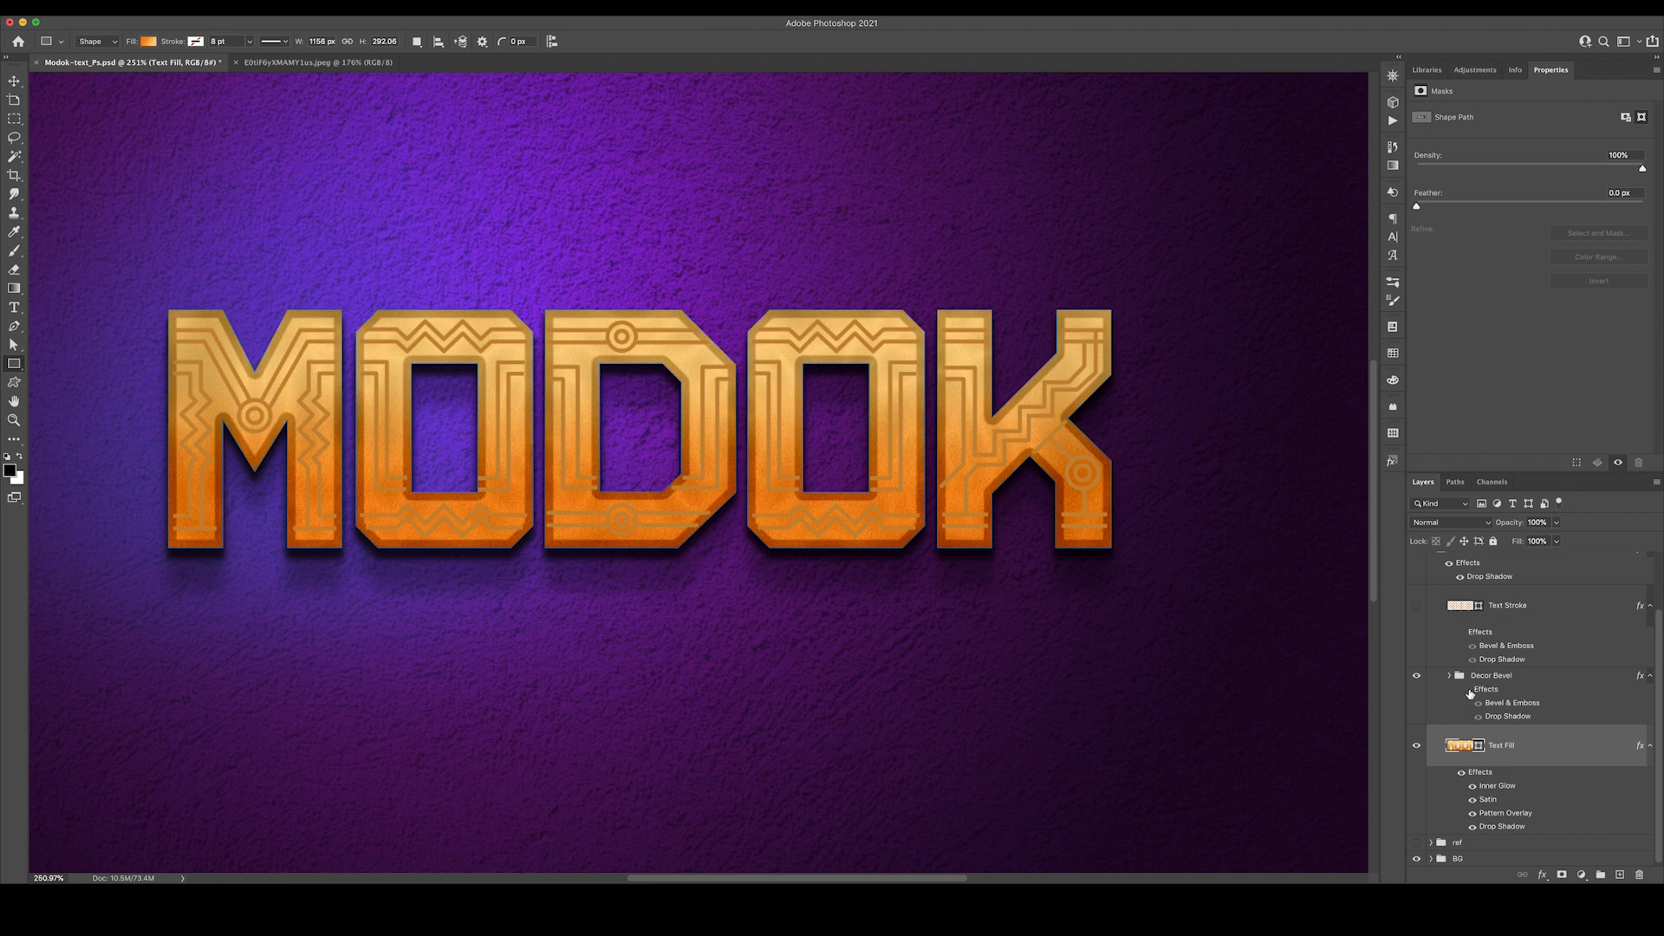
pyautogui.click(1460, 702)
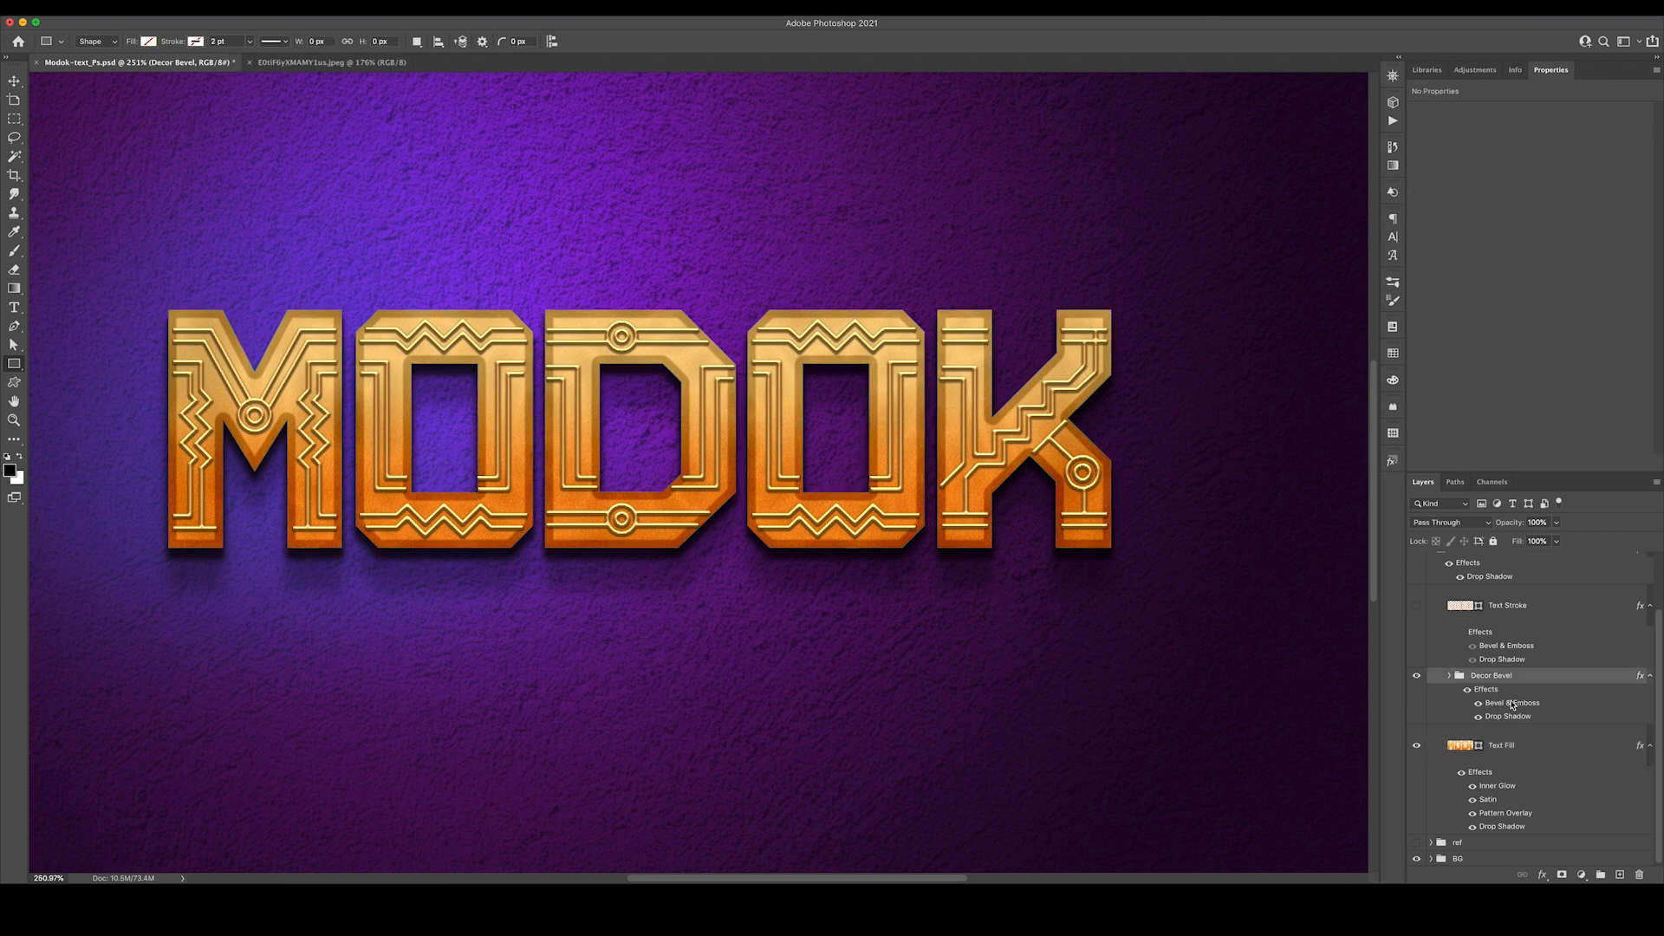
# Give the Decor Bevel group's Bevel & Emboss a new contour shape and confirm the style
pyautogui.doubleClick(1512, 702)
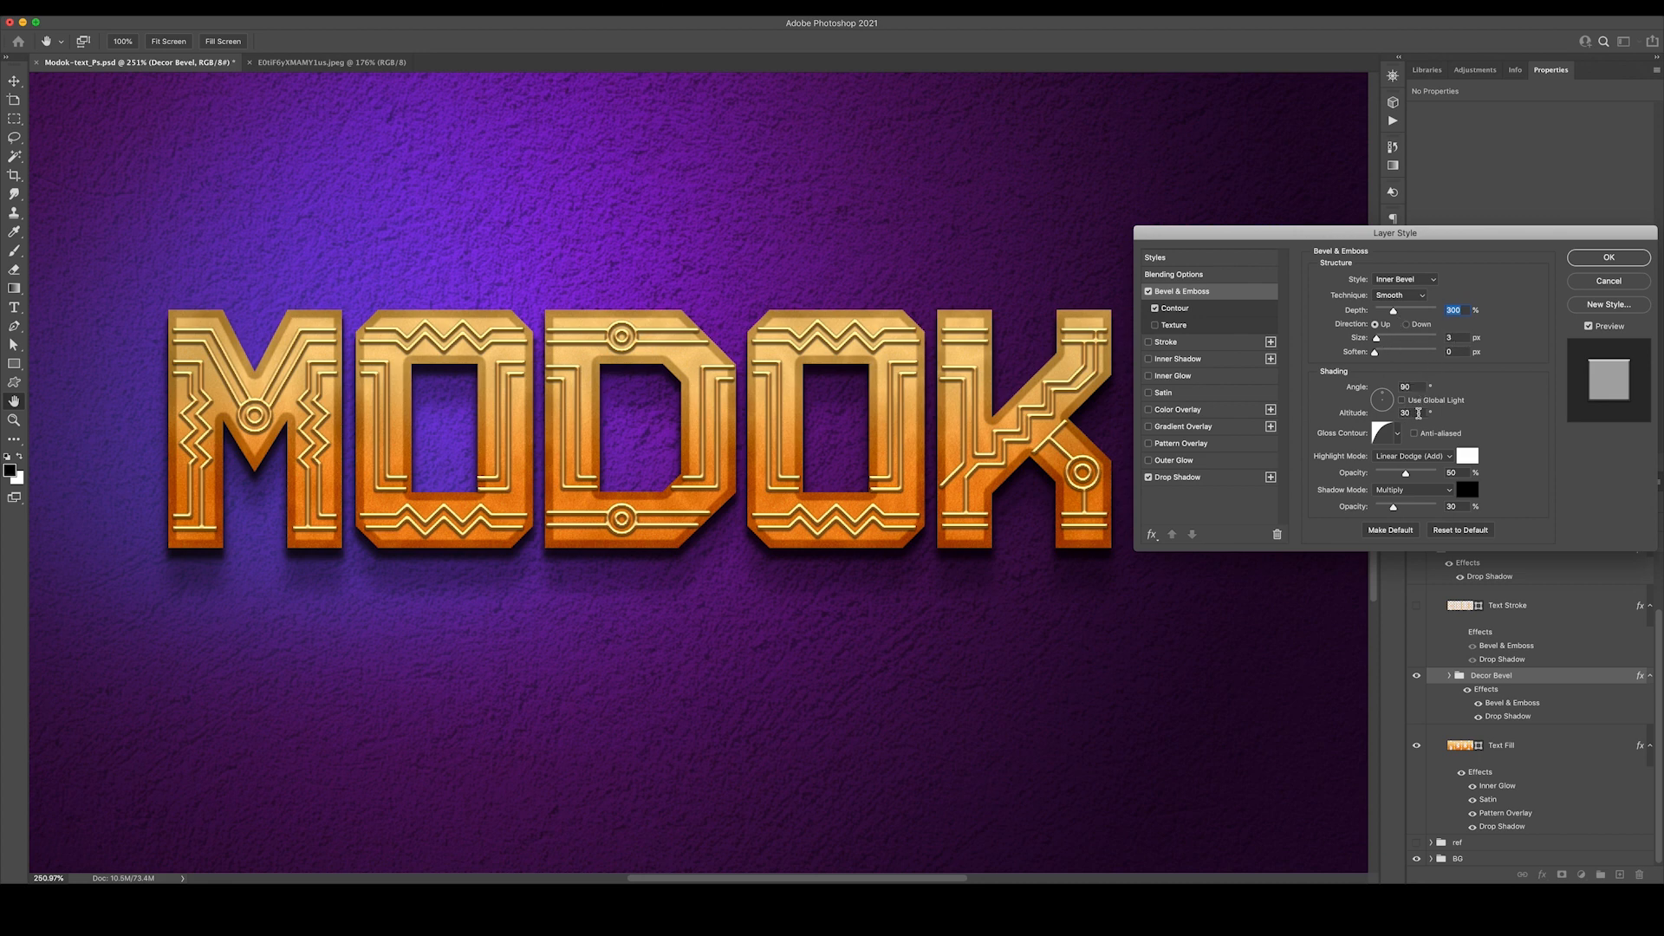
pyautogui.click(1386, 433)
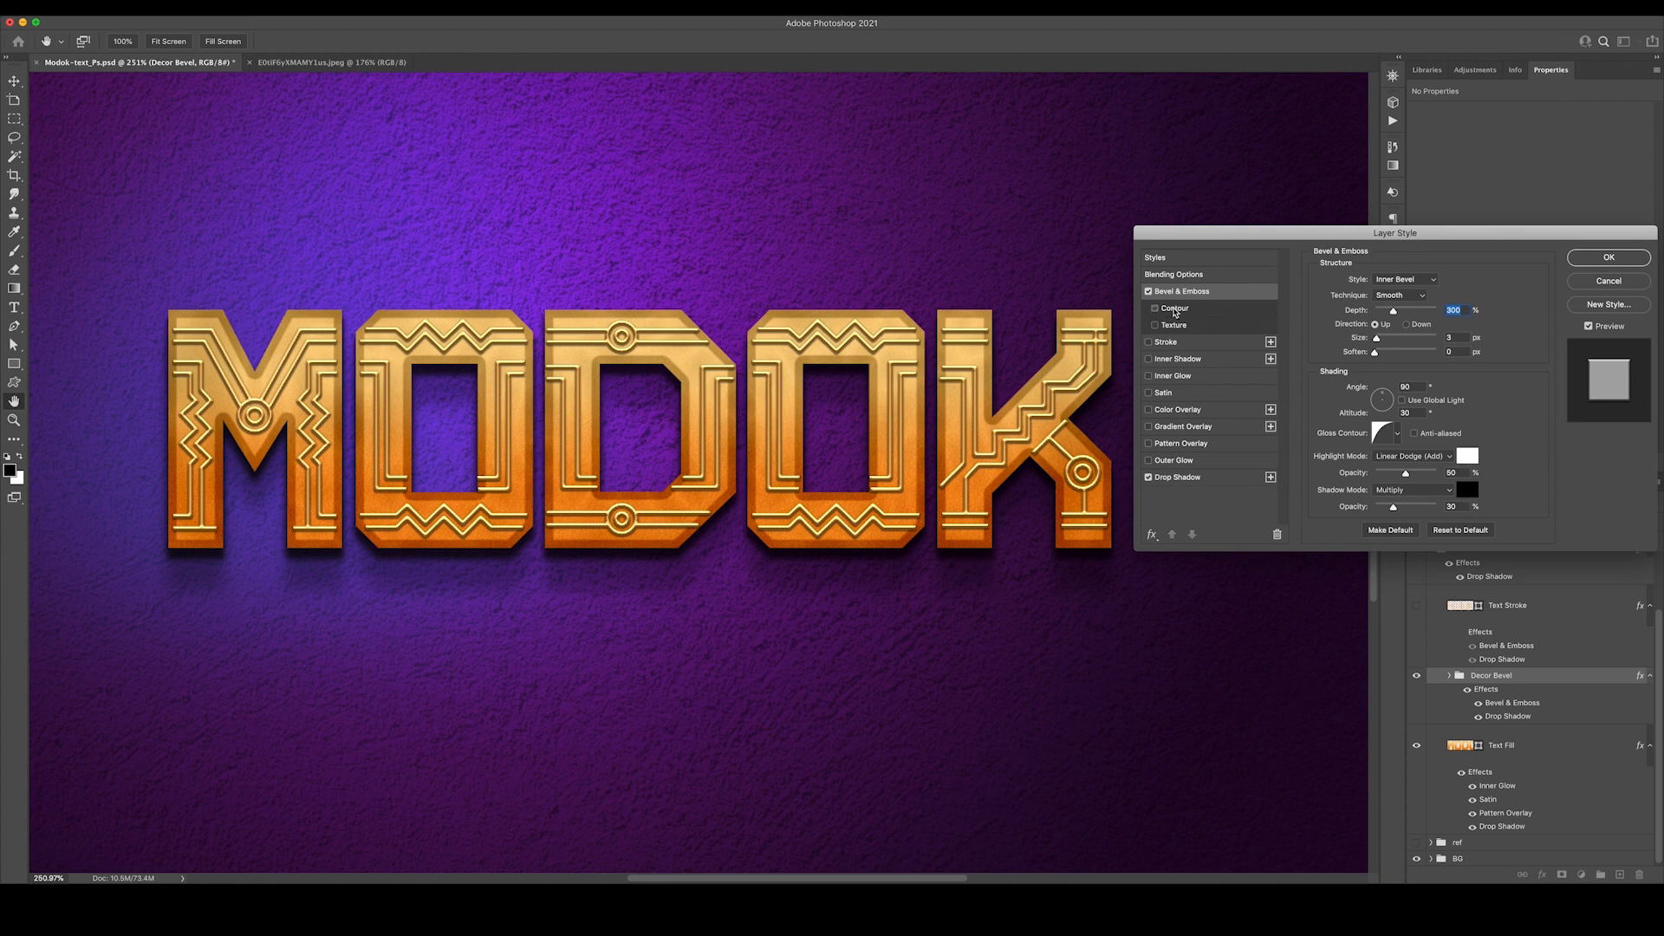
pyautogui.click(1154, 309)
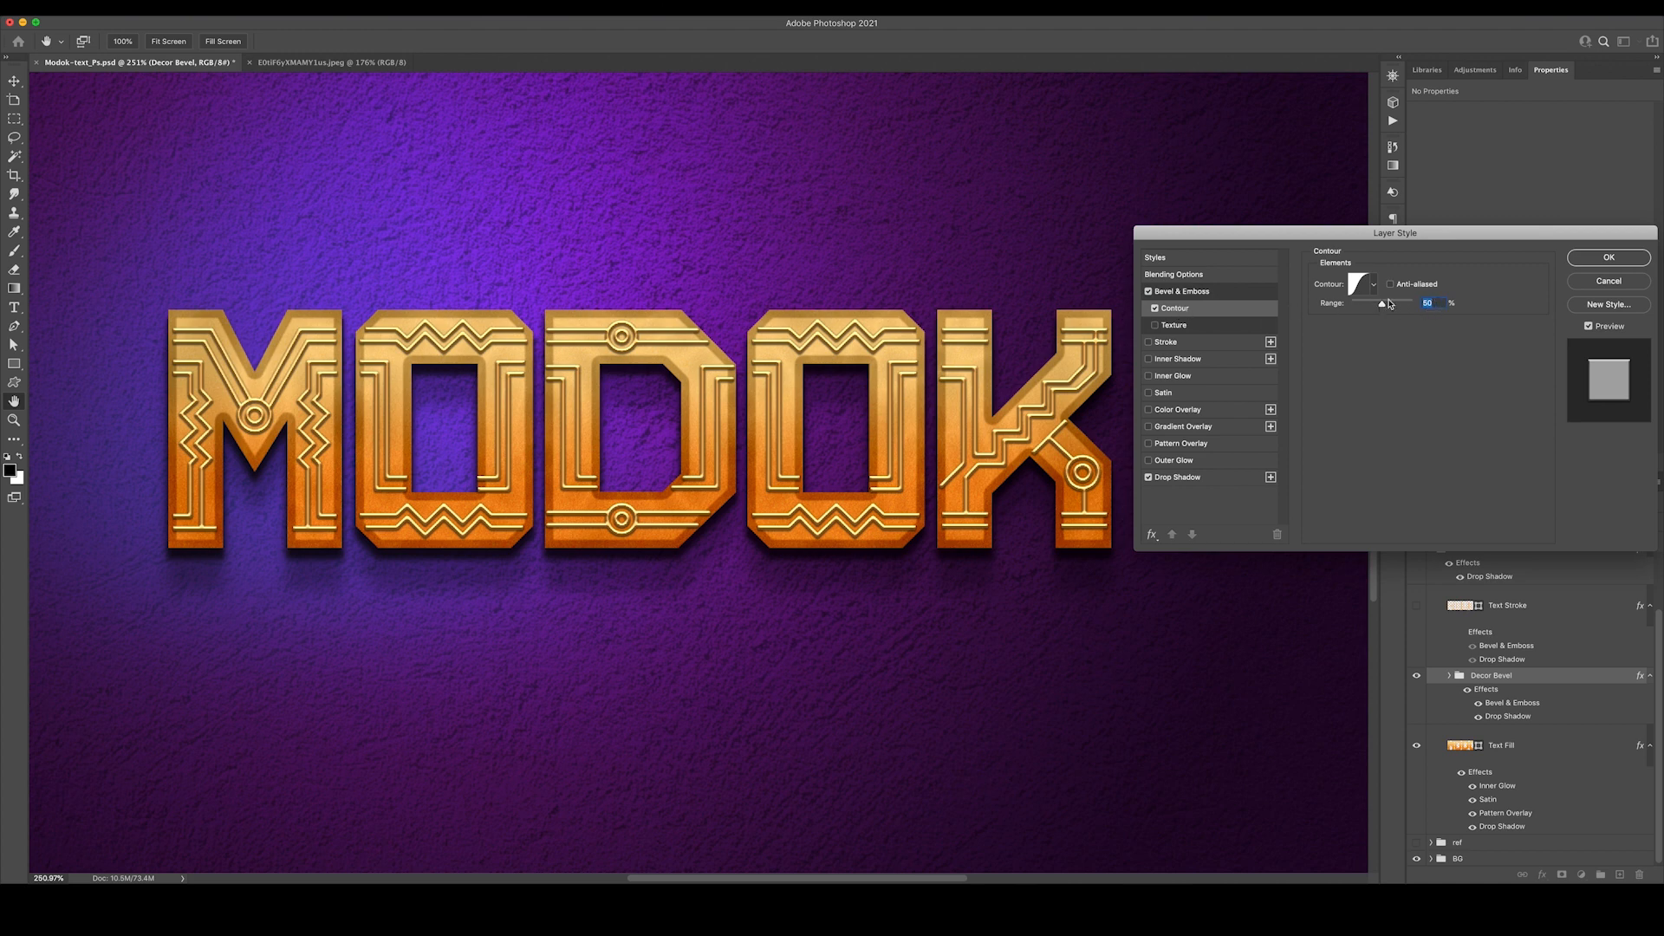
pyautogui.click(1359, 283)
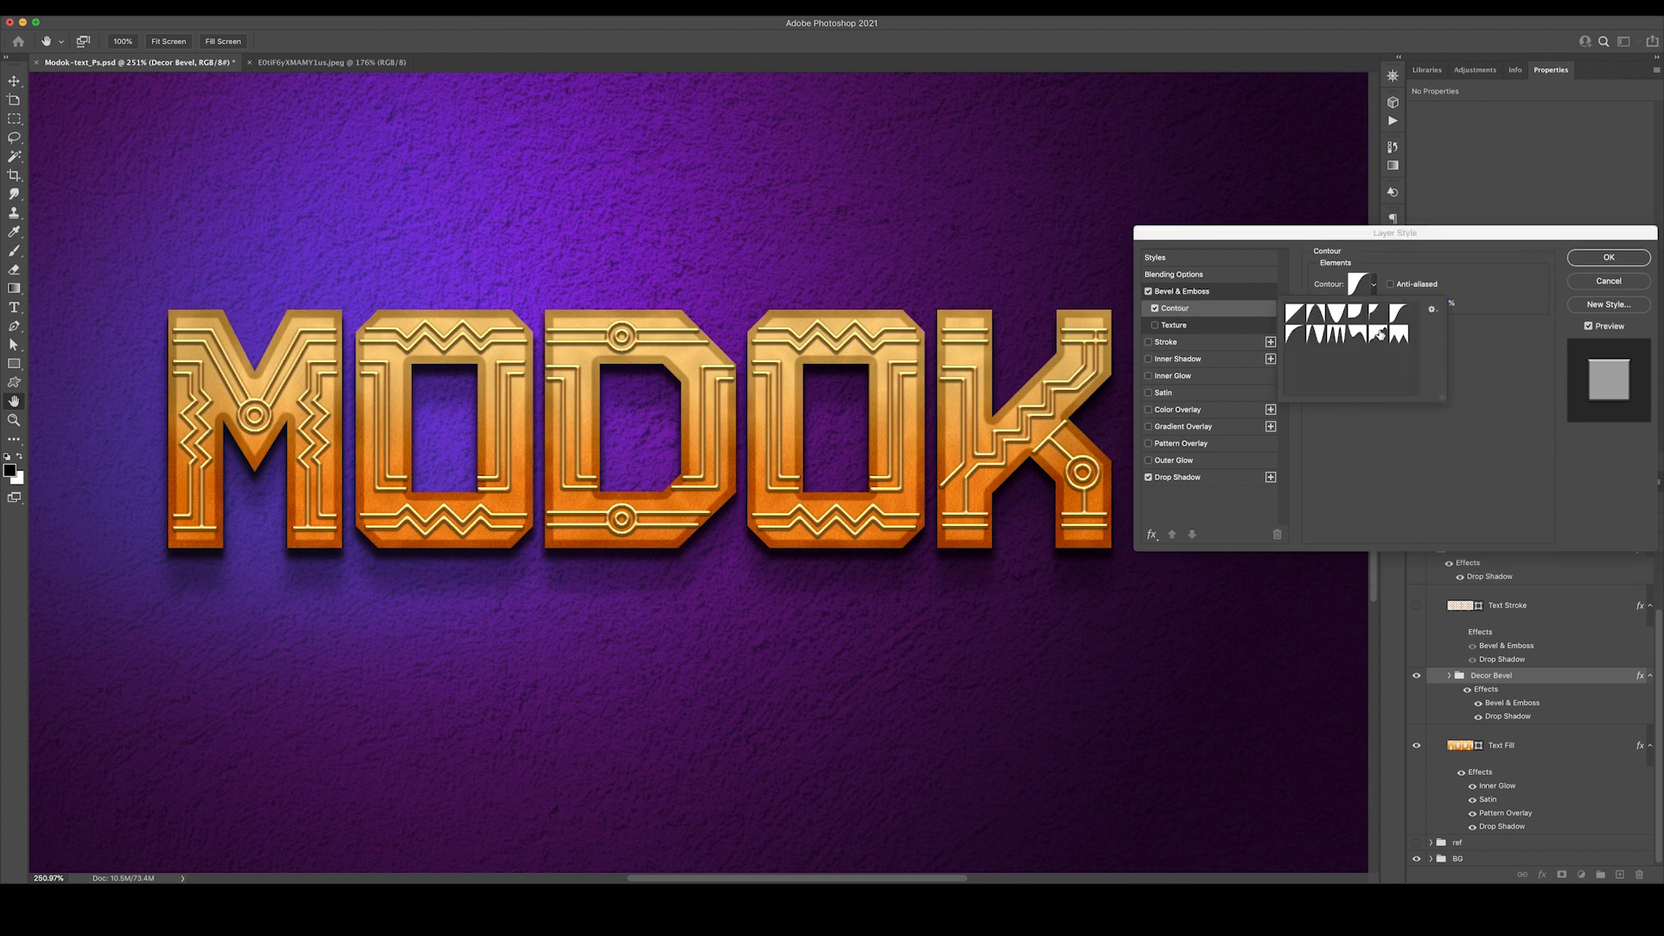
pyautogui.click(1396, 315)
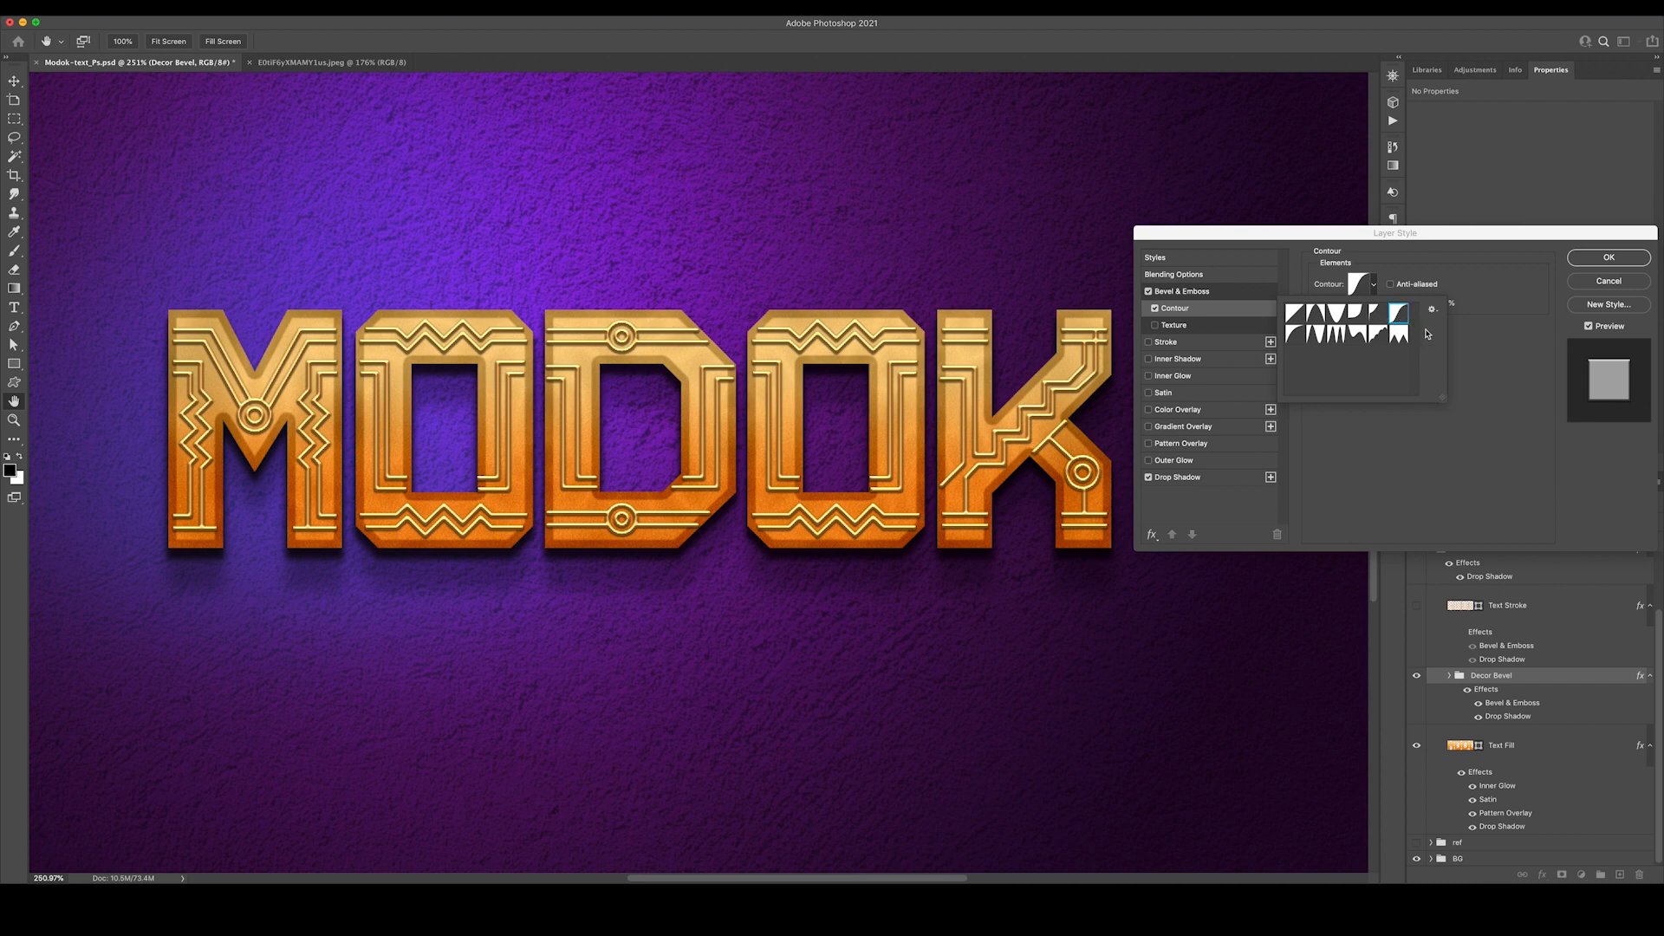
pyautogui.click(1396, 319)
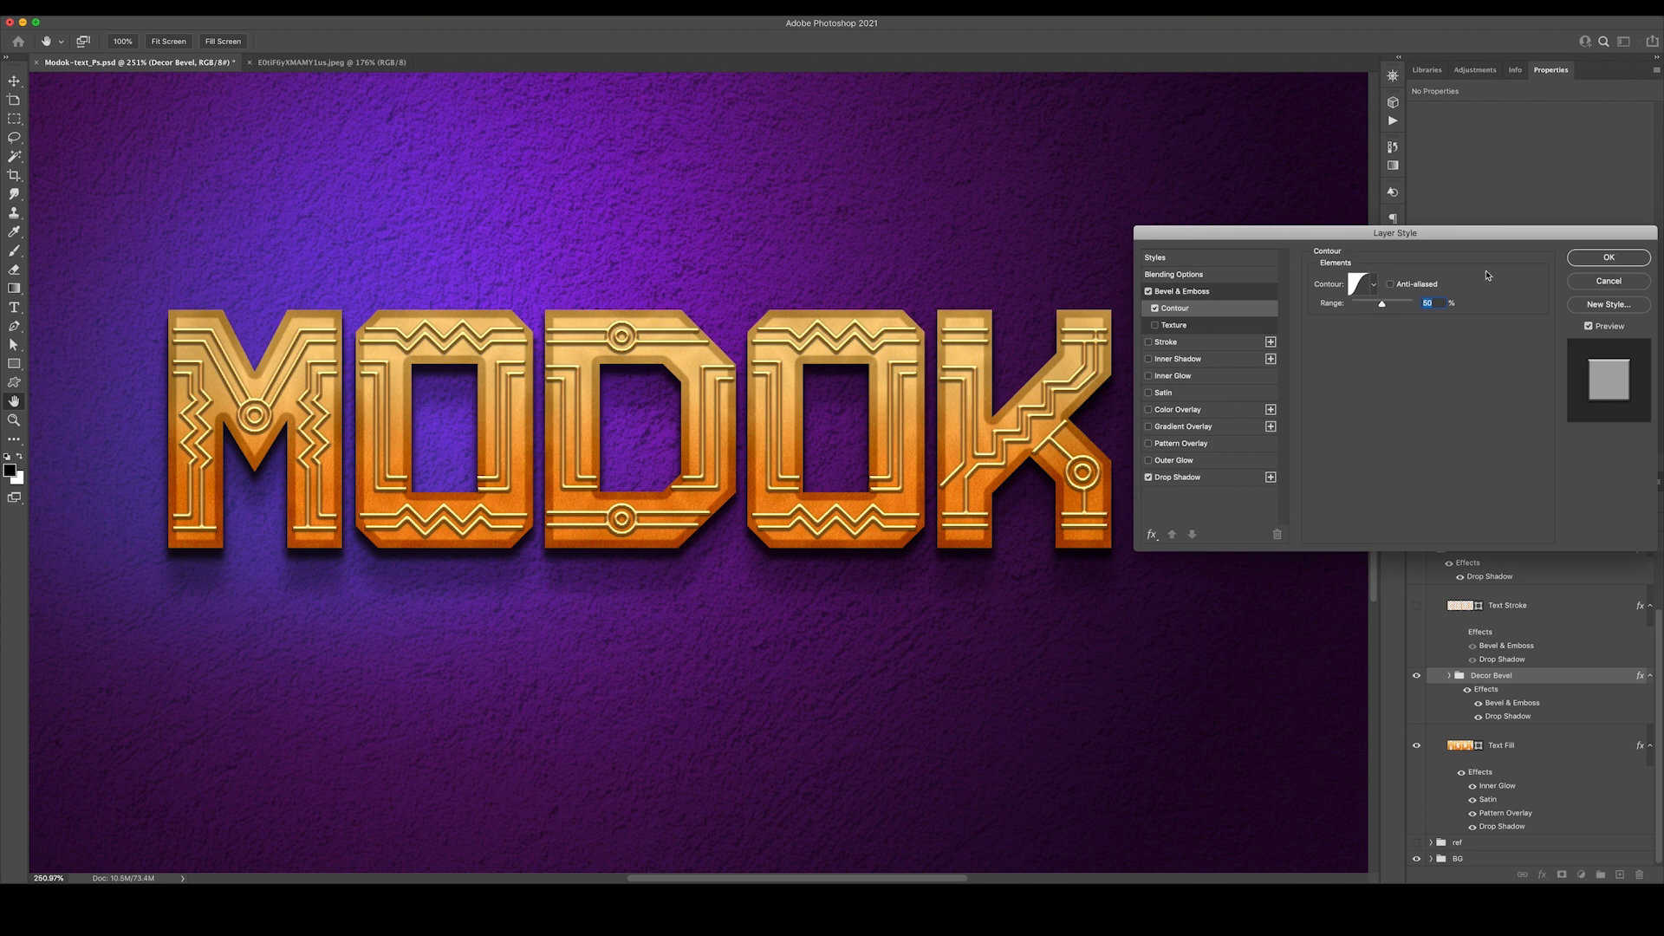
pyautogui.click(1607, 257)
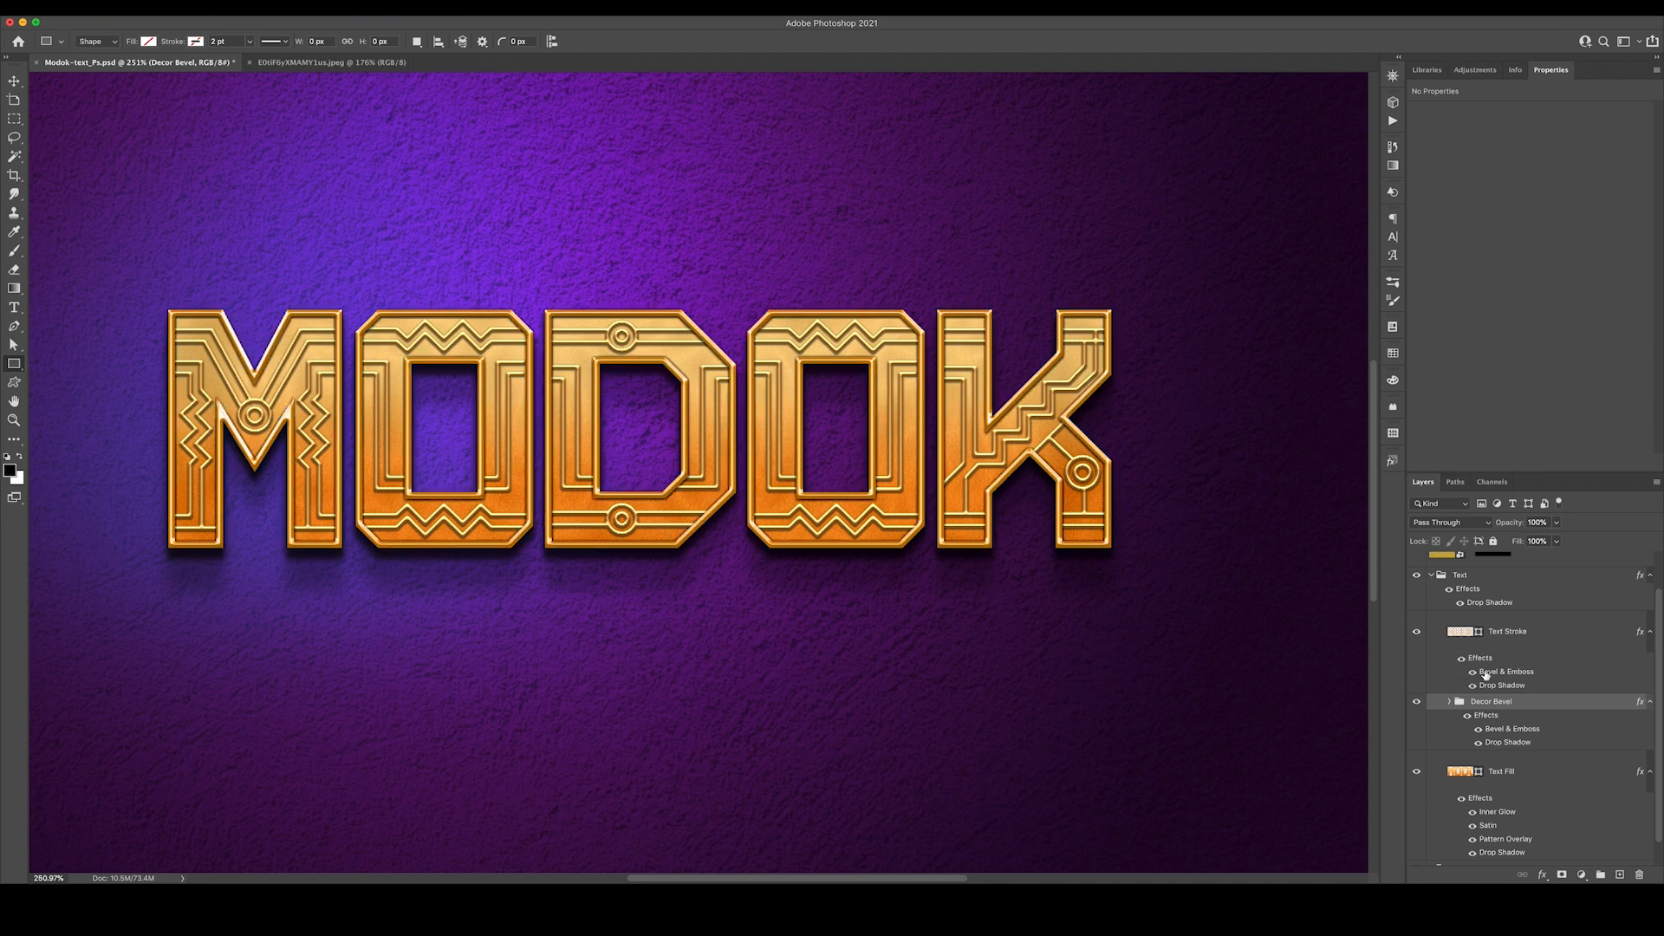
# Pick a gloss contour for the Text Stroke bevel, review its contour settings, and close the style
pyautogui.doubleClick(1505, 671)
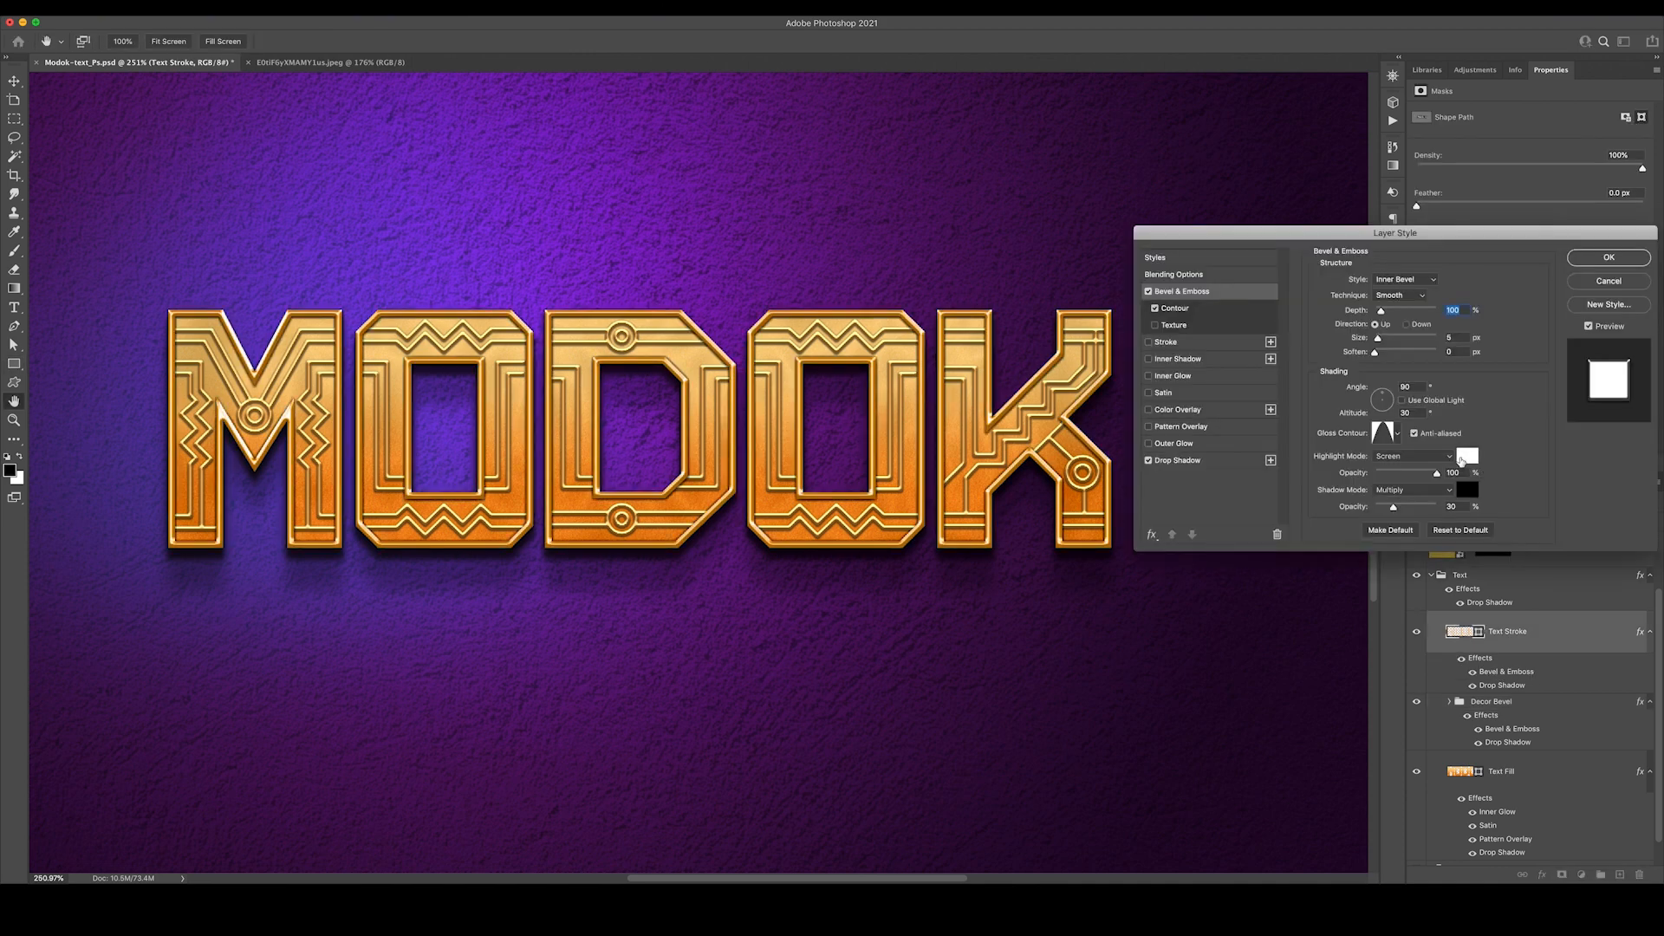
pyautogui.moveTo(1292, 303)
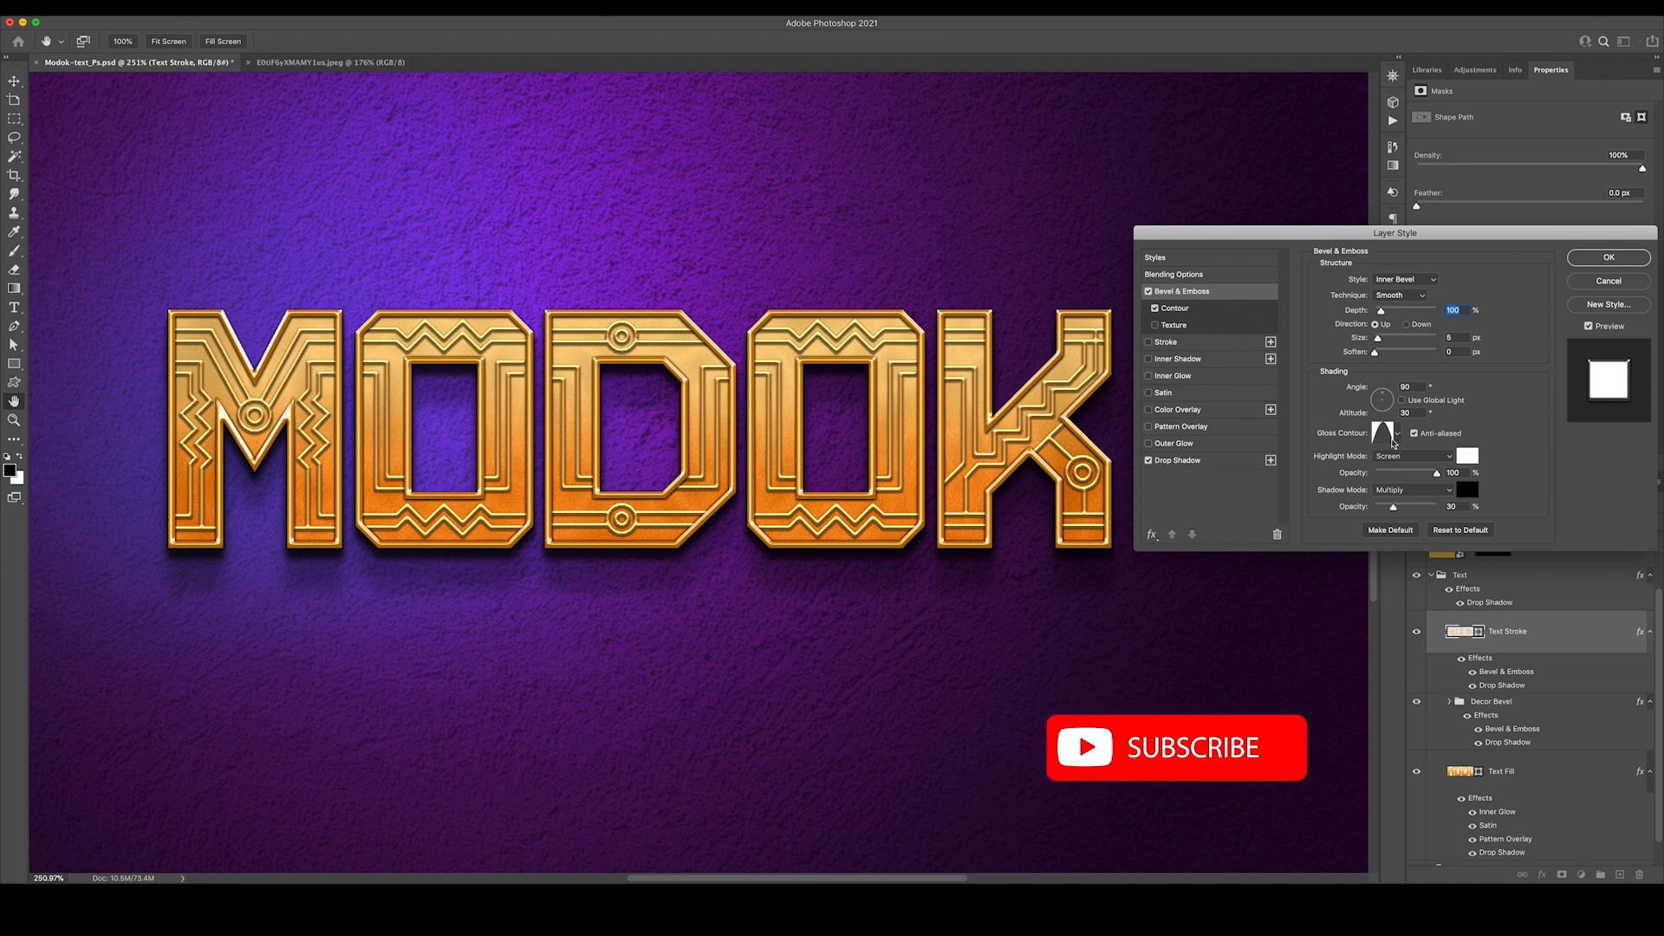
pyautogui.click(1396, 433)
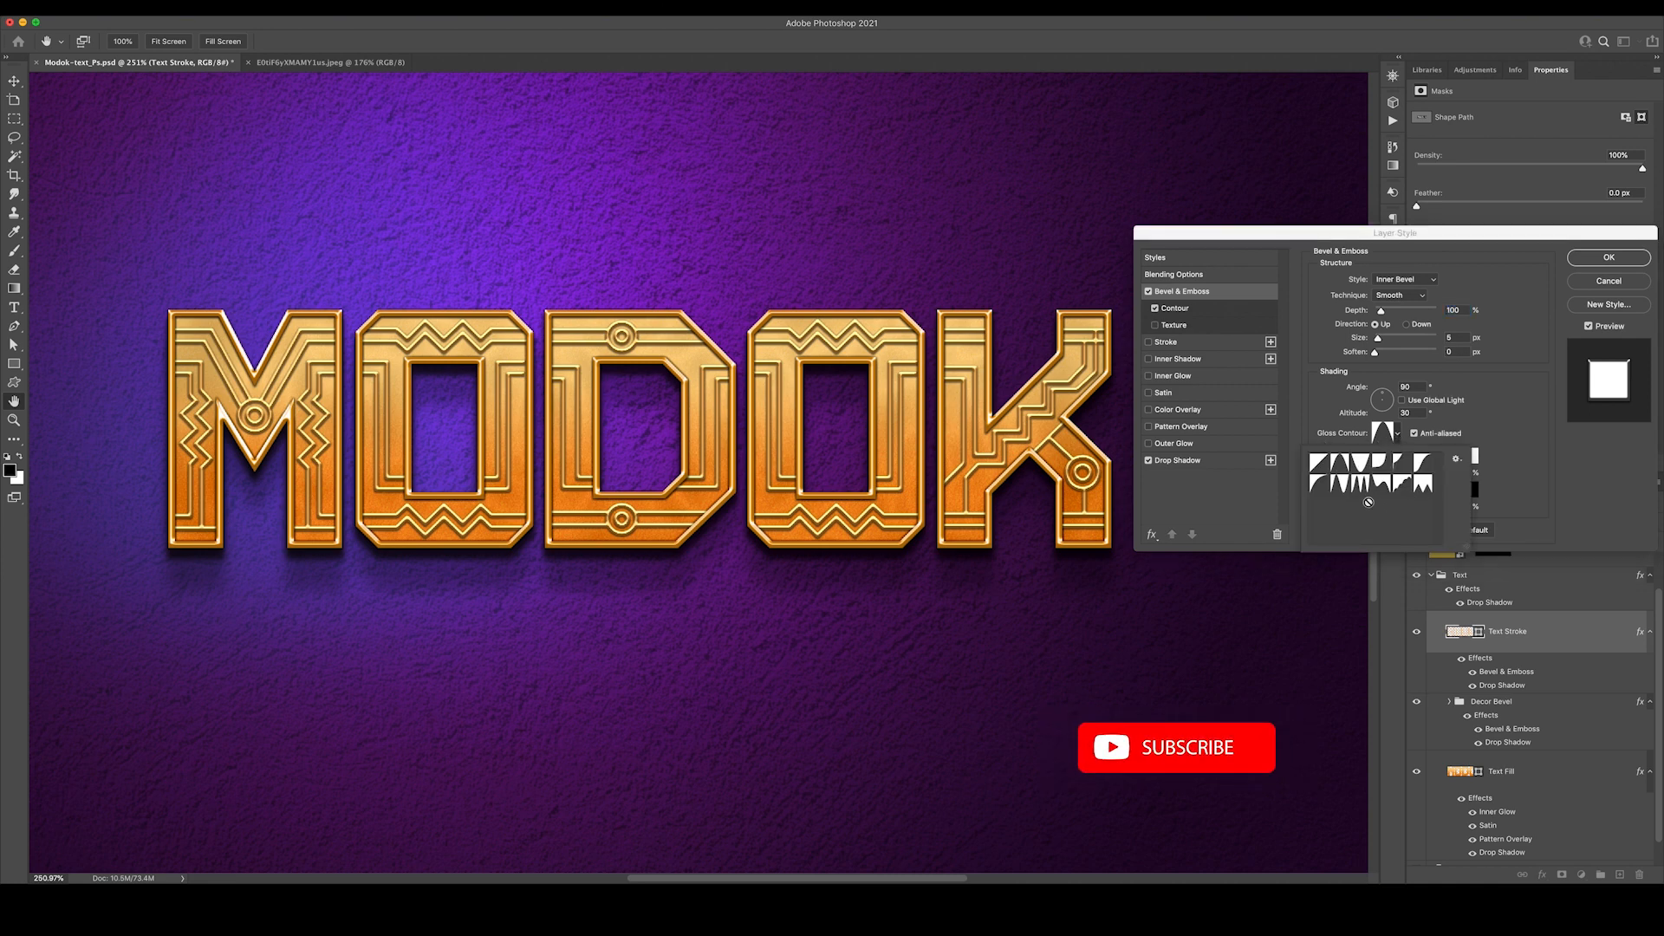
pyautogui.click(1321, 464)
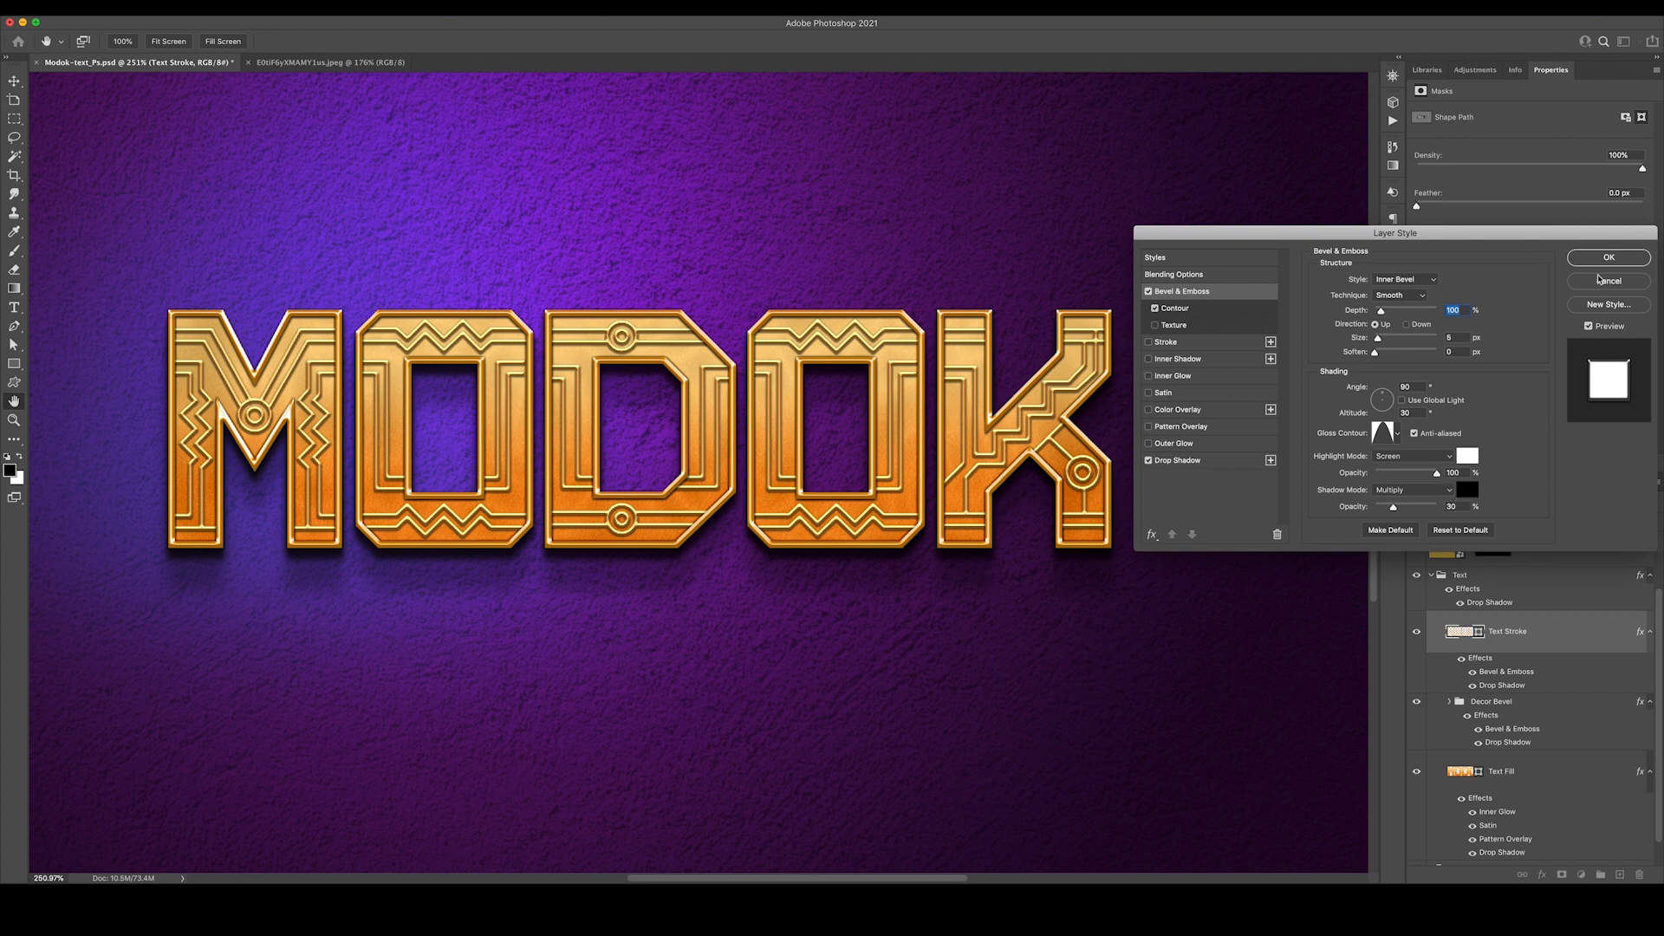
pyautogui.click(1174, 309)
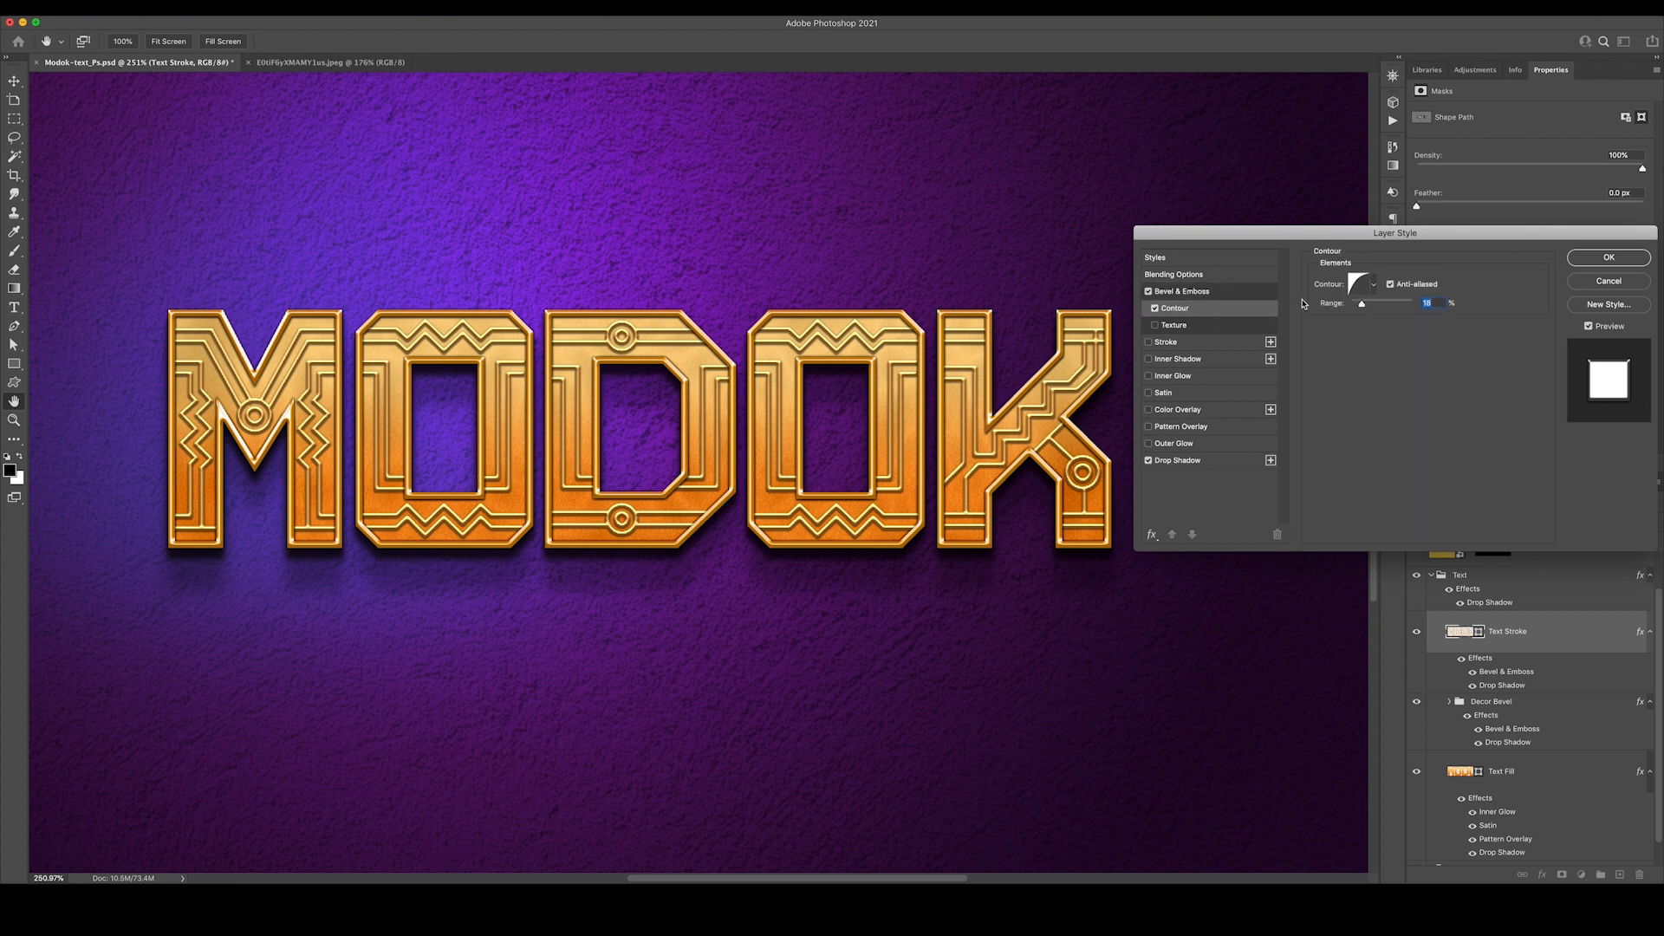
pyautogui.click(1375, 282)
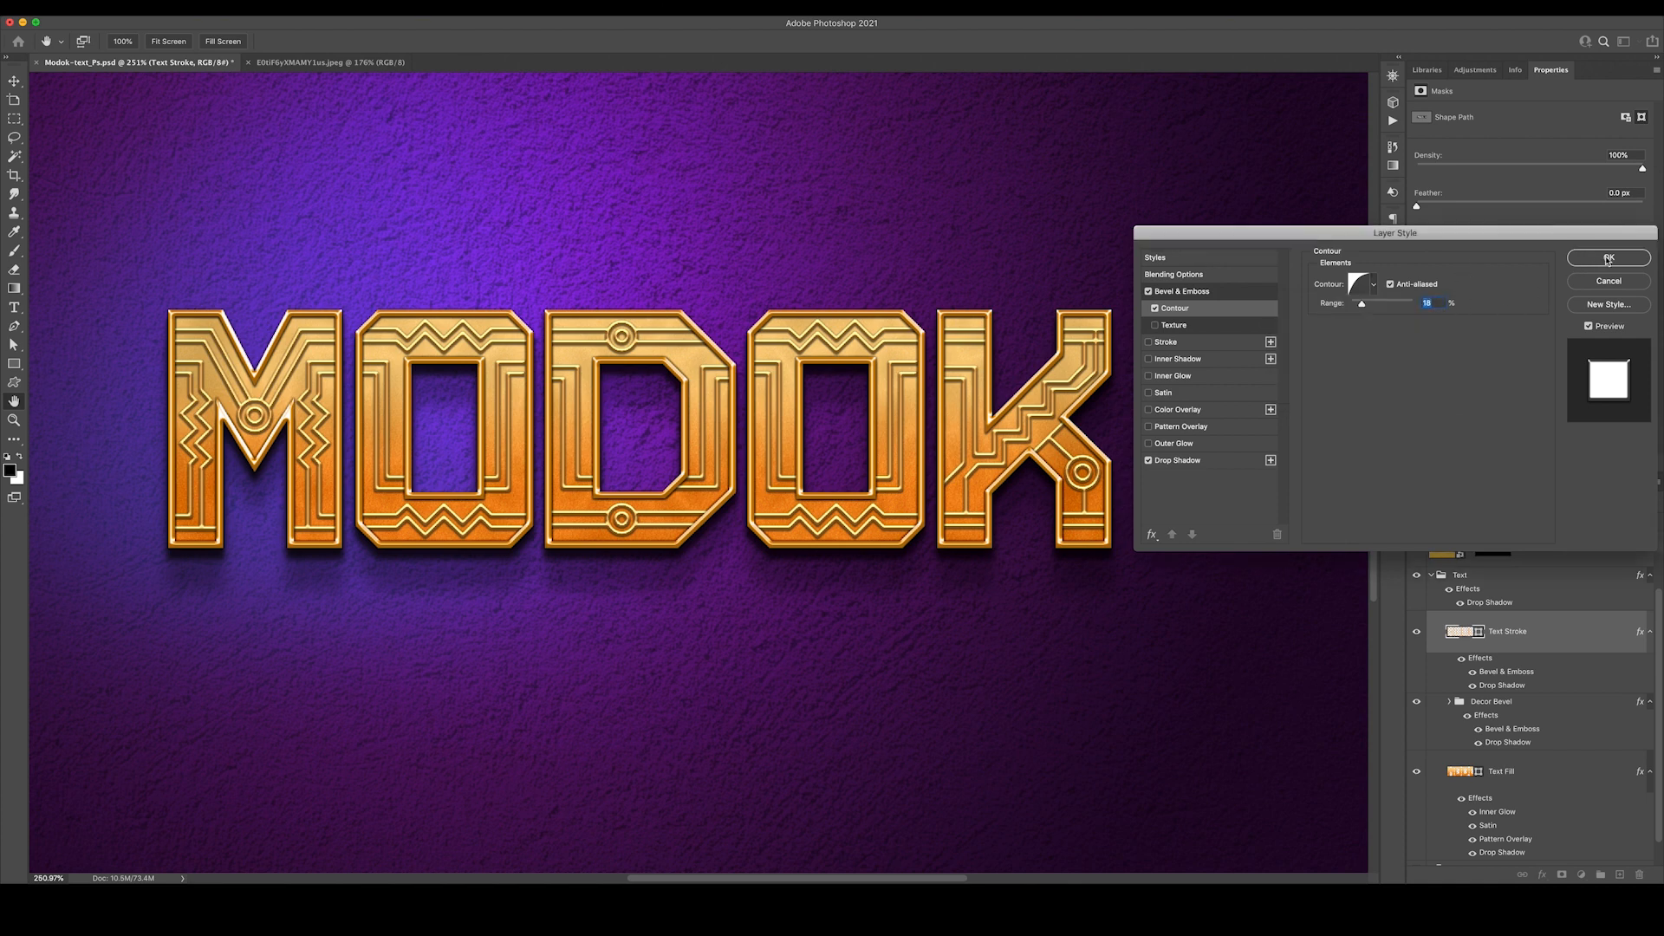
pyautogui.click(1609, 259)
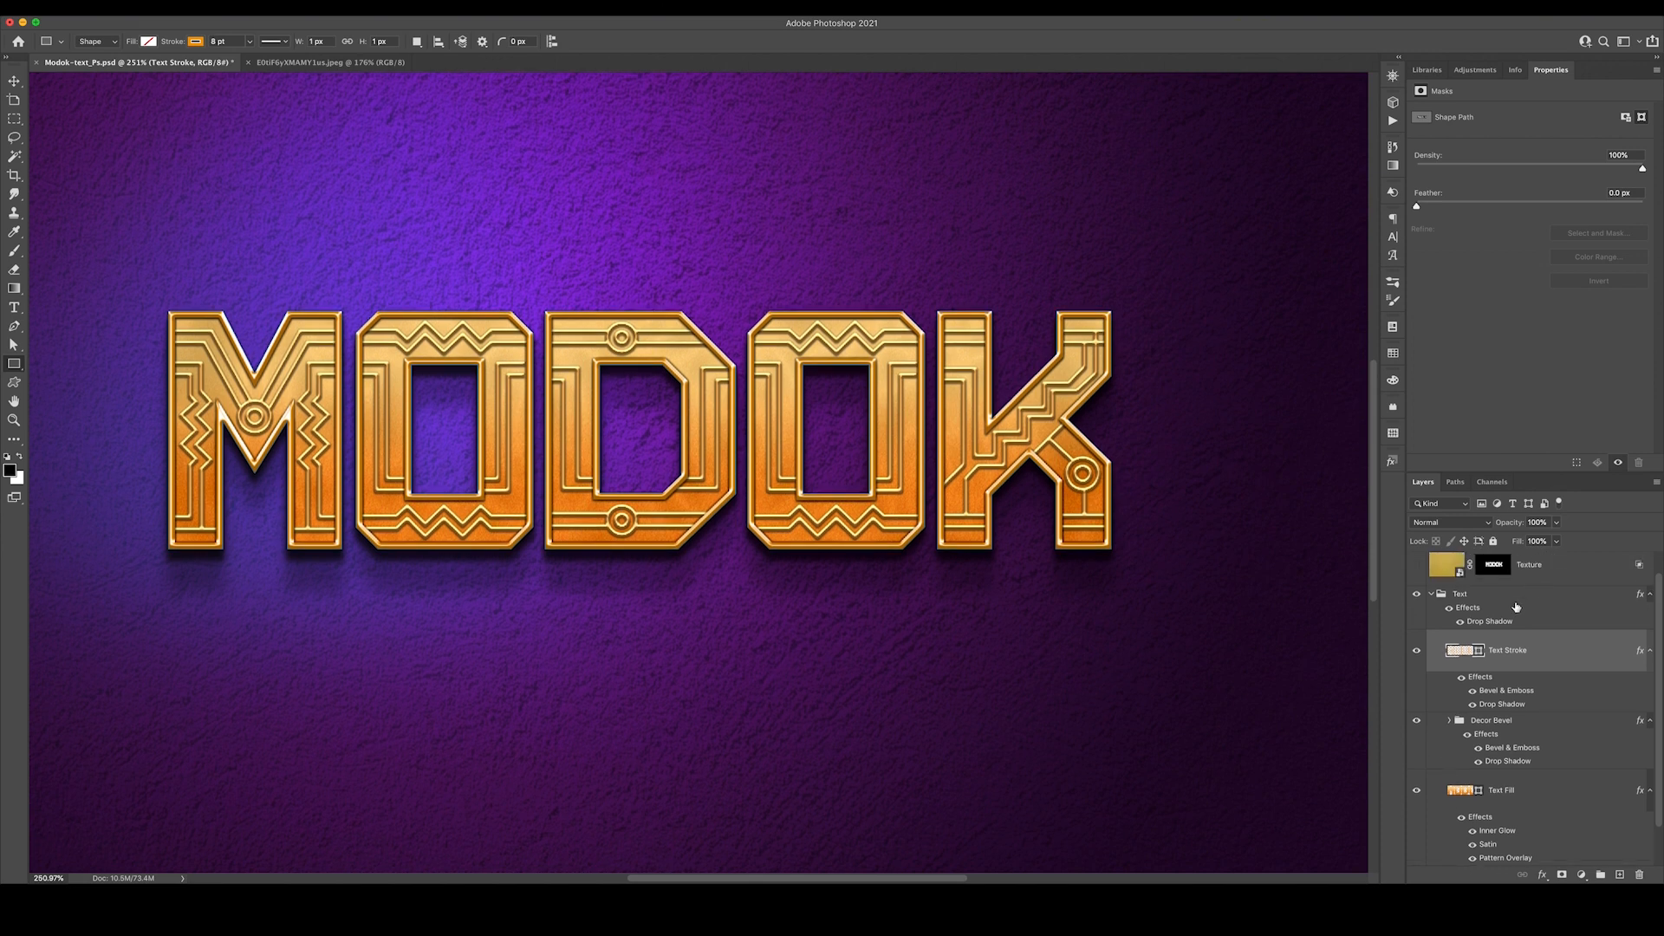
# Toggle the ref layer to compare, then reveal the Decor group with its per-letter subgroups
pyautogui.scroll(-3)
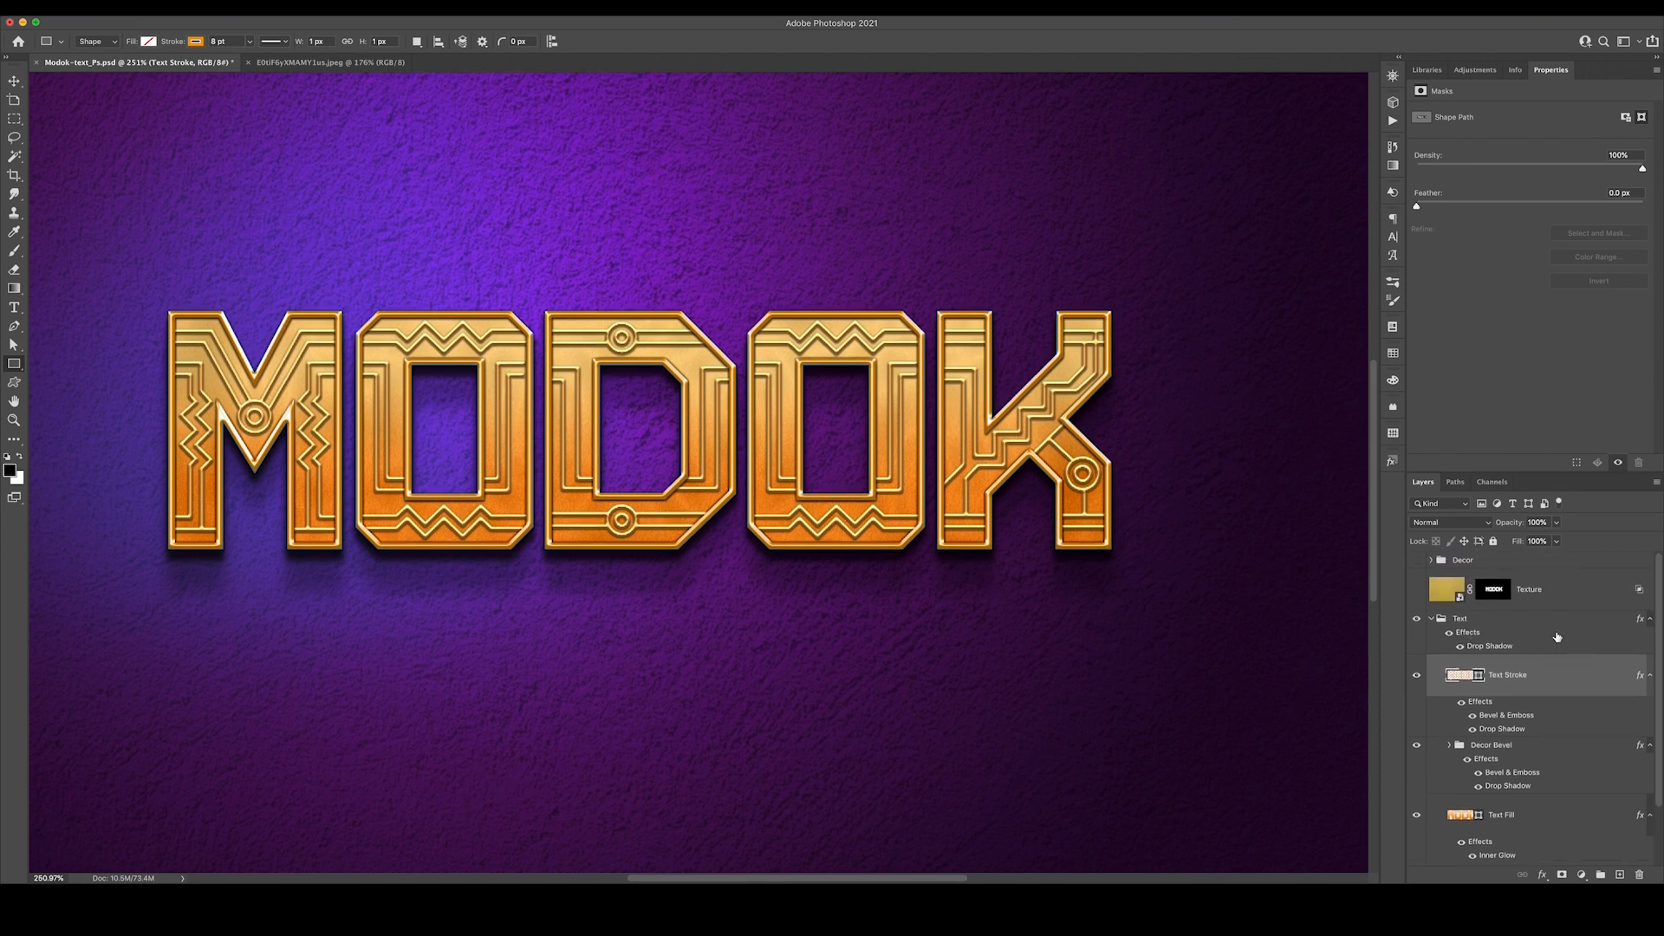
pyautogui.moveTo(701, 400)
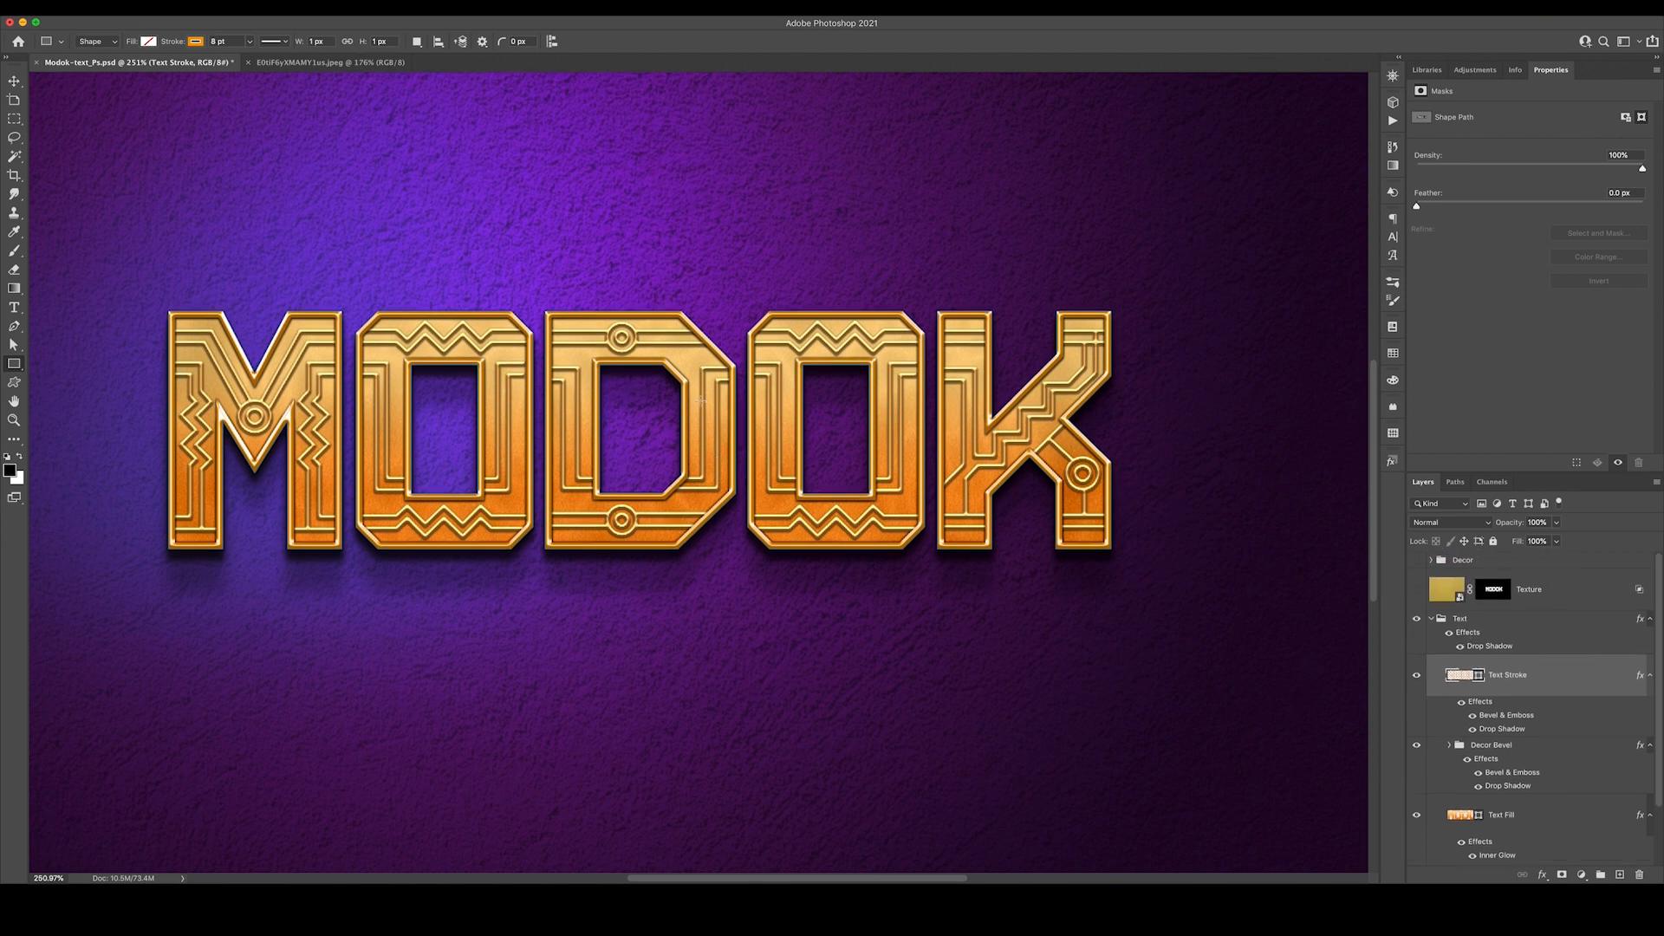
pyautogui.click(1417, 590)
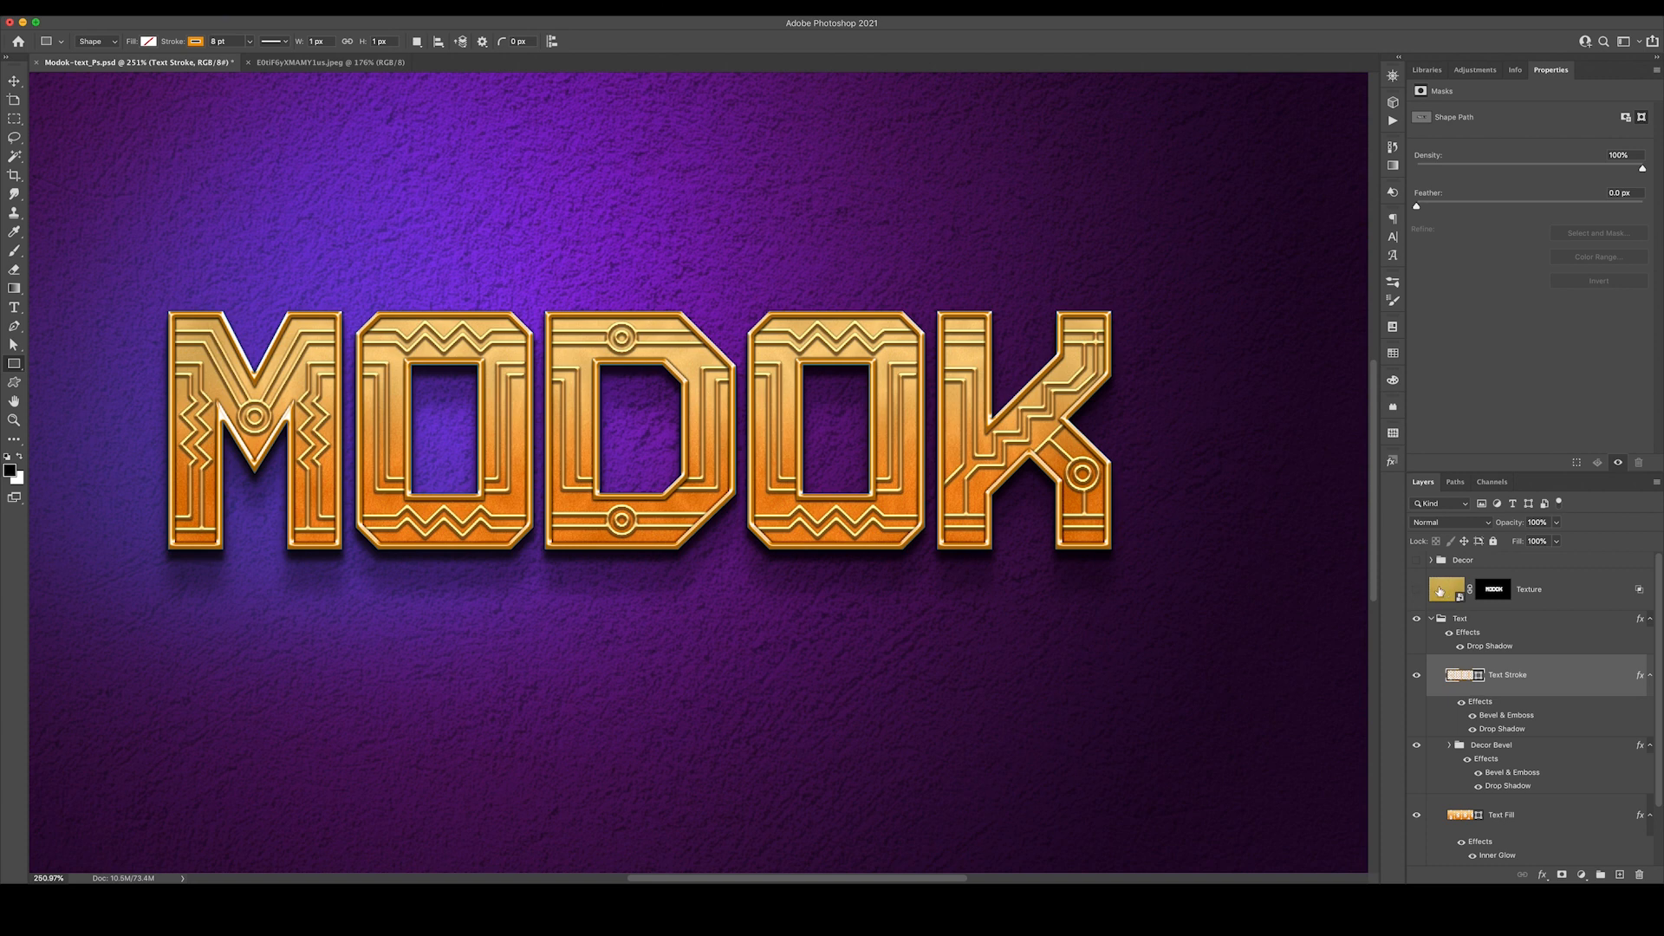
pyautogui.click(1416, 597)
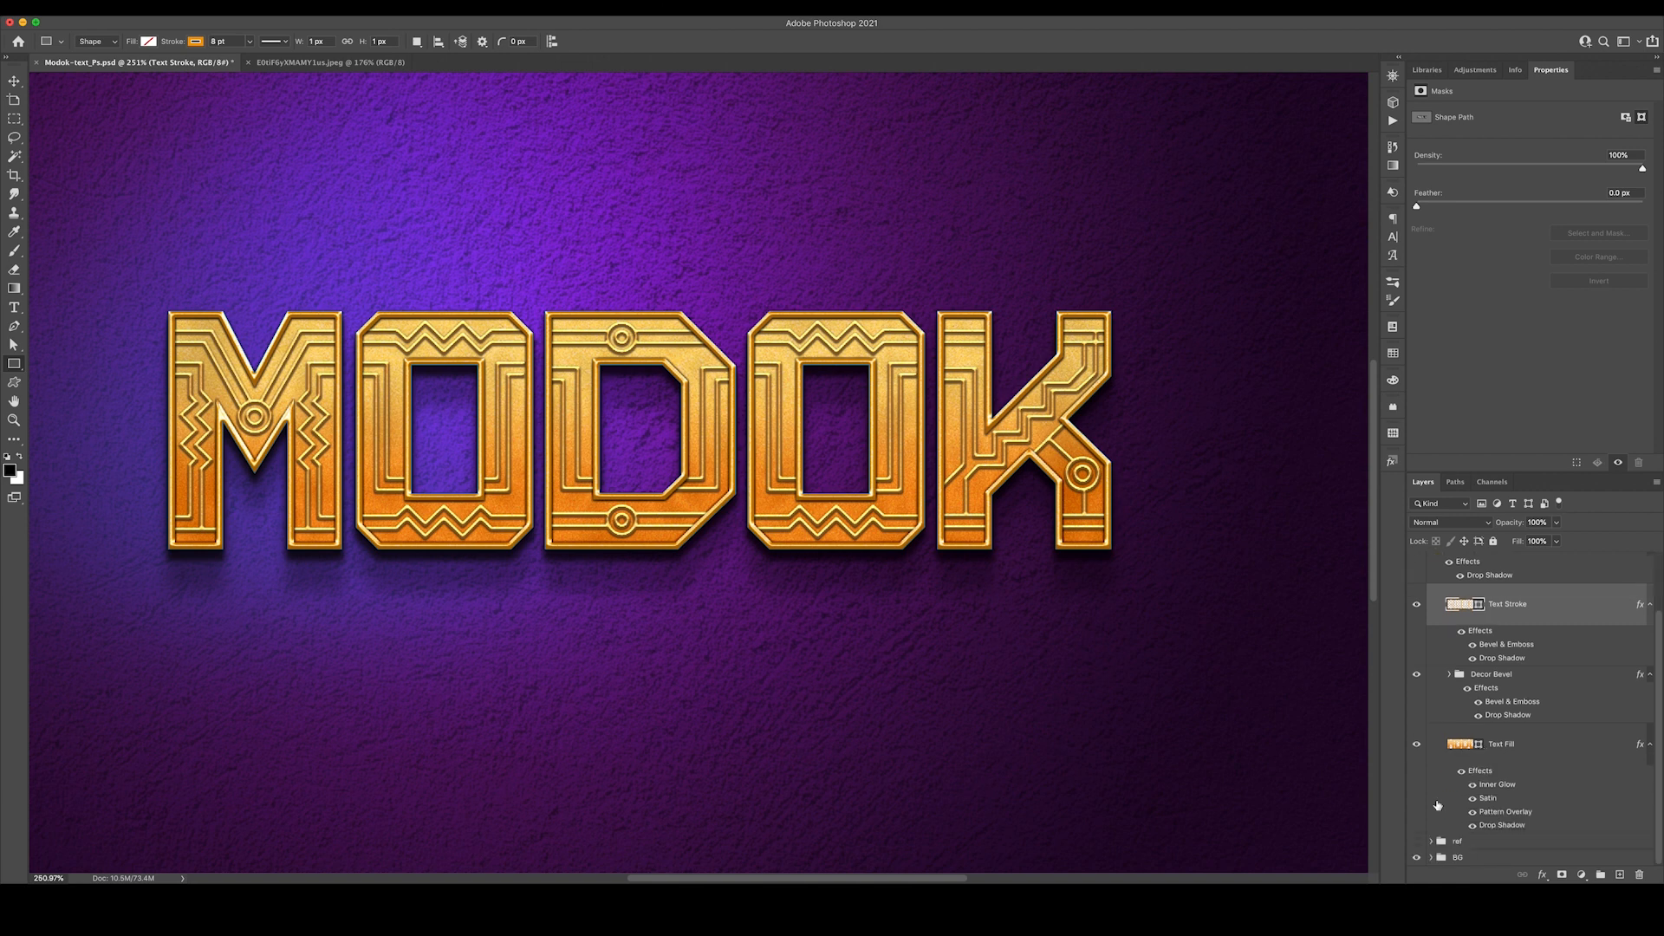
pyautogui.scroll(-3)
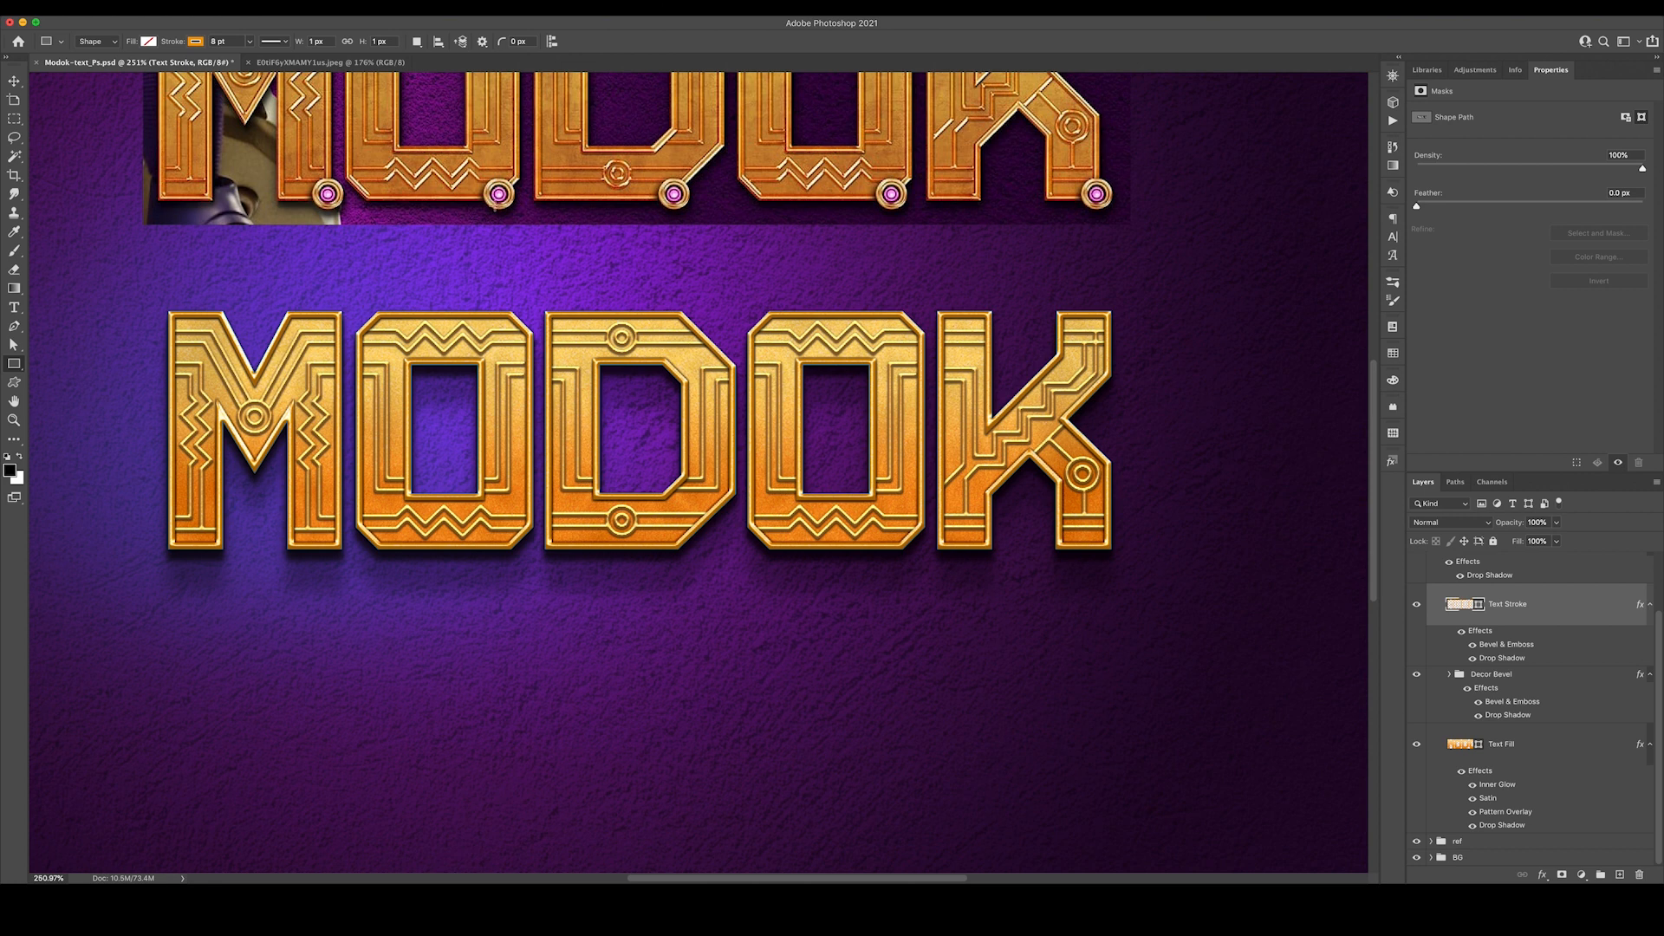
pyautogui.moveTo(495, 239)
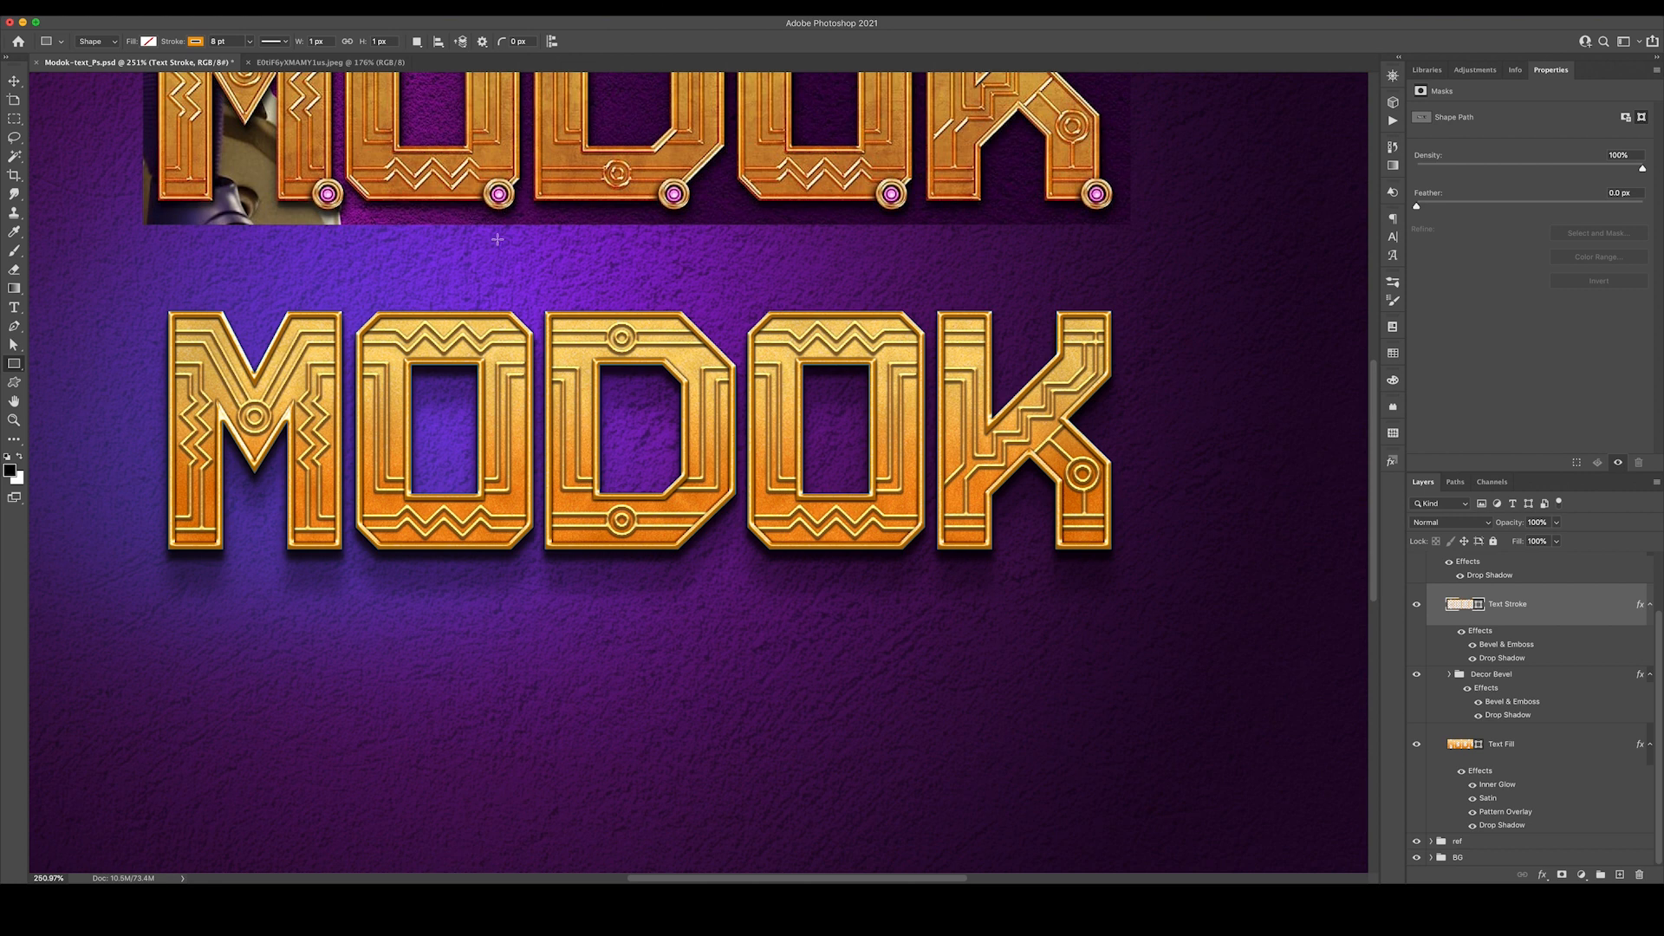
pyautogui.moveTo(598, 316)
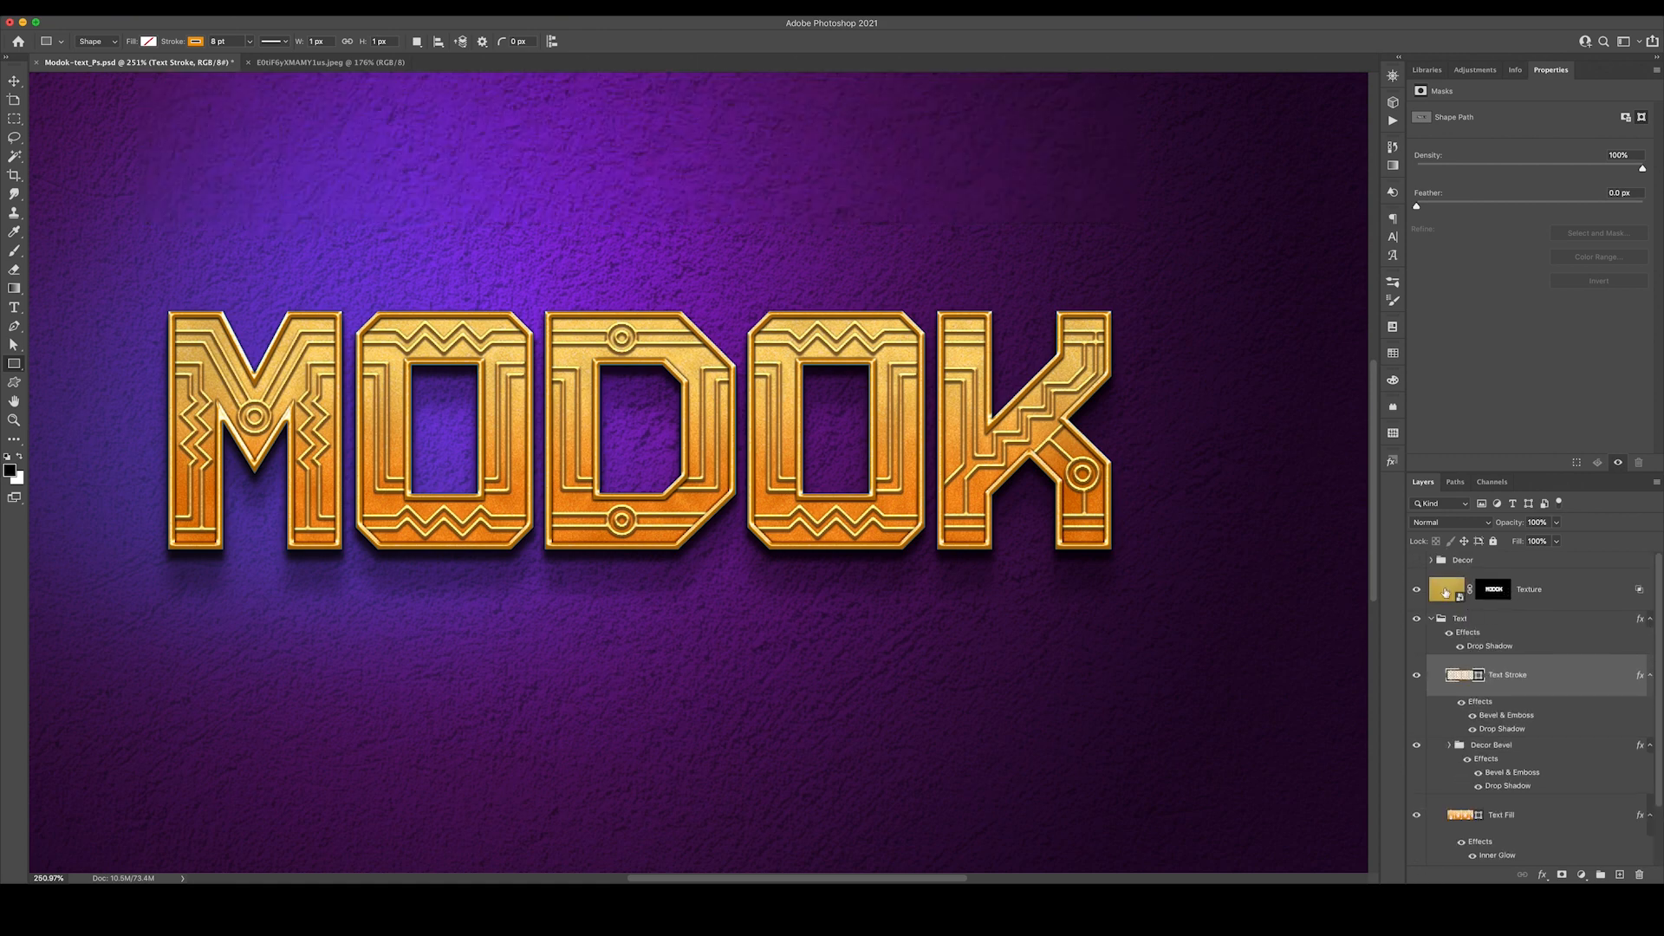
pyautogui.click(1432, 560)
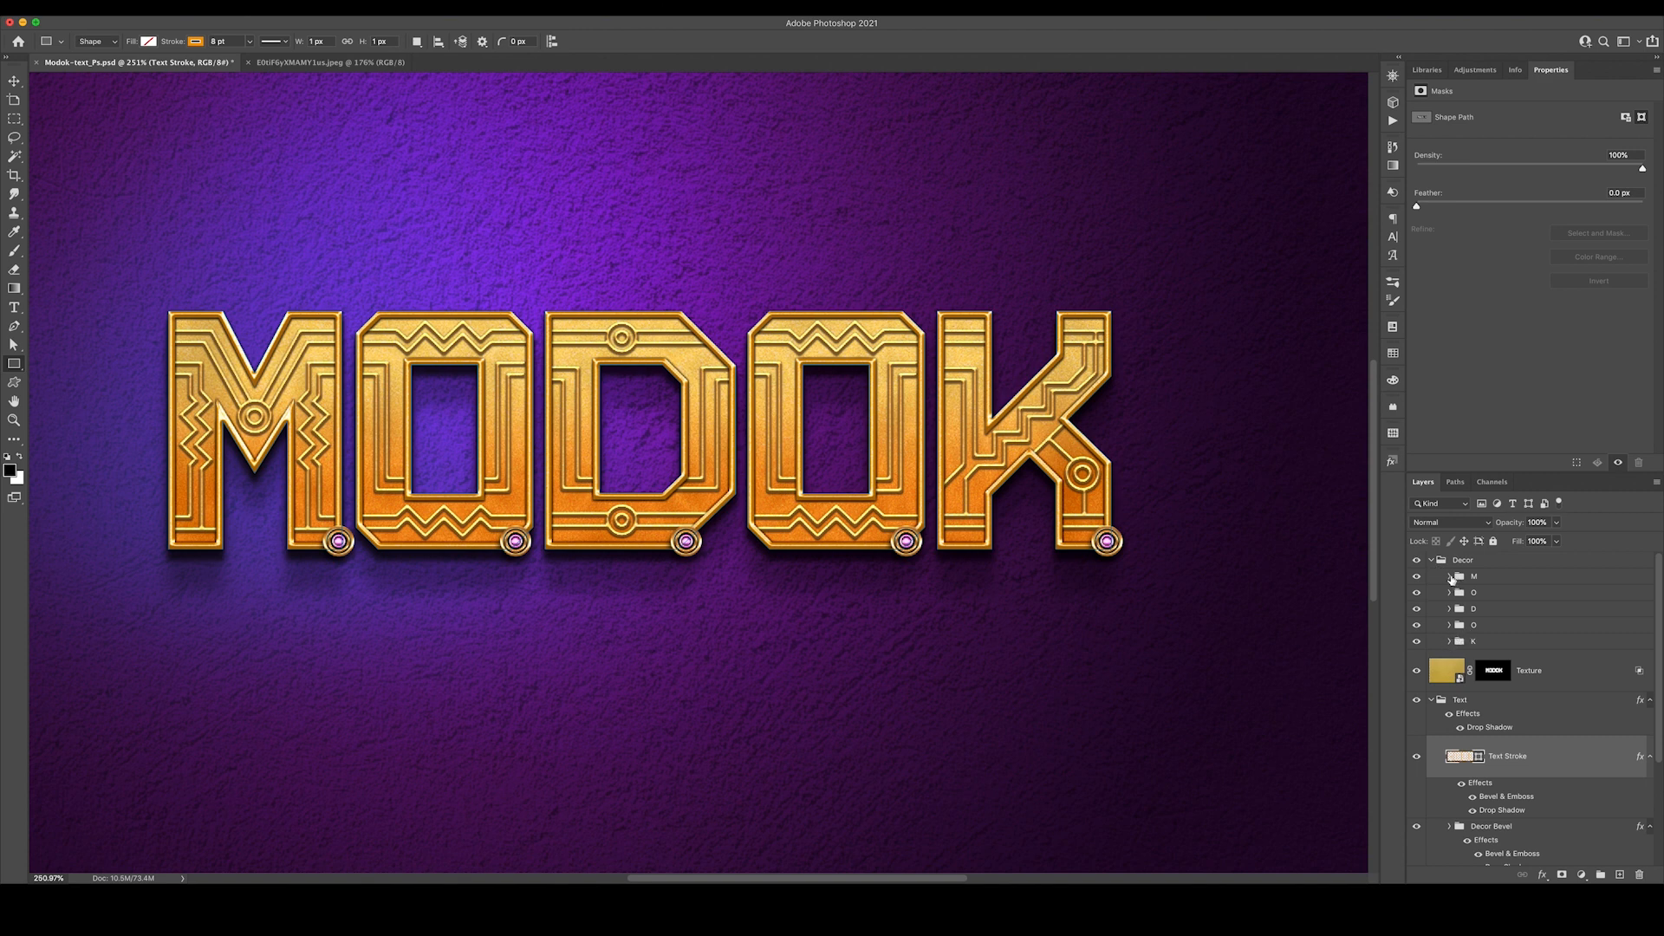
# Review the outer gold ring's Bevel & Emboss with 200% depth, size 0 and its gloss contour
pyautogui.click(1450, 575)
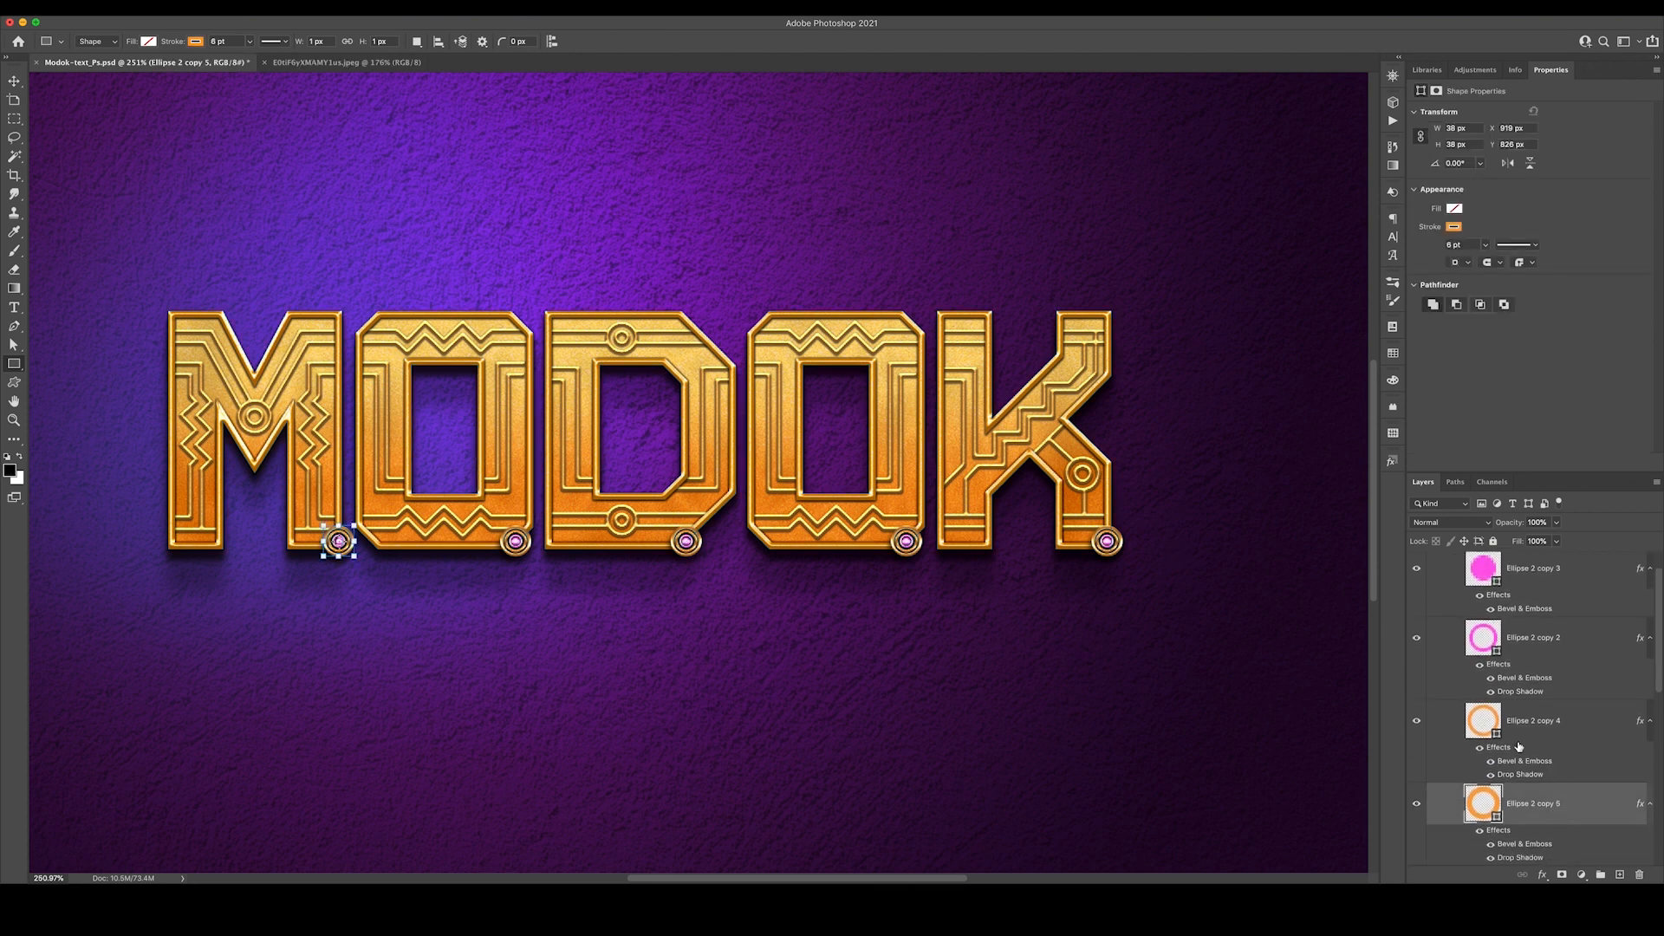
pyautogui.click(1531, 721)
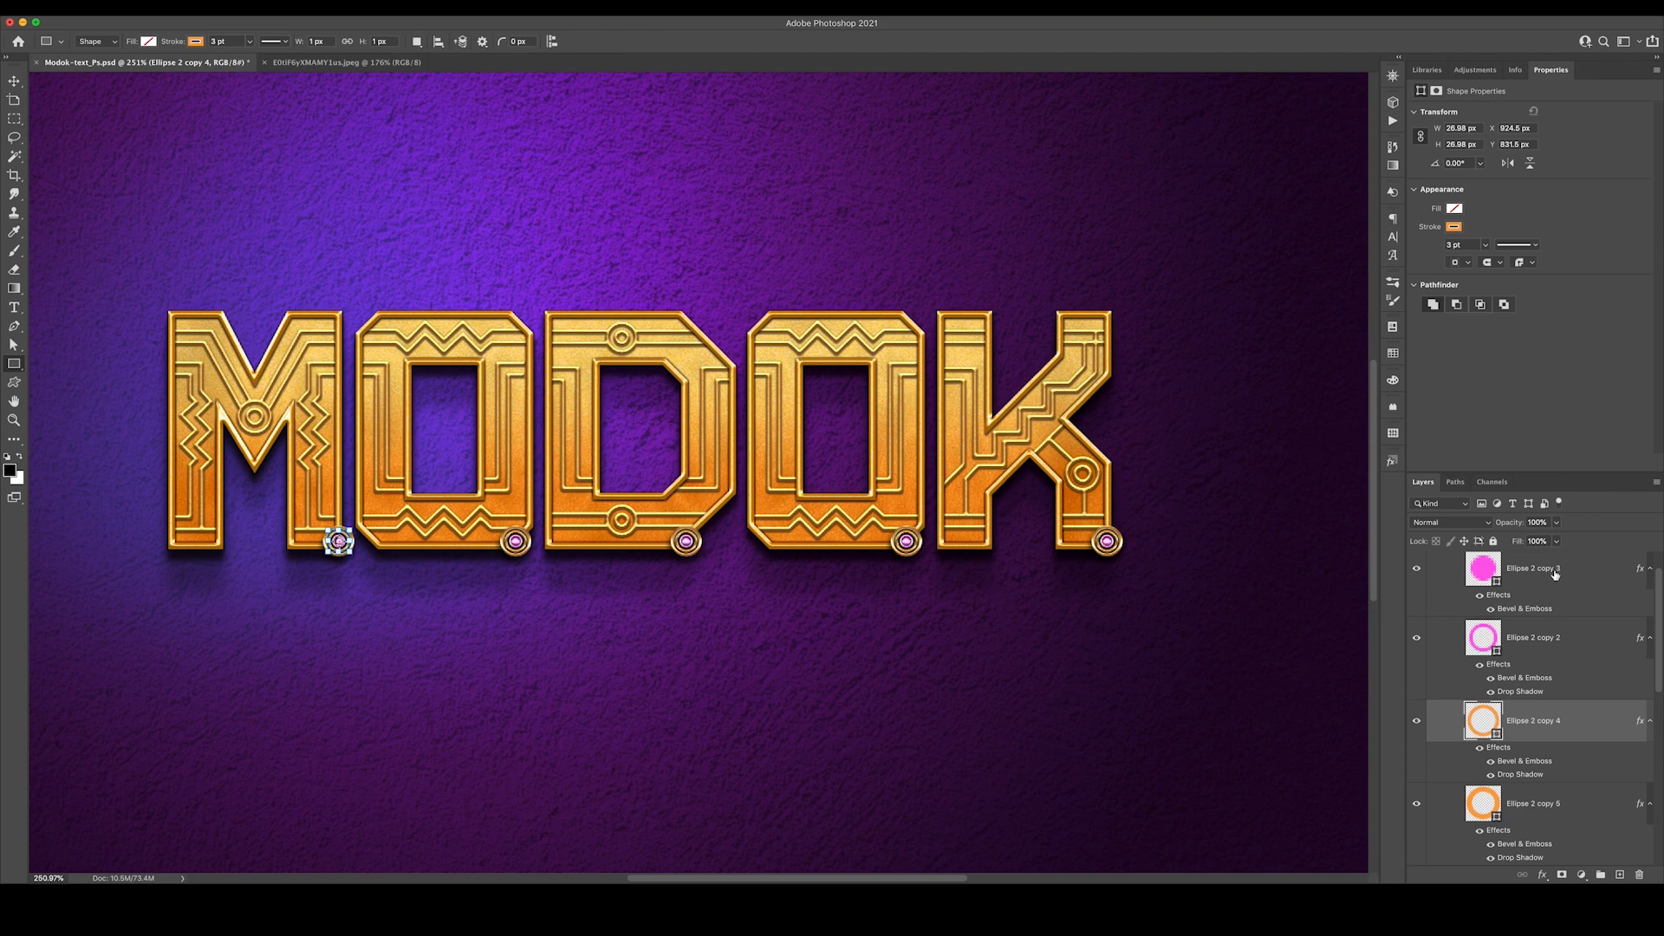
pyautogui.moveTo(1521, 848)
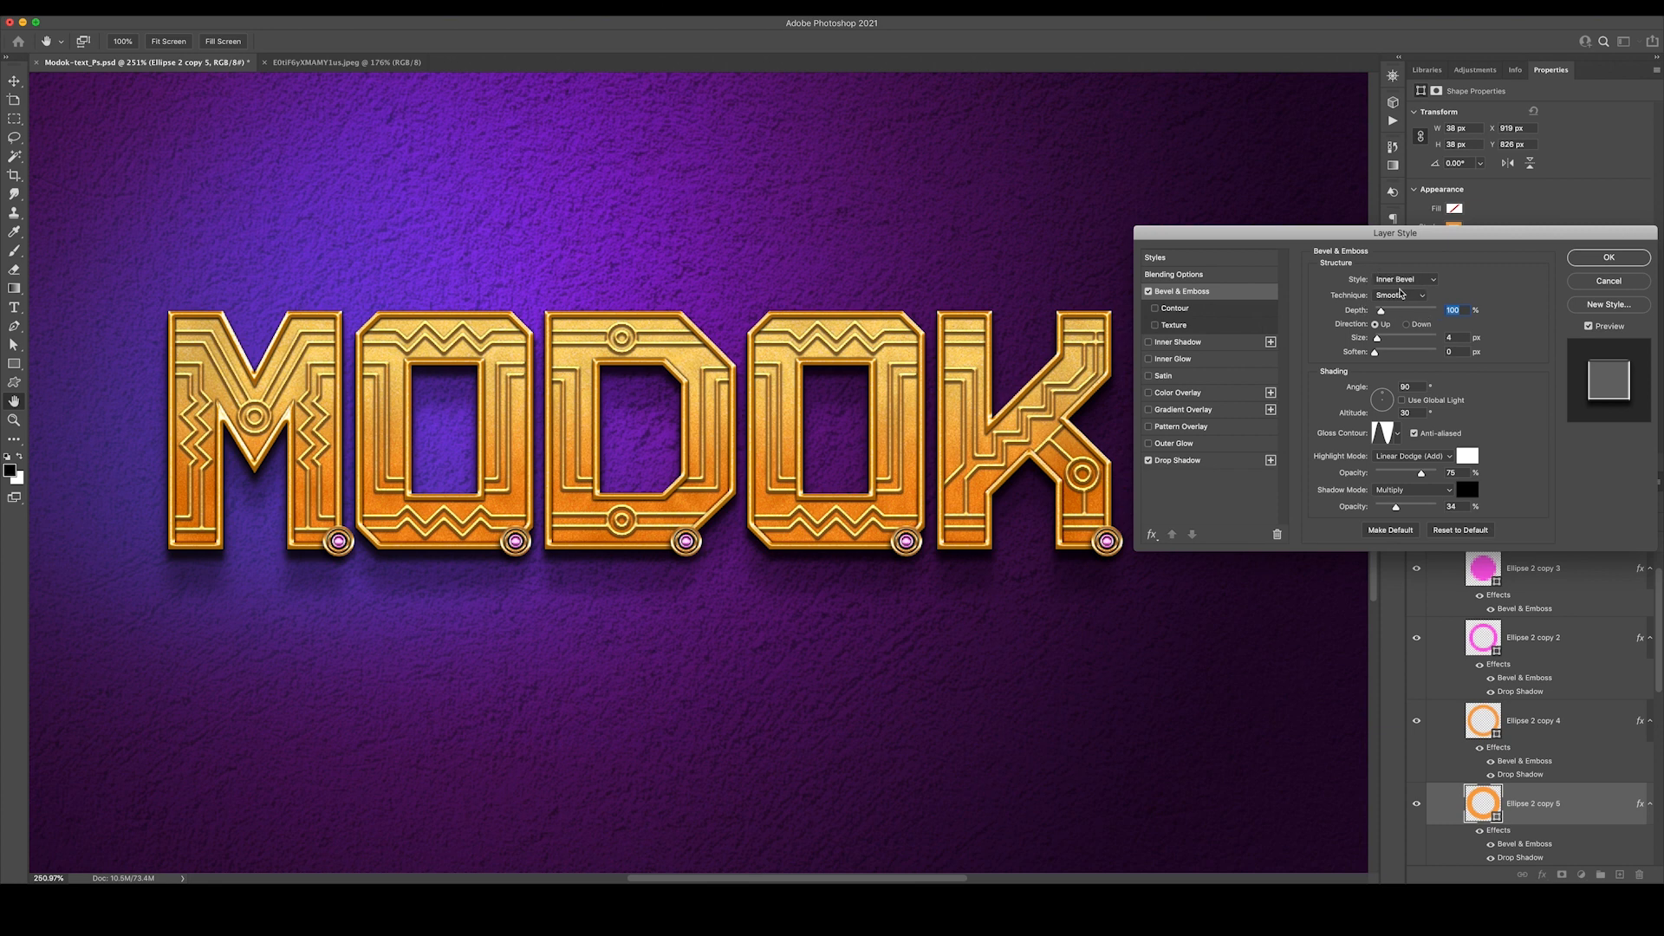
pyautogui.click(1386, 434)
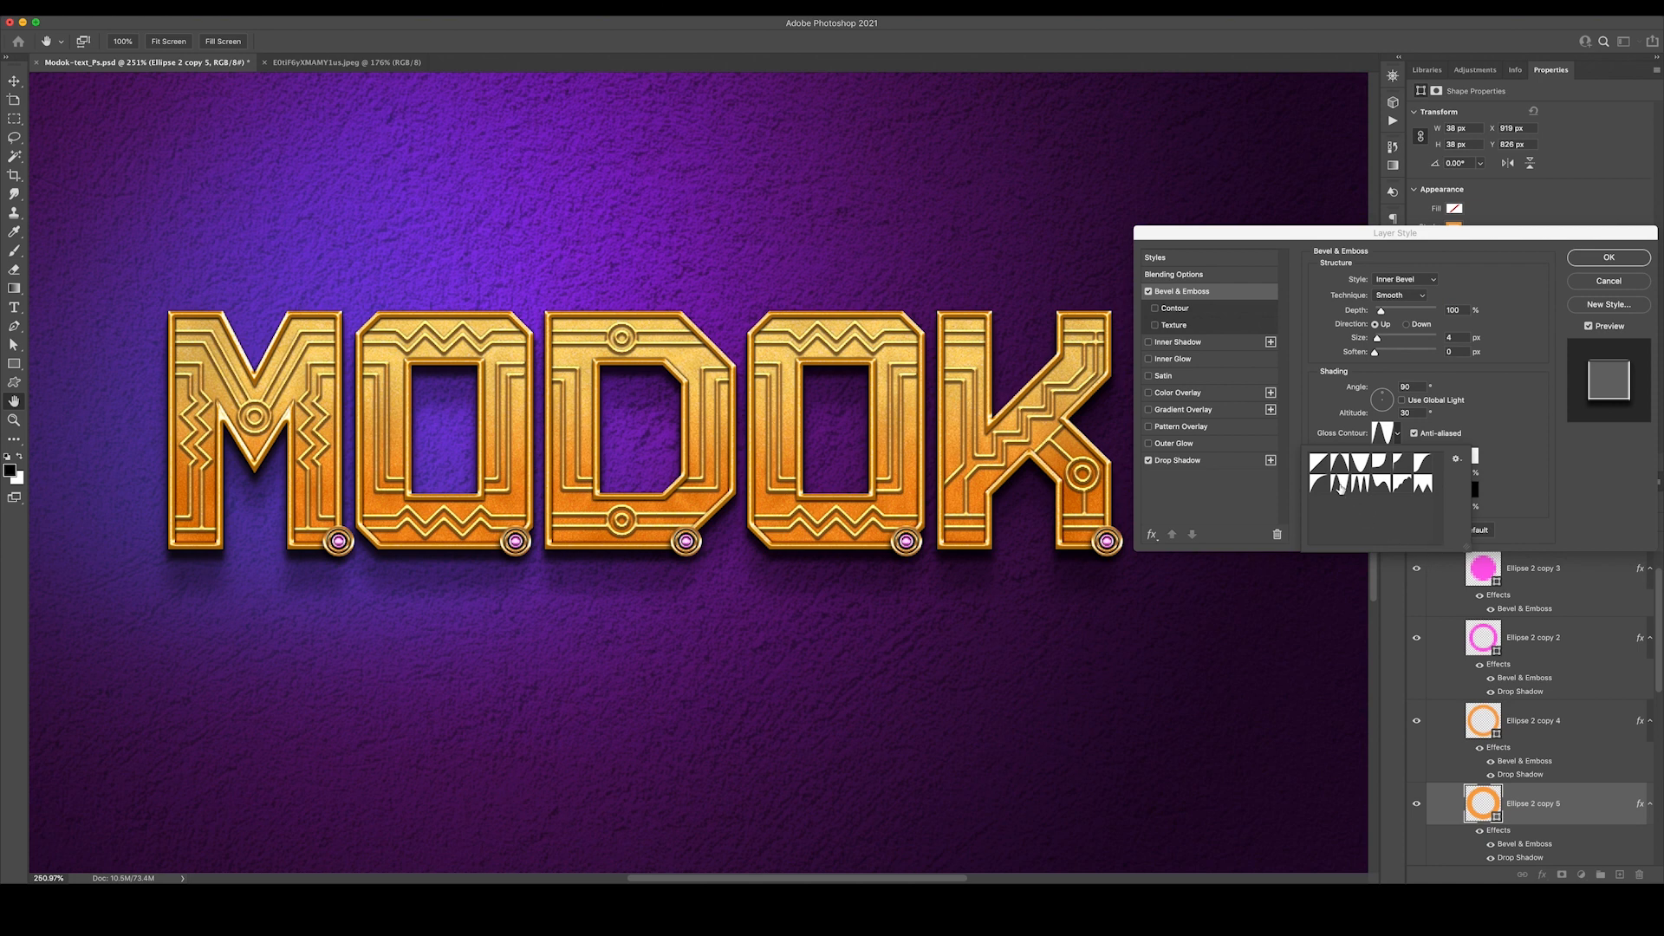
pyautogui.moveTo(1495, 400)
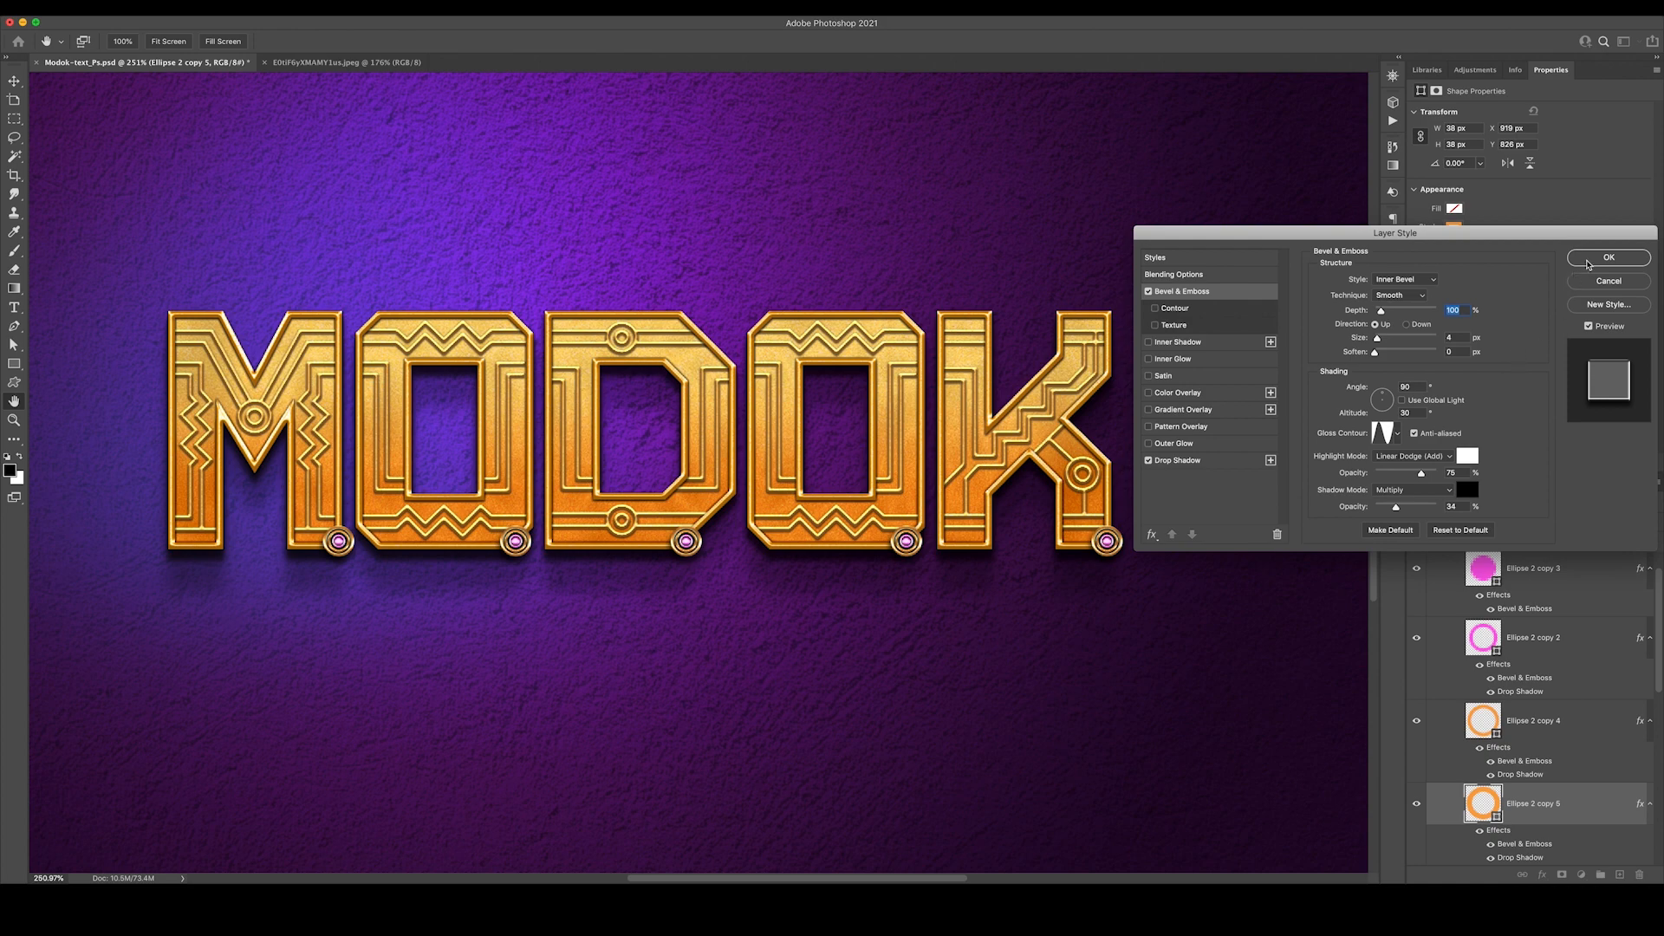
pyautogui.click(1609, 258)
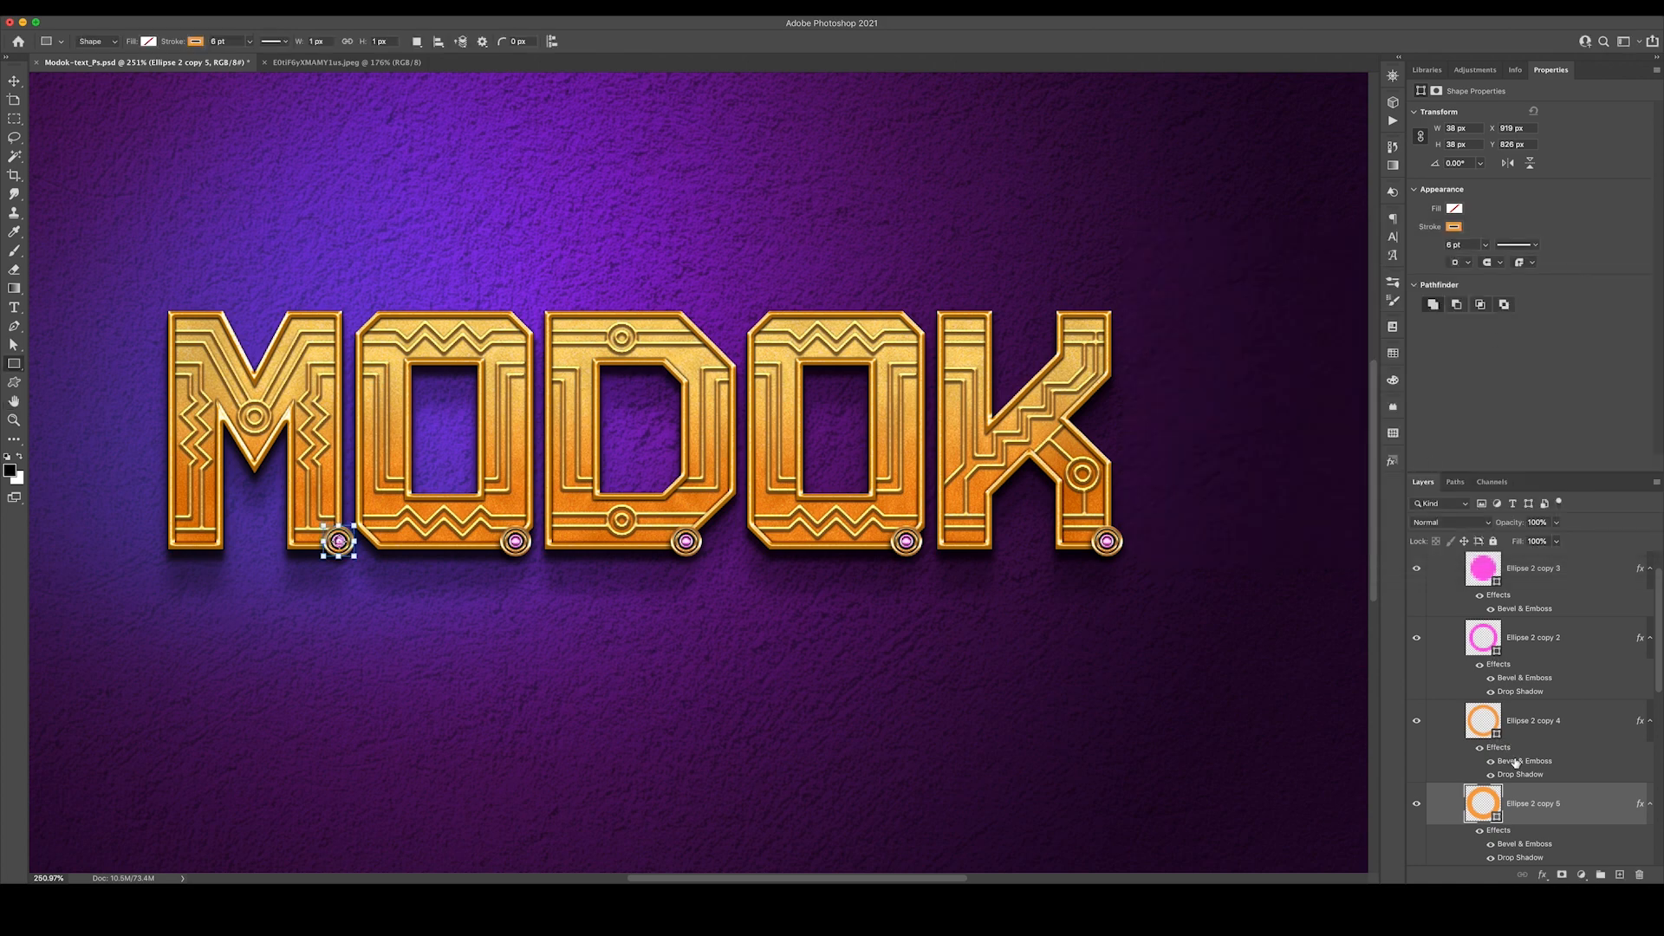
# Give the inner gold ring's Bevel & Emboss a ridged gloss contour and apply it
pyautogui.doubleClick(1525, 761)
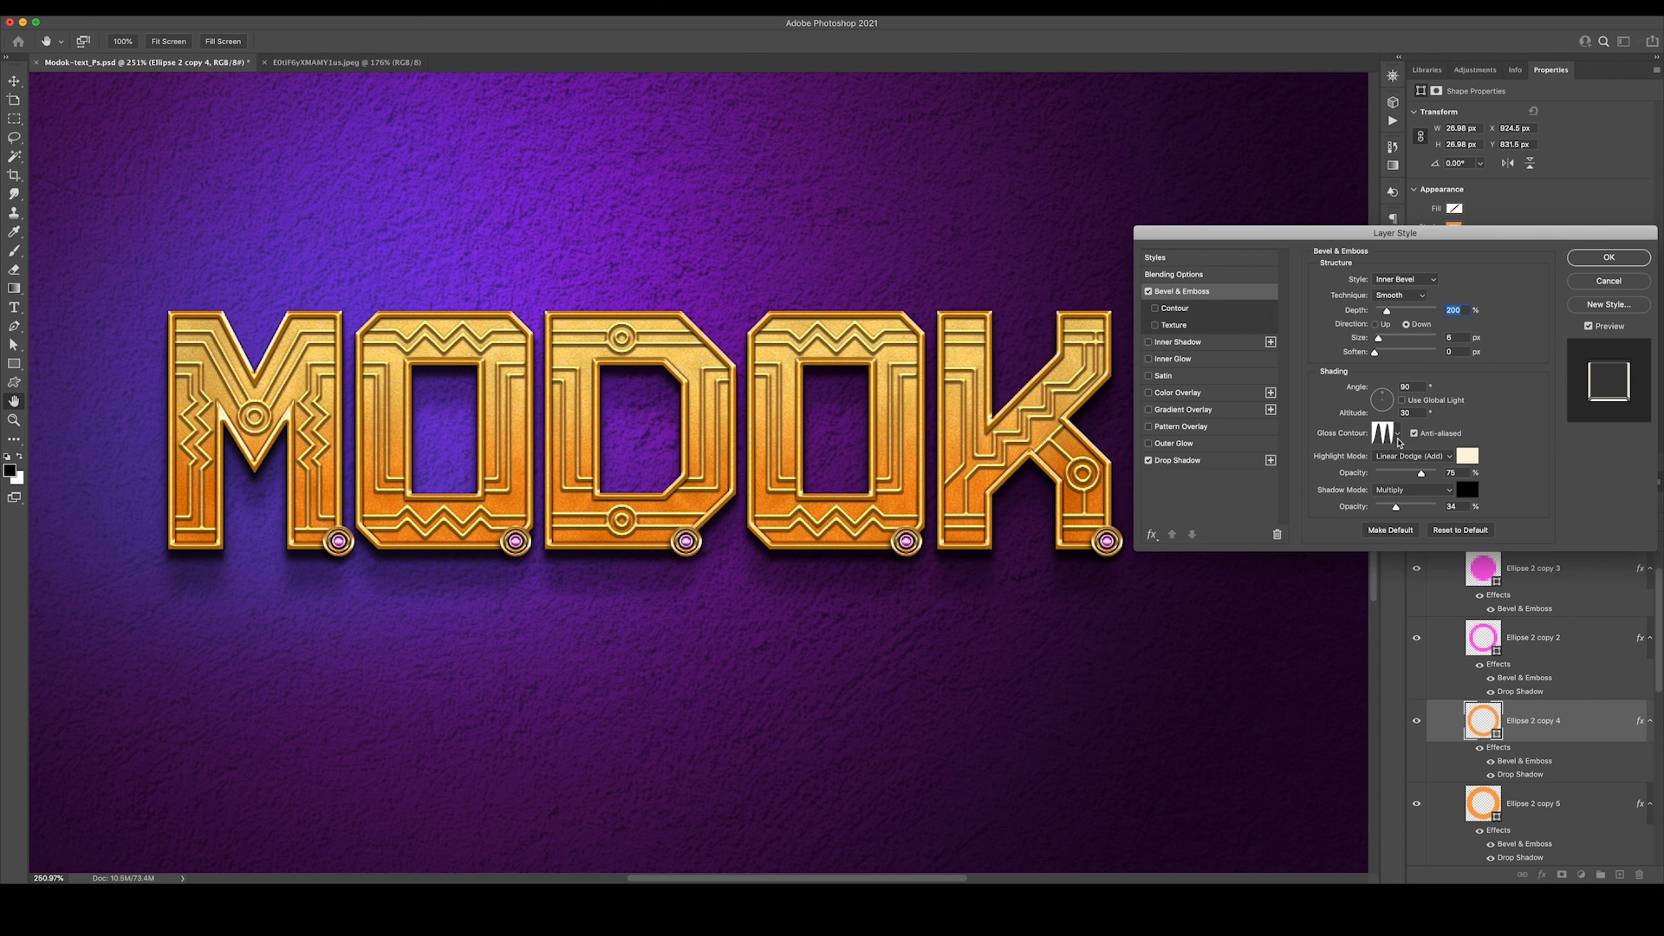
pyautogui.click(1387, 434)
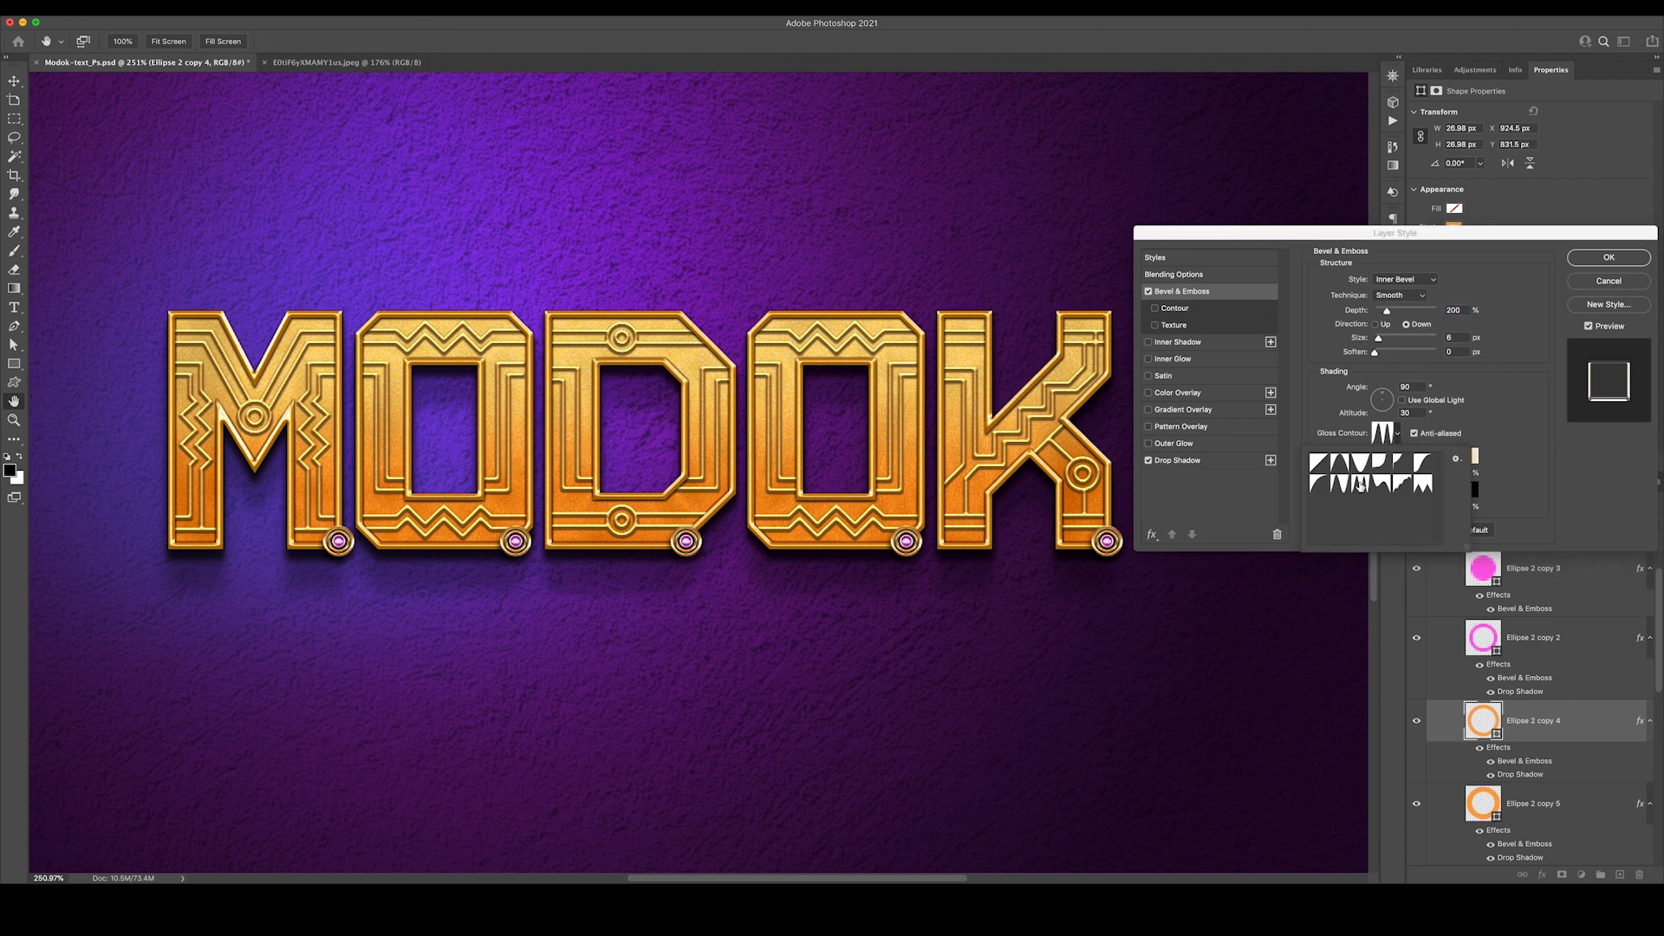
pyautogui.click(1361, 487)
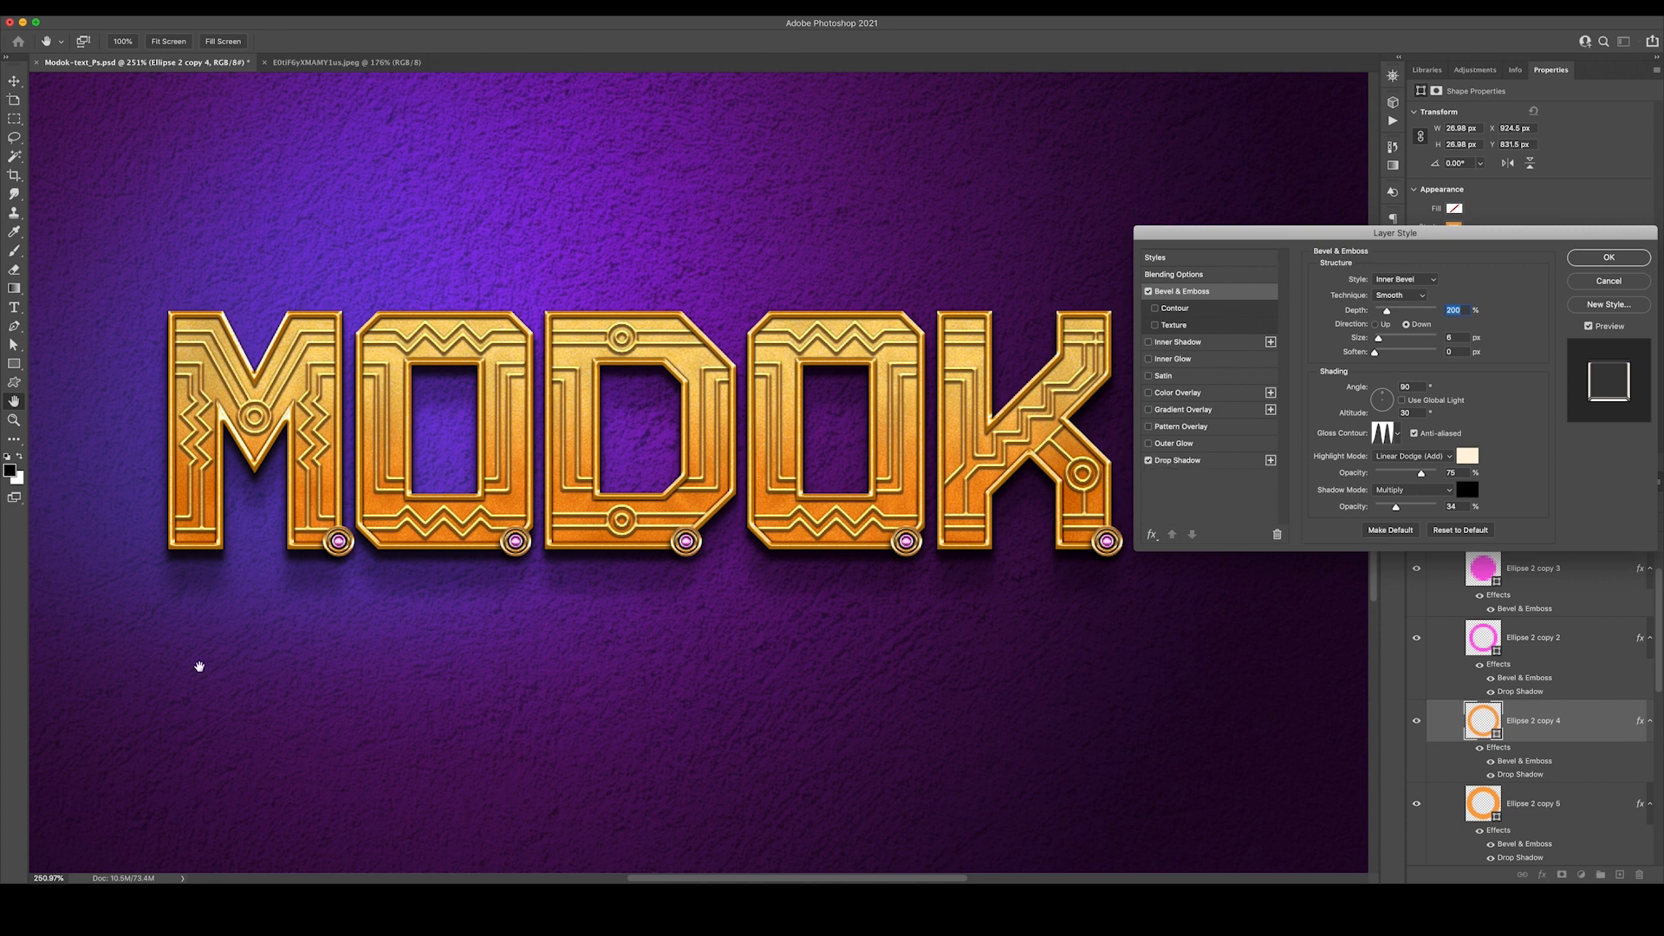
pyautogui.moveTo(345, 553)
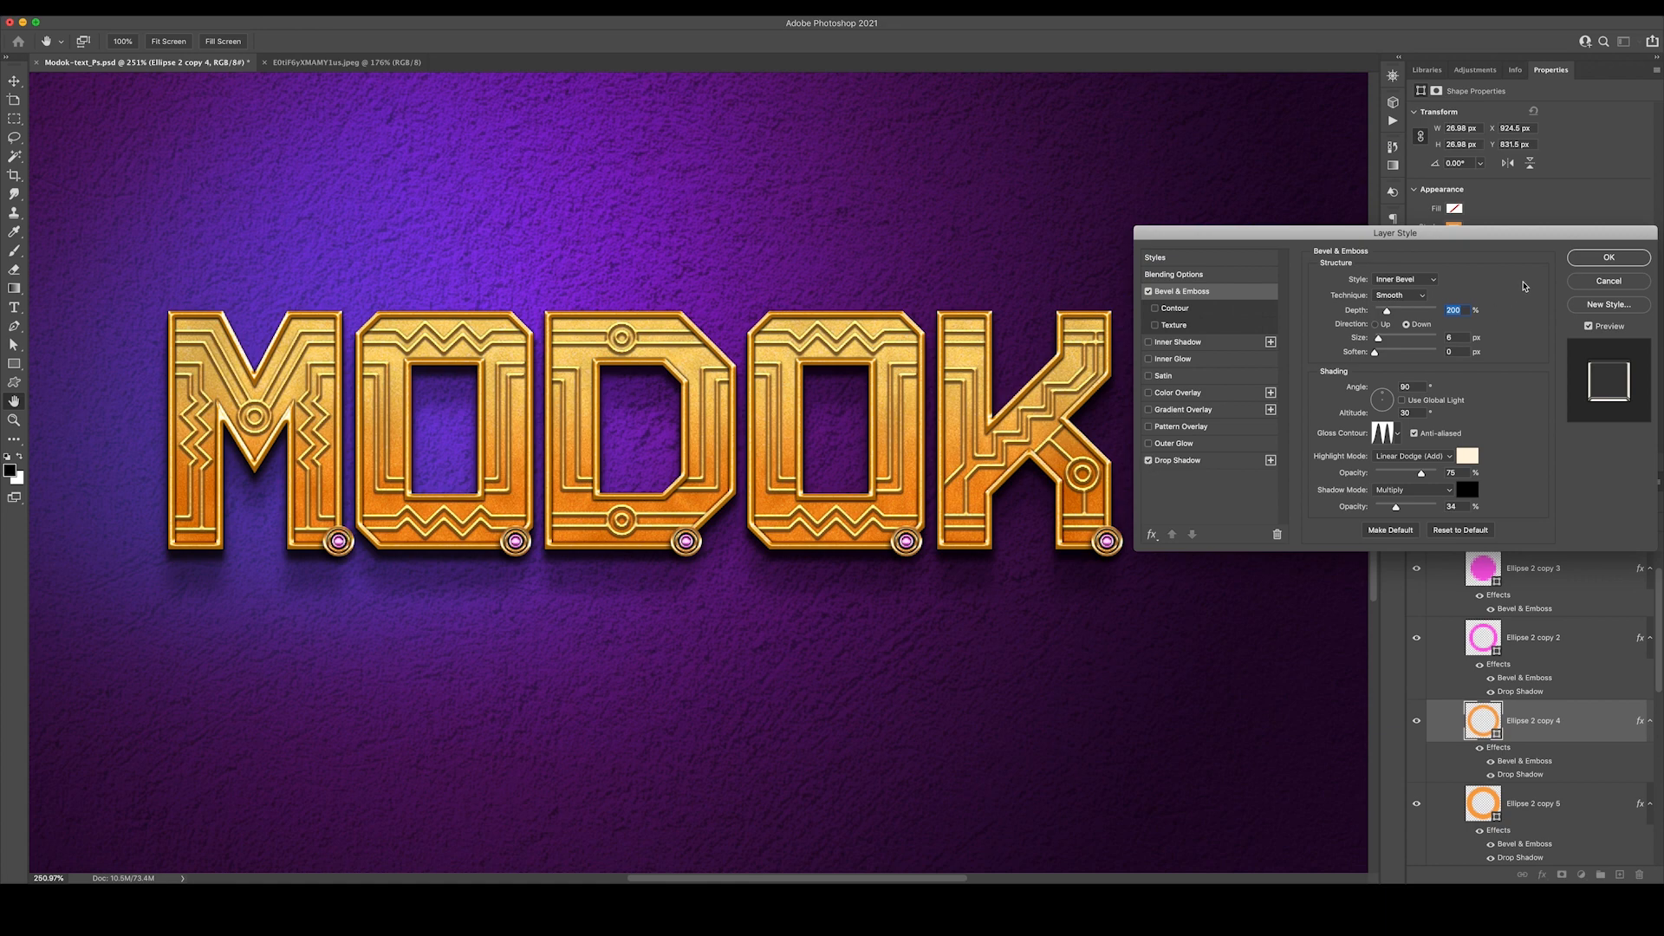
pyautogui.click(1607, 256)
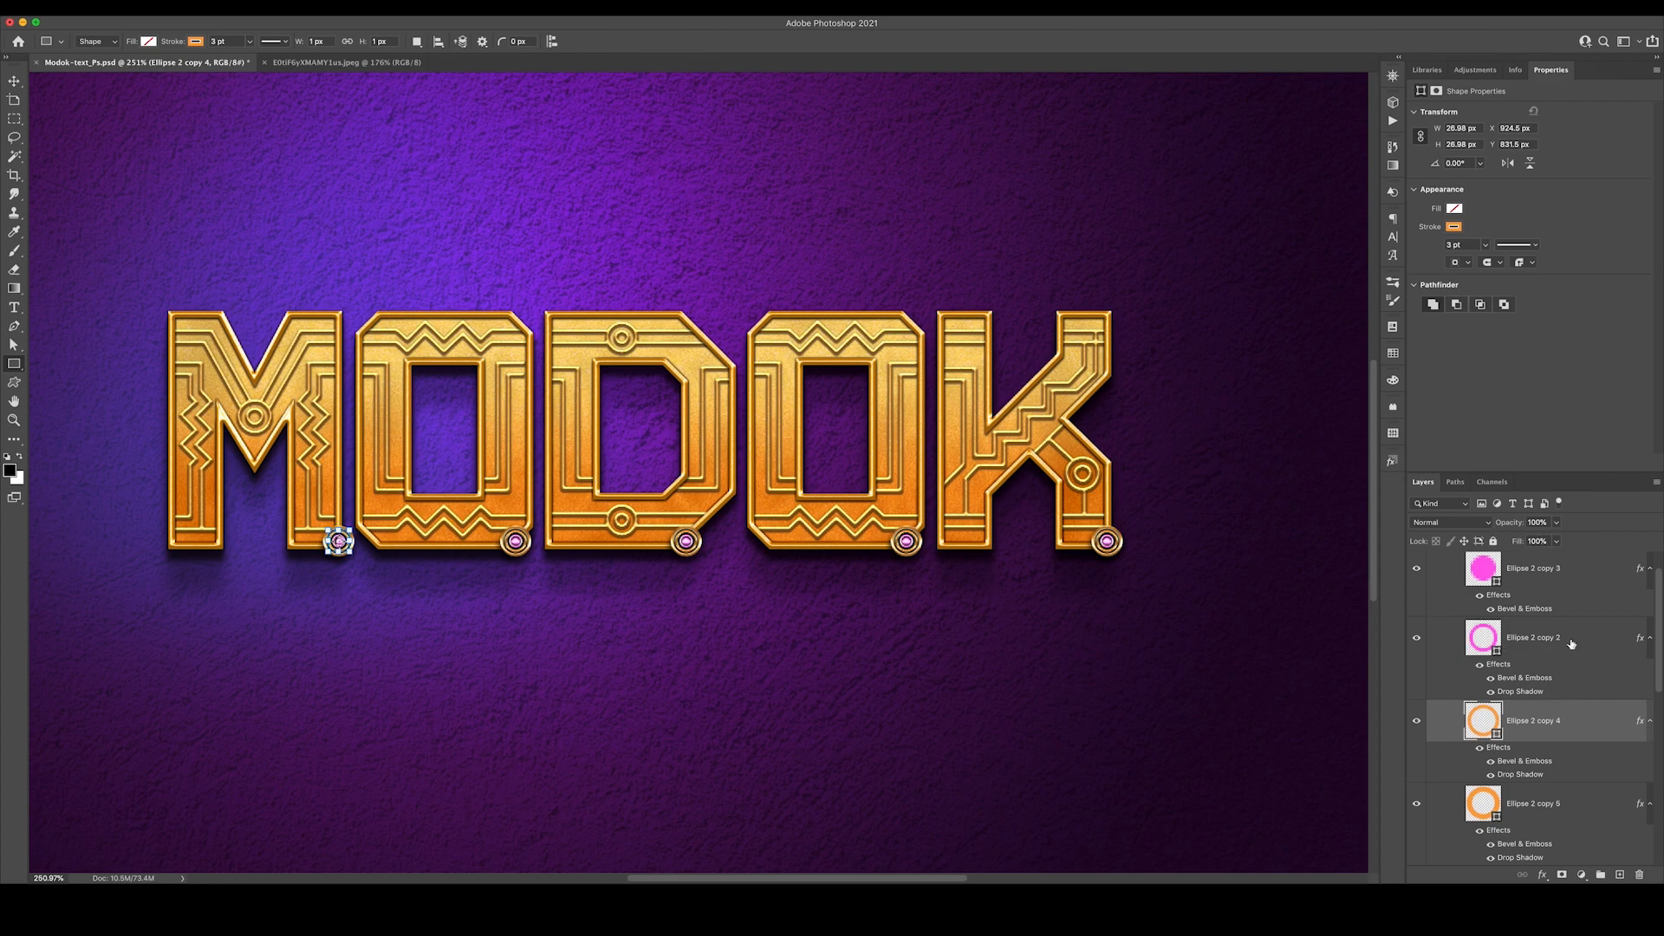
# Set the pink ring and centre's Bevel & Emboss highlight colour to ff9af2 at 80% opacity
pyautogui.click(1531, 637)
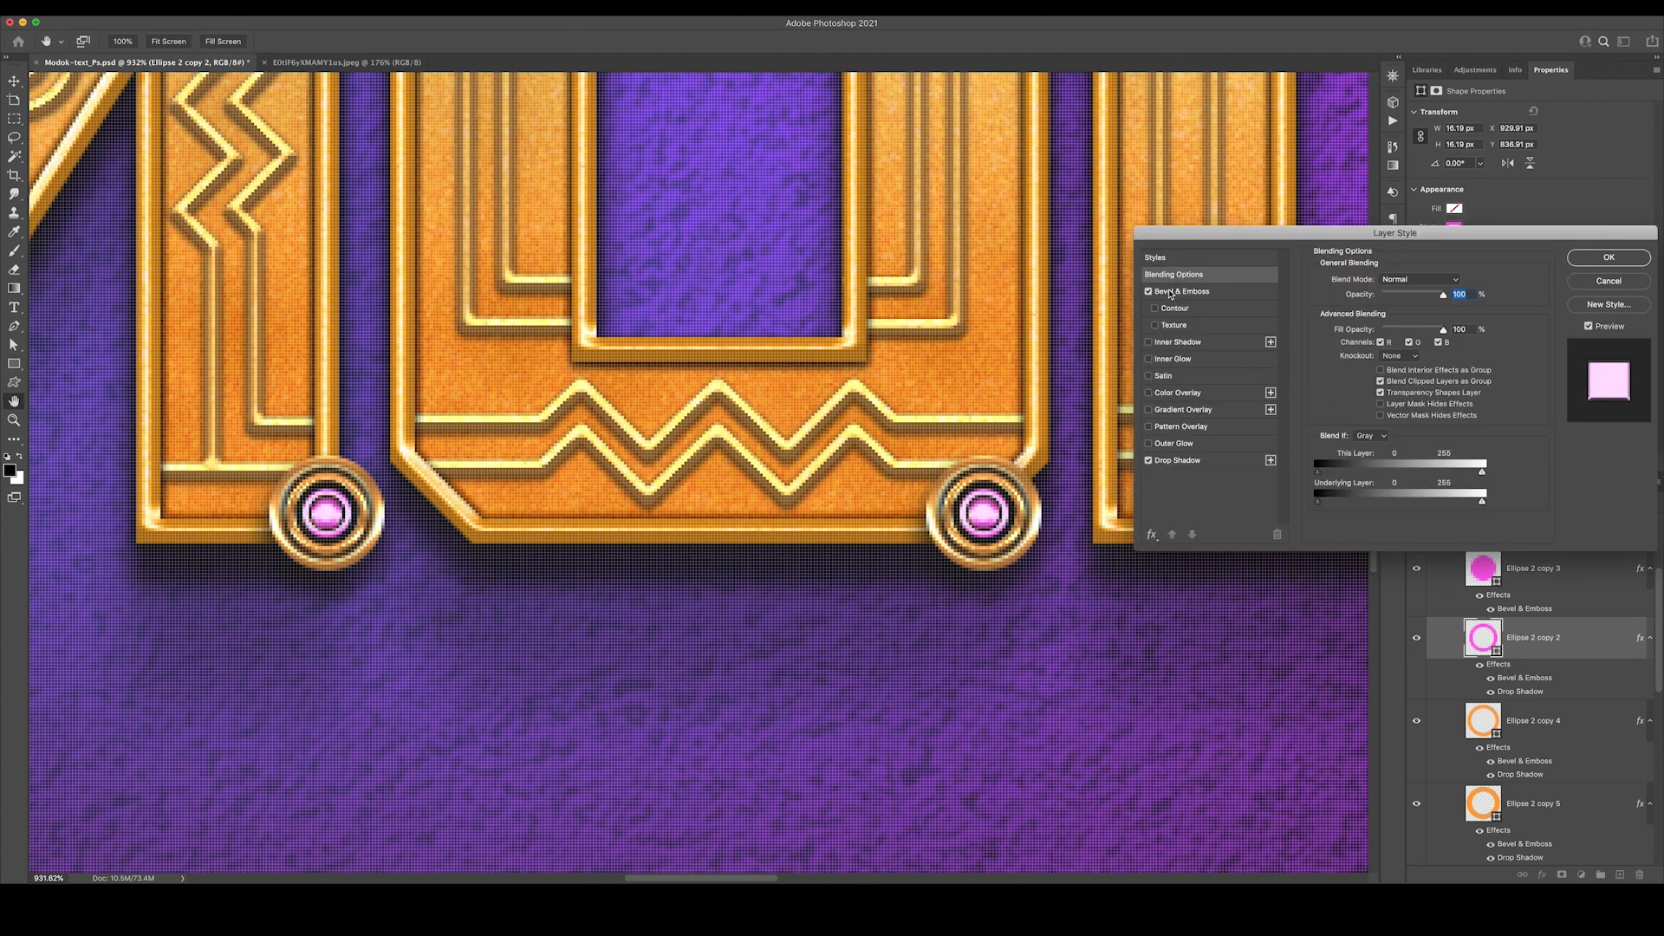
pyautogui.click(1181, 291)
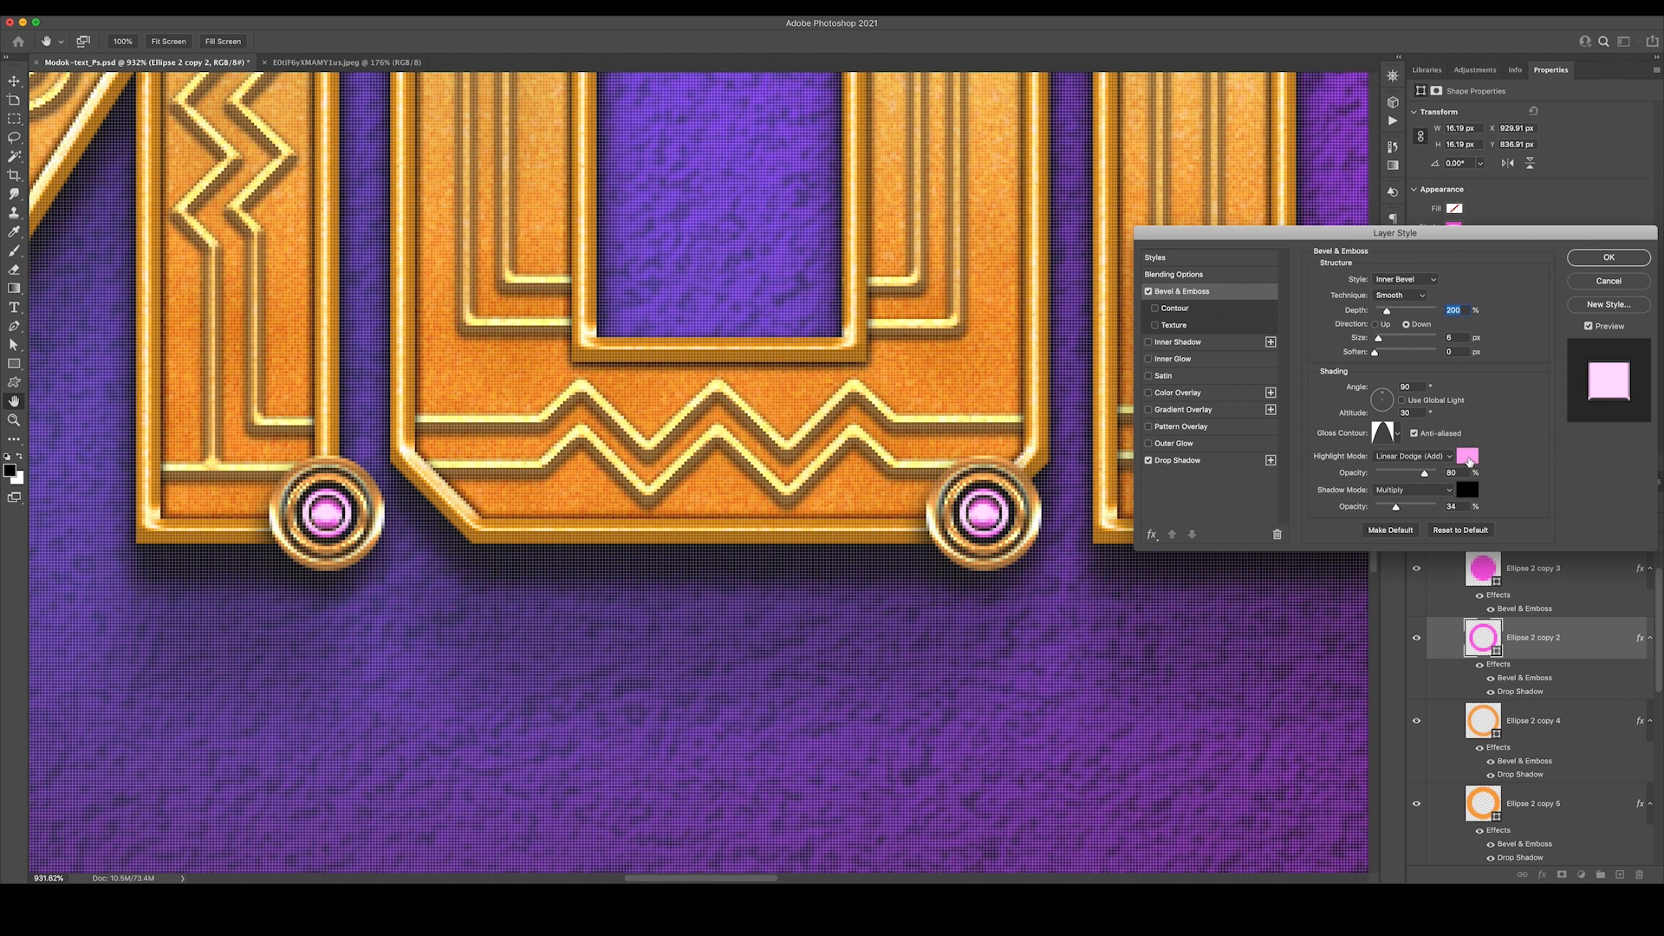
pyautogui.click(1467, 456)
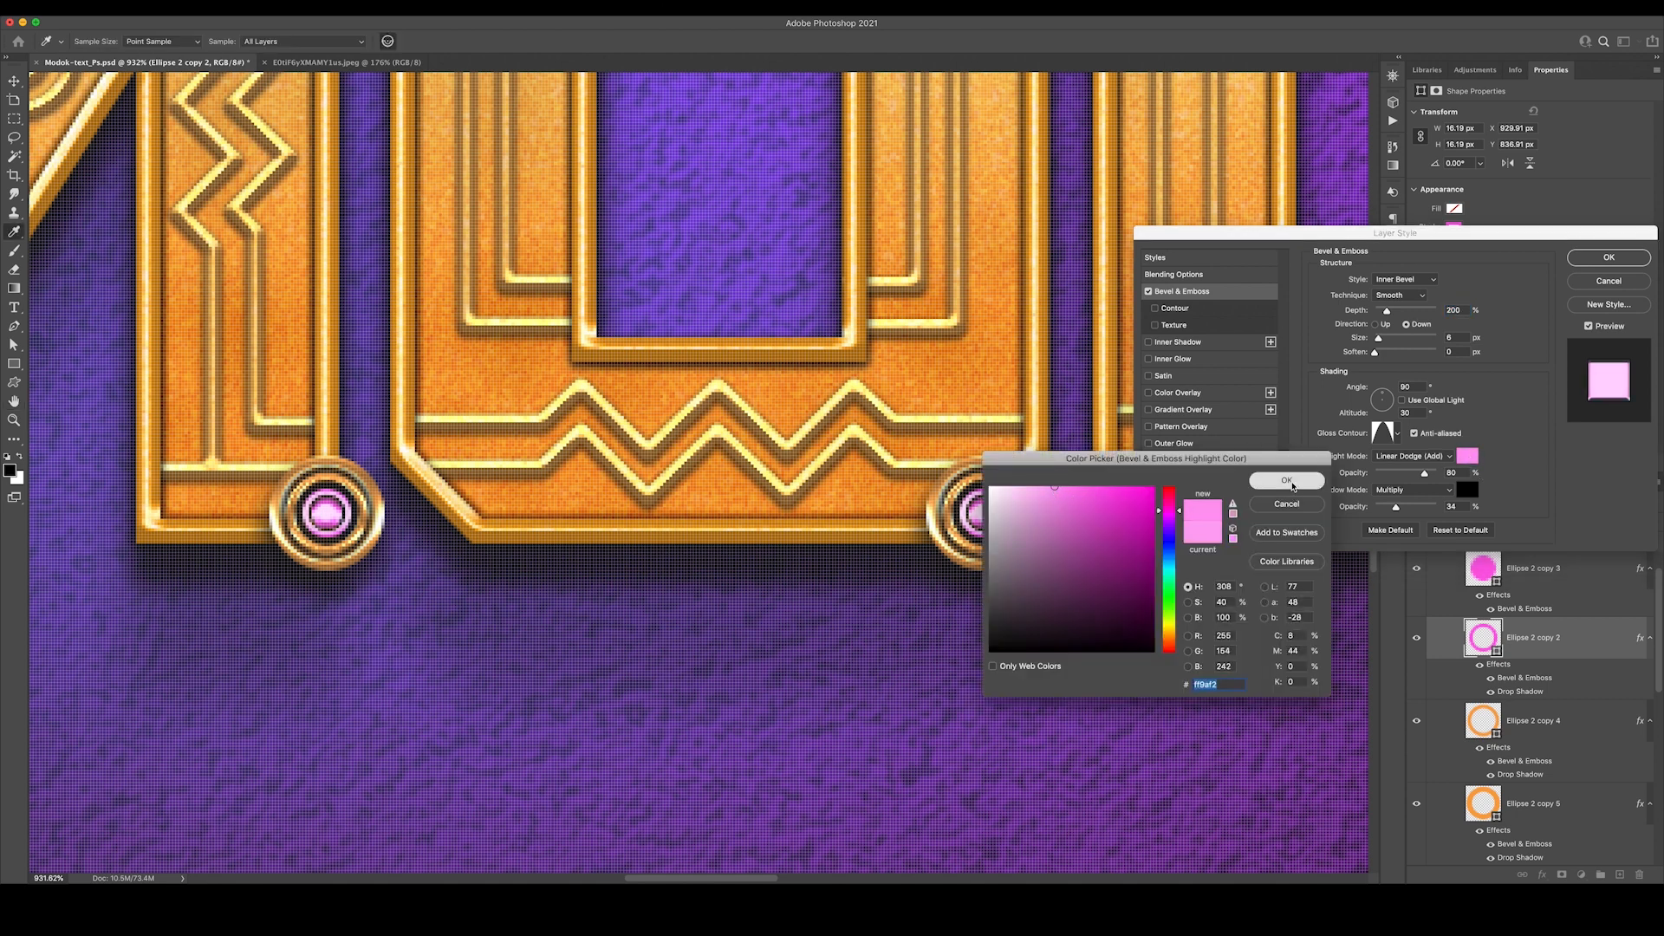
pyautogui.click(1285, 480)
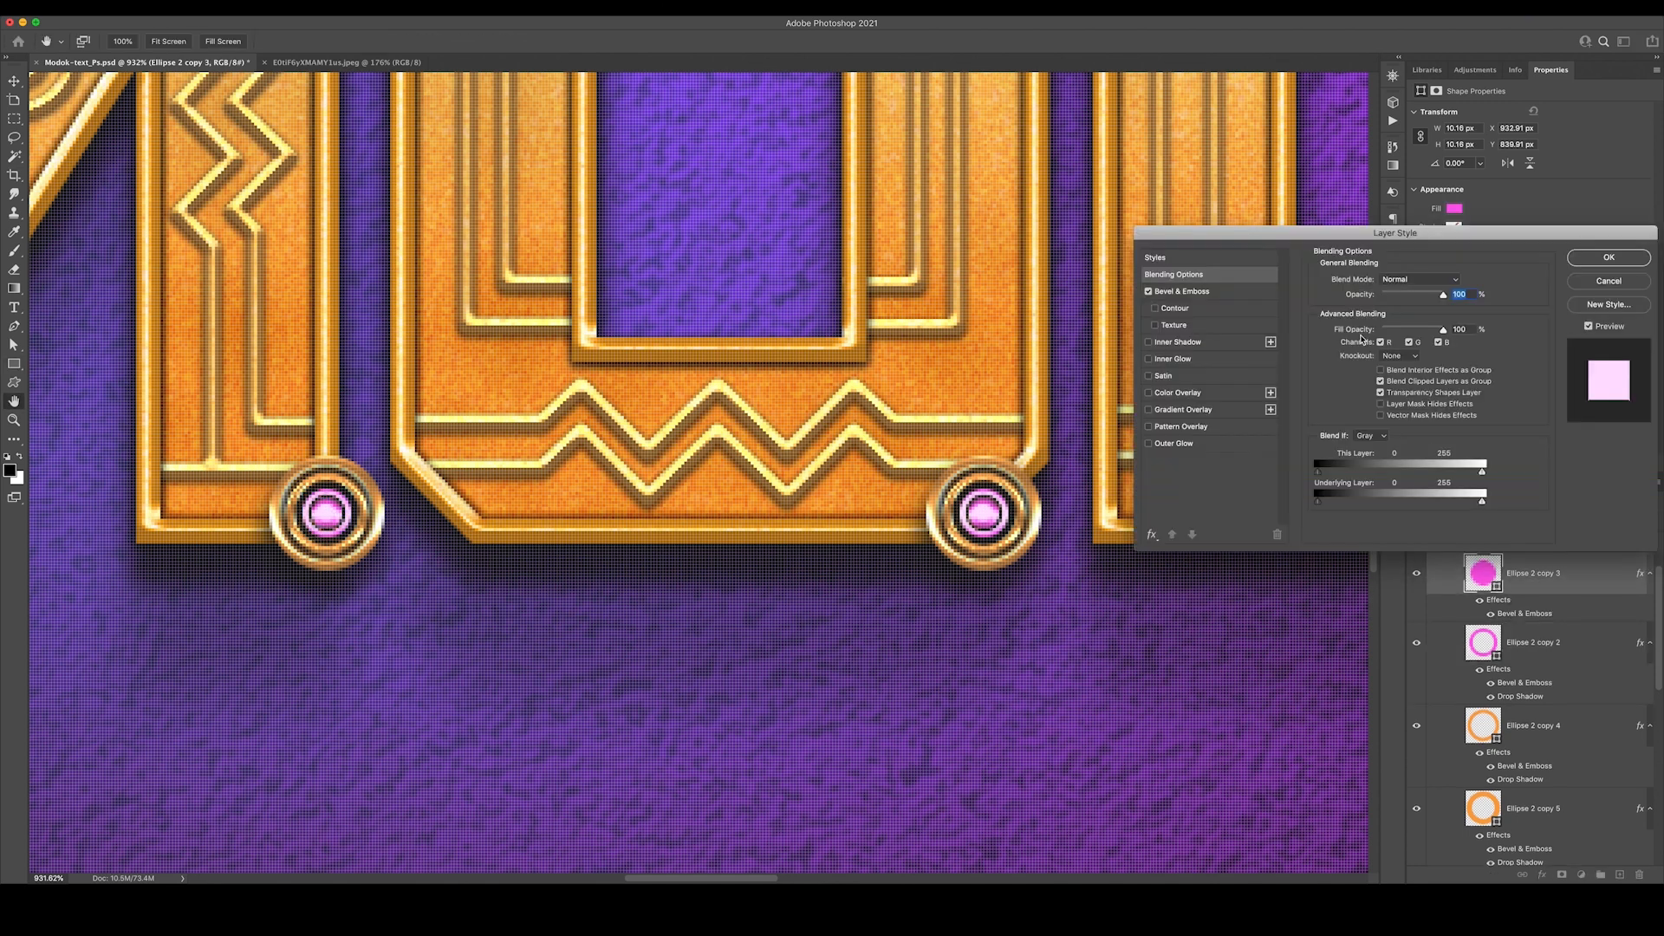
pyautogui.click(1181, 292)
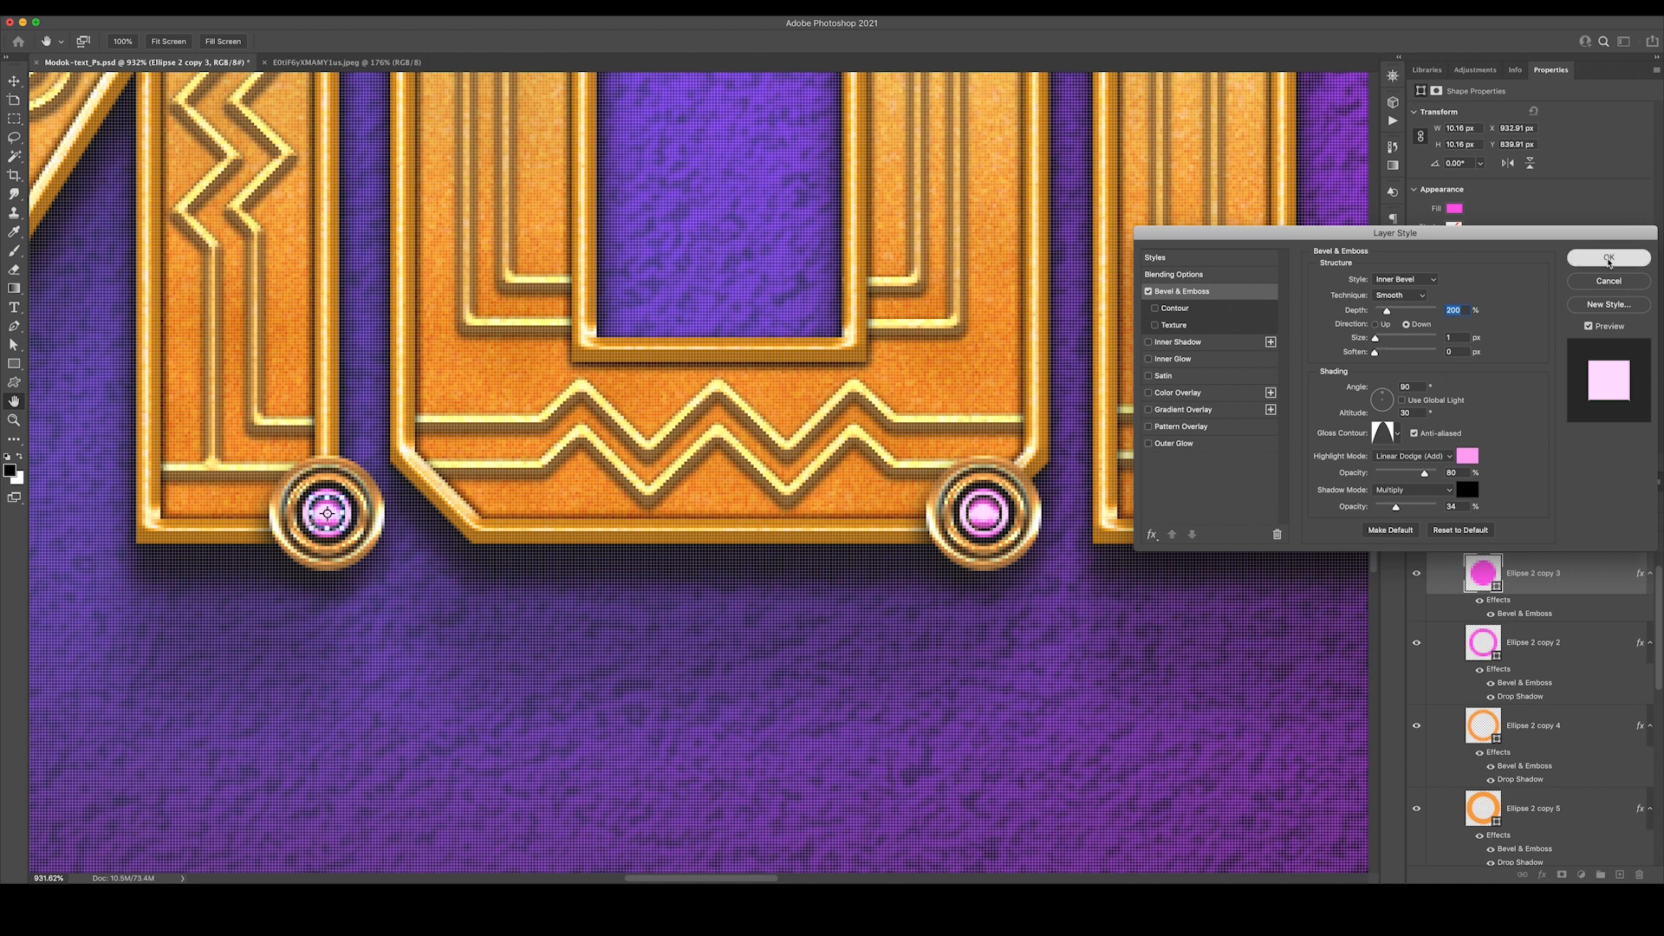
pyautogui.click(1608, 258)
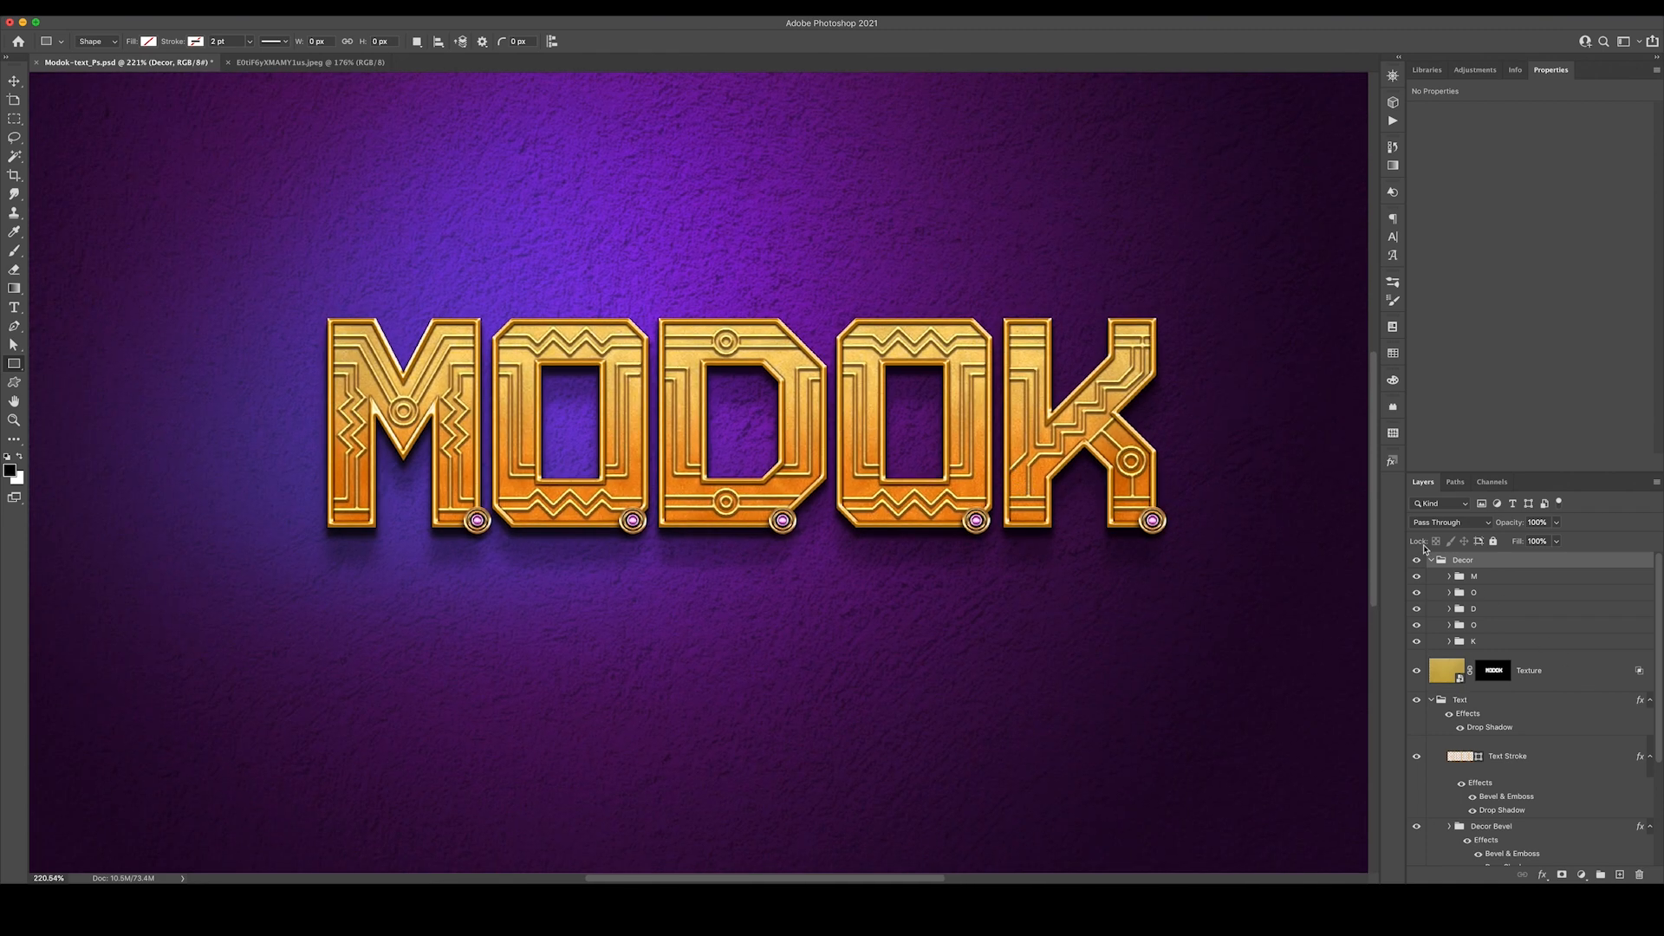
# Collapse the Decor and Text groups into a tidy top-level layer stack
pyautogui.click(1431, 560)
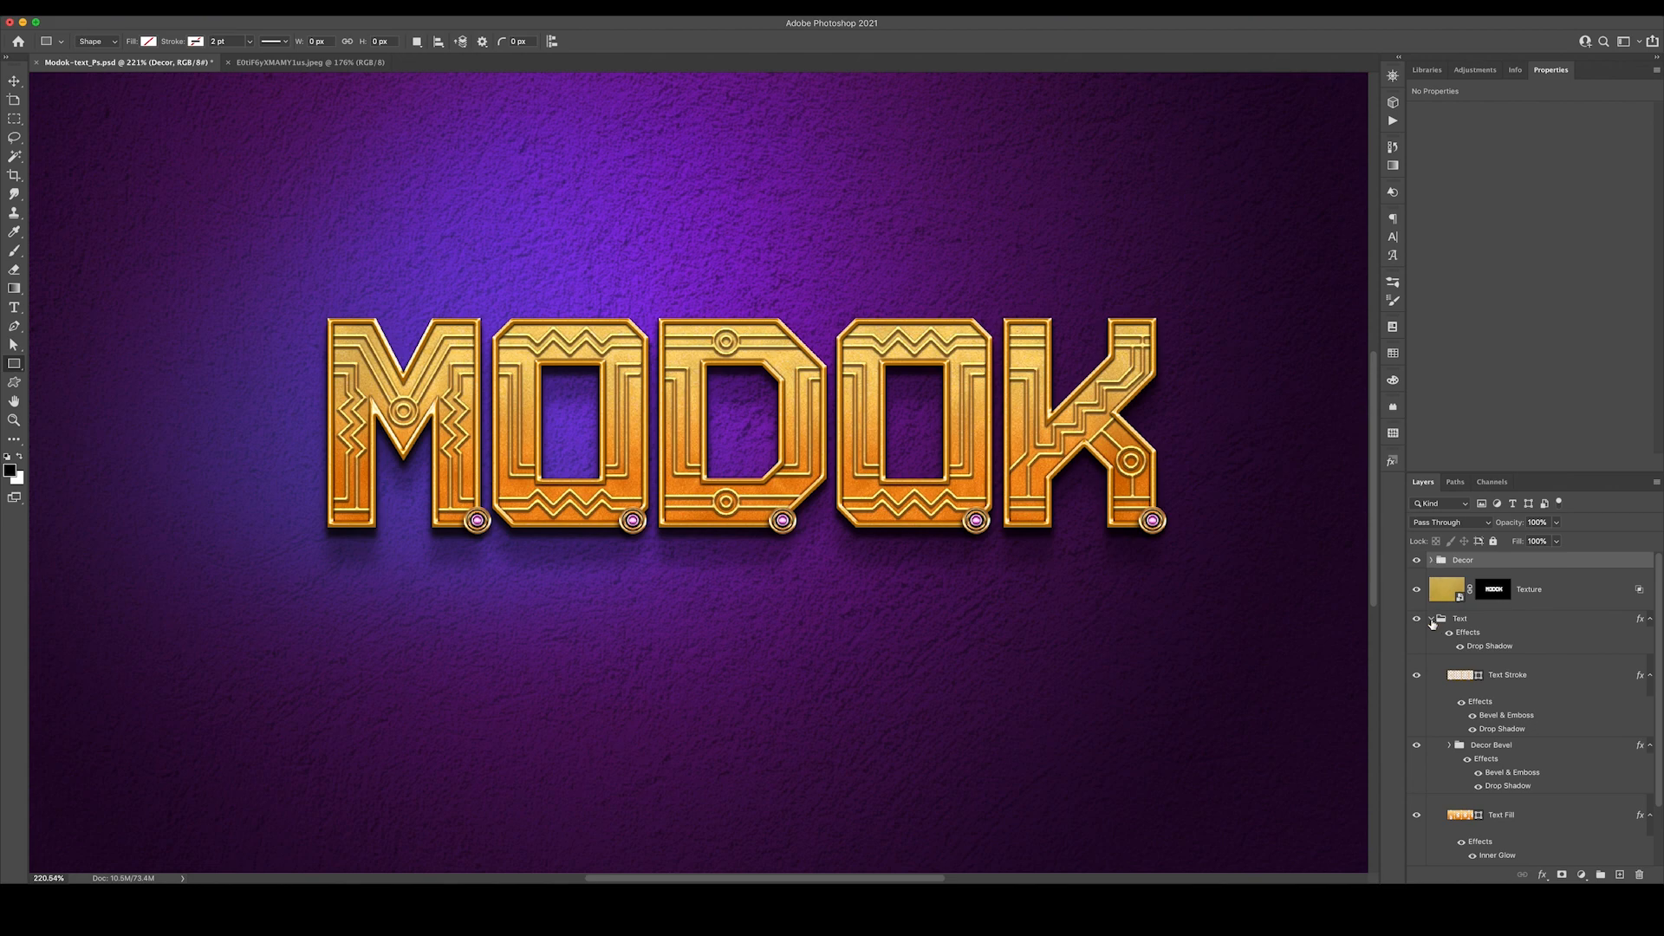
pyautogui.click(1430, 619)
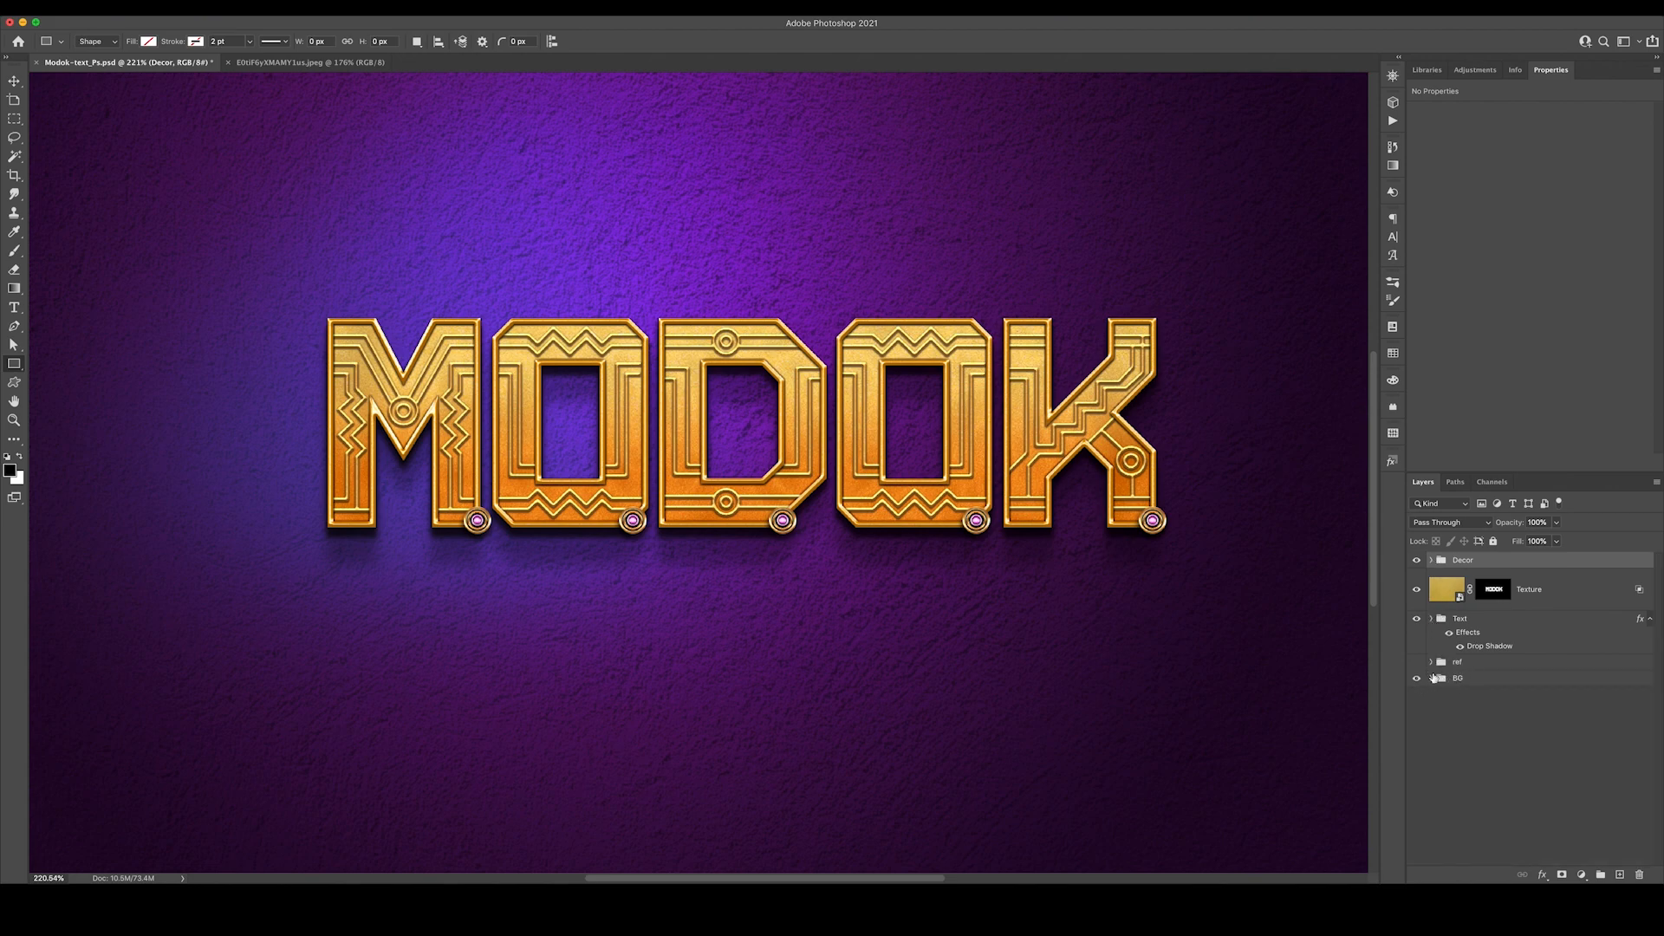